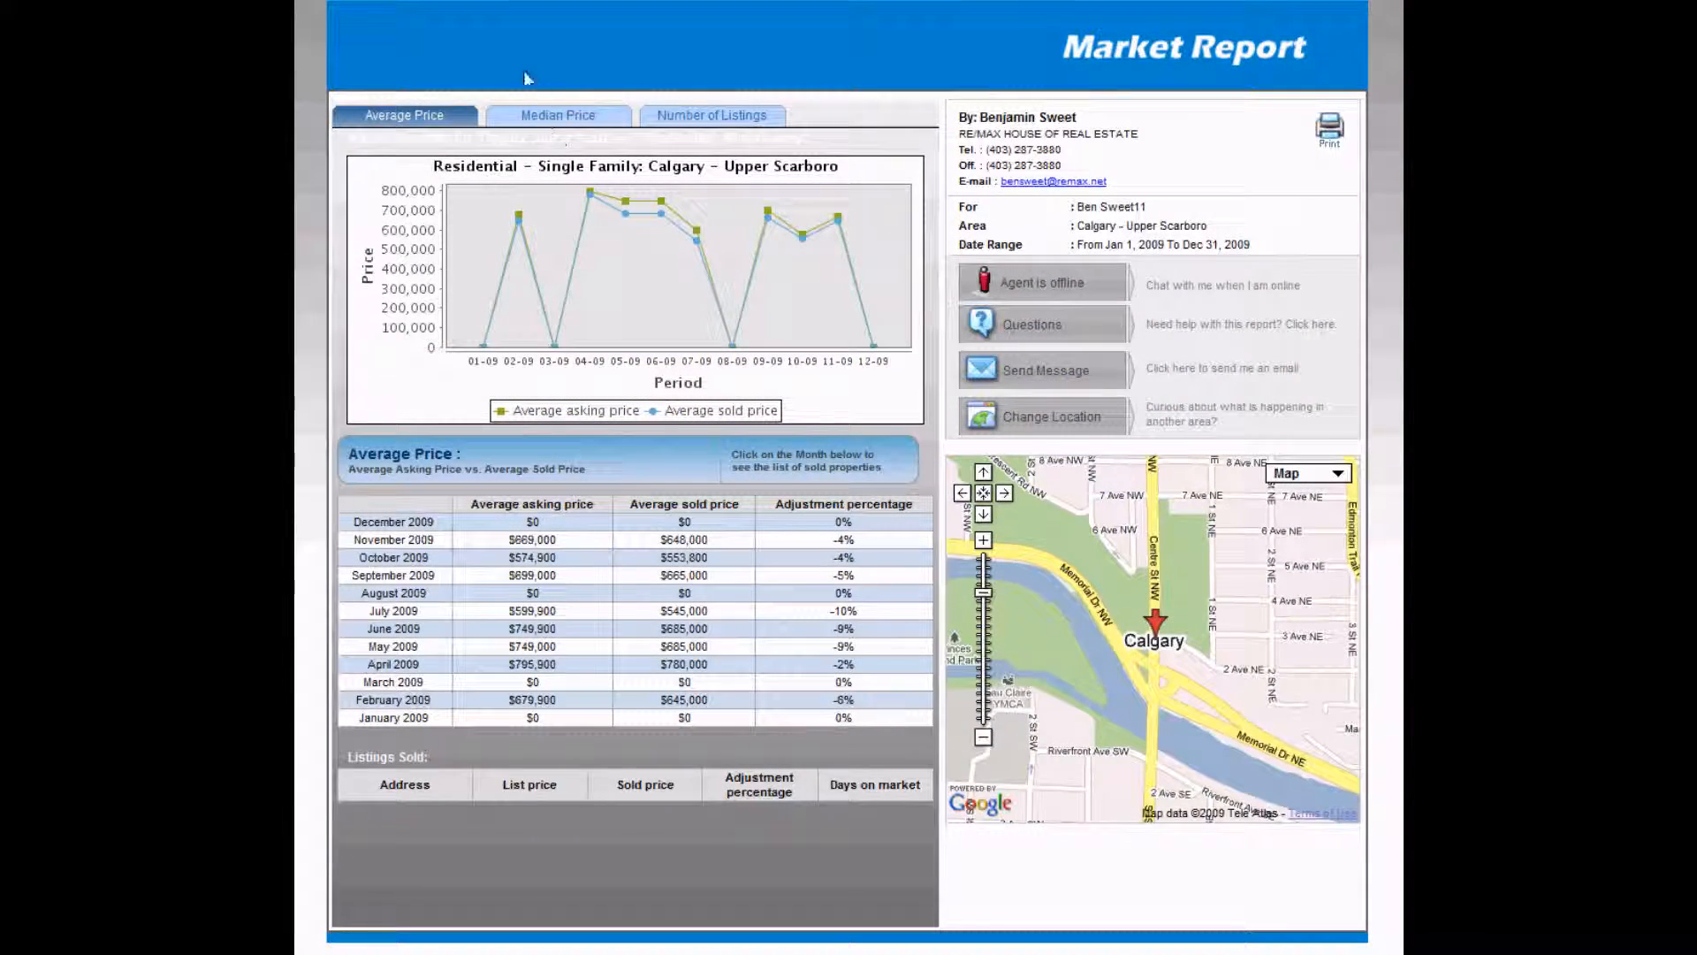
mouse_move(521, 74)
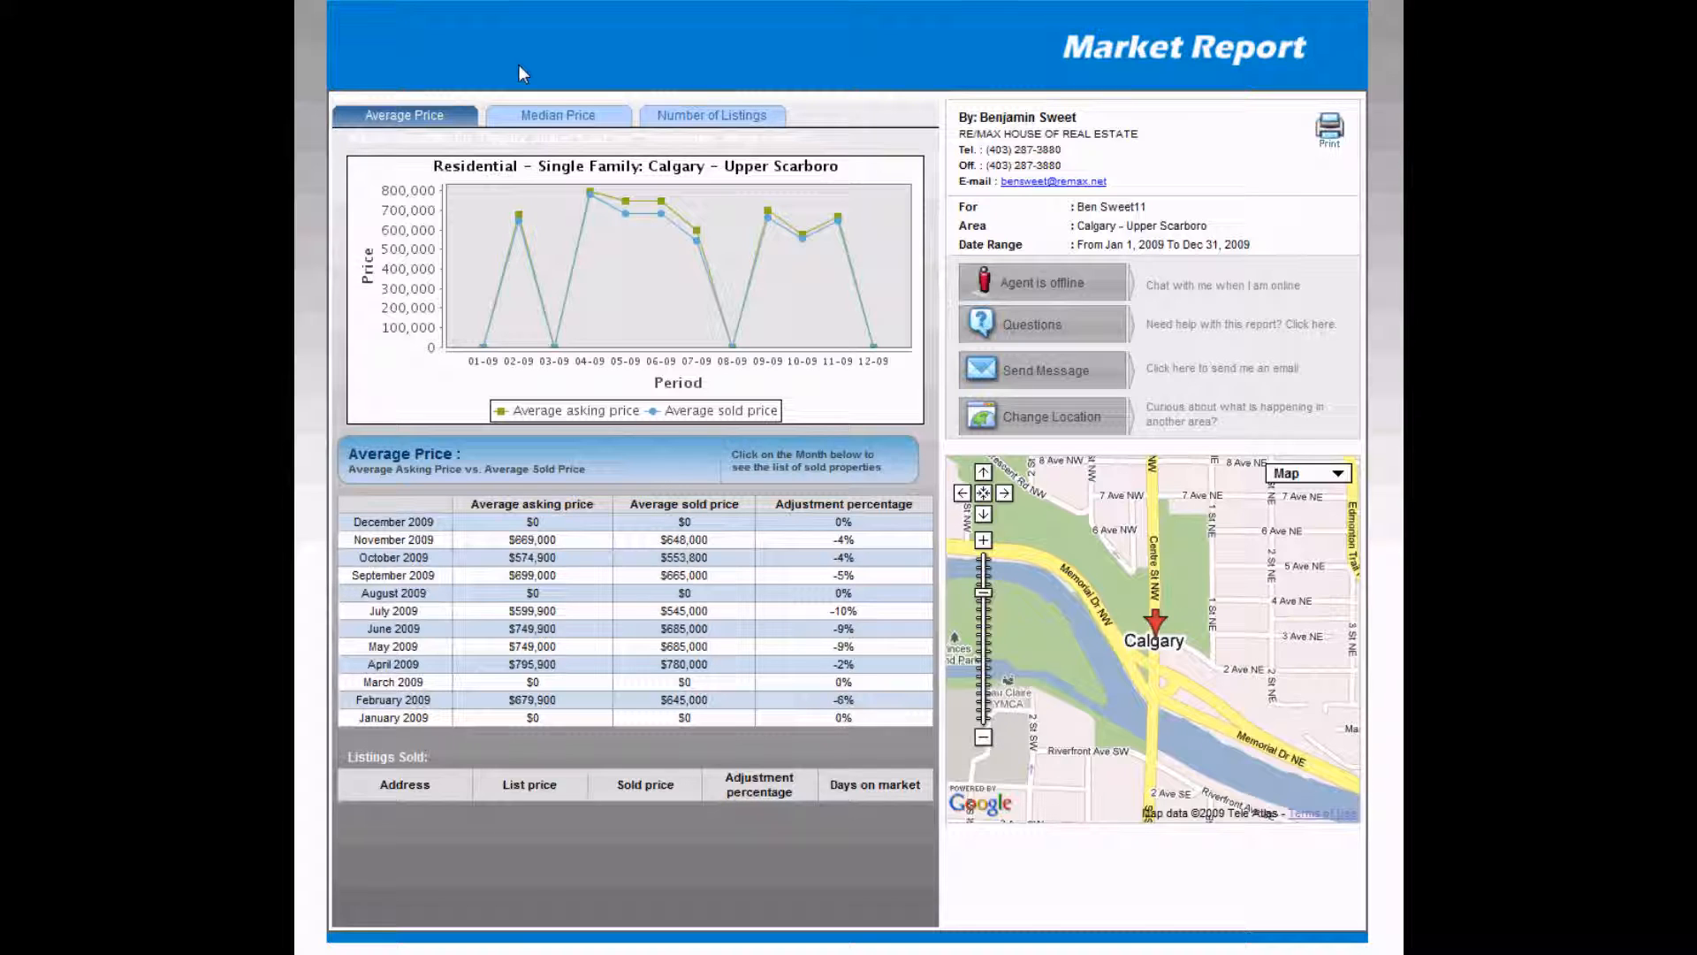
mouse_move(466, 52)
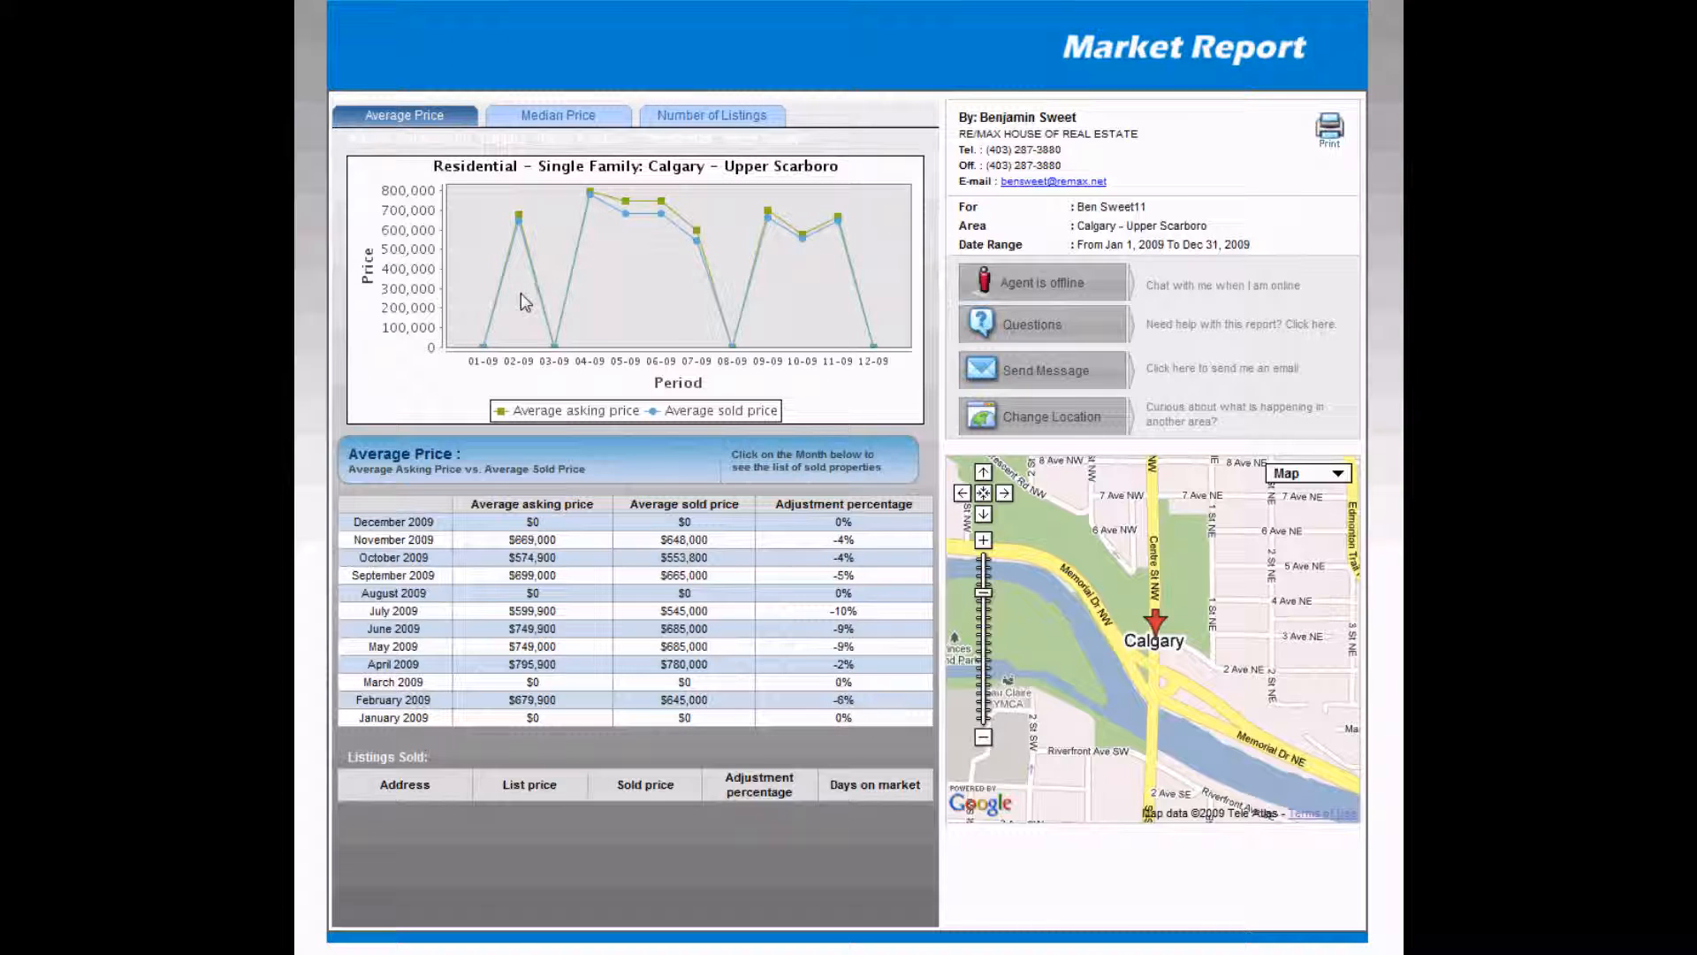
mouse_move(471, 373)
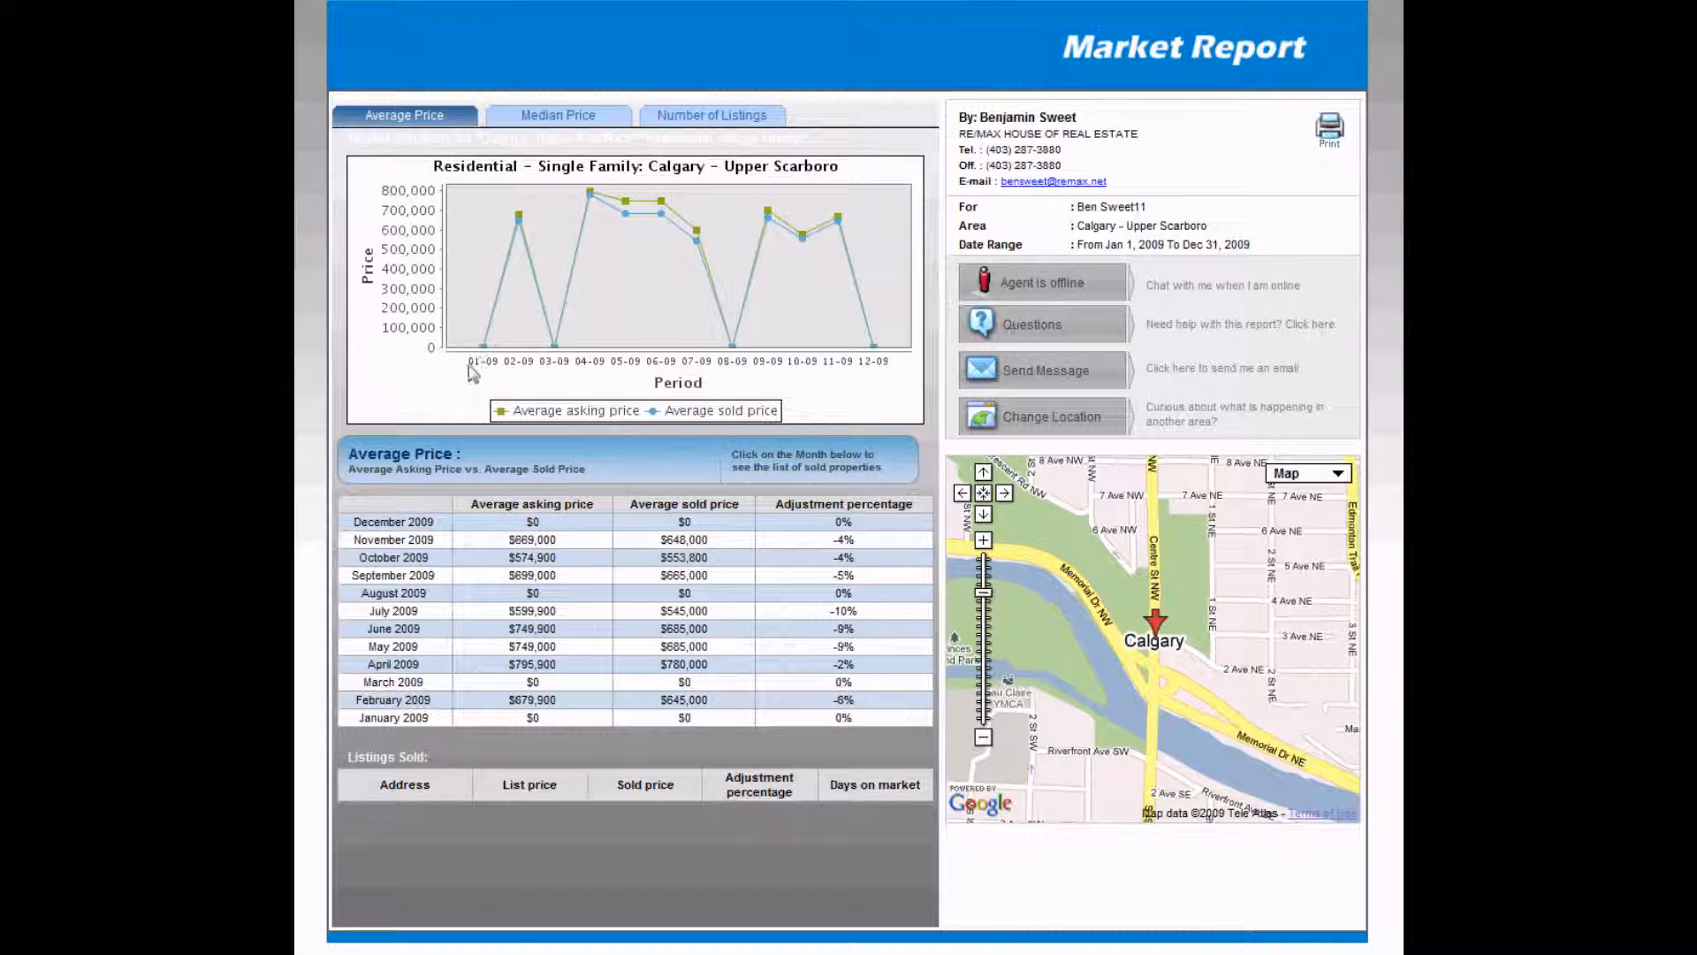
mouse_move(785, 393)
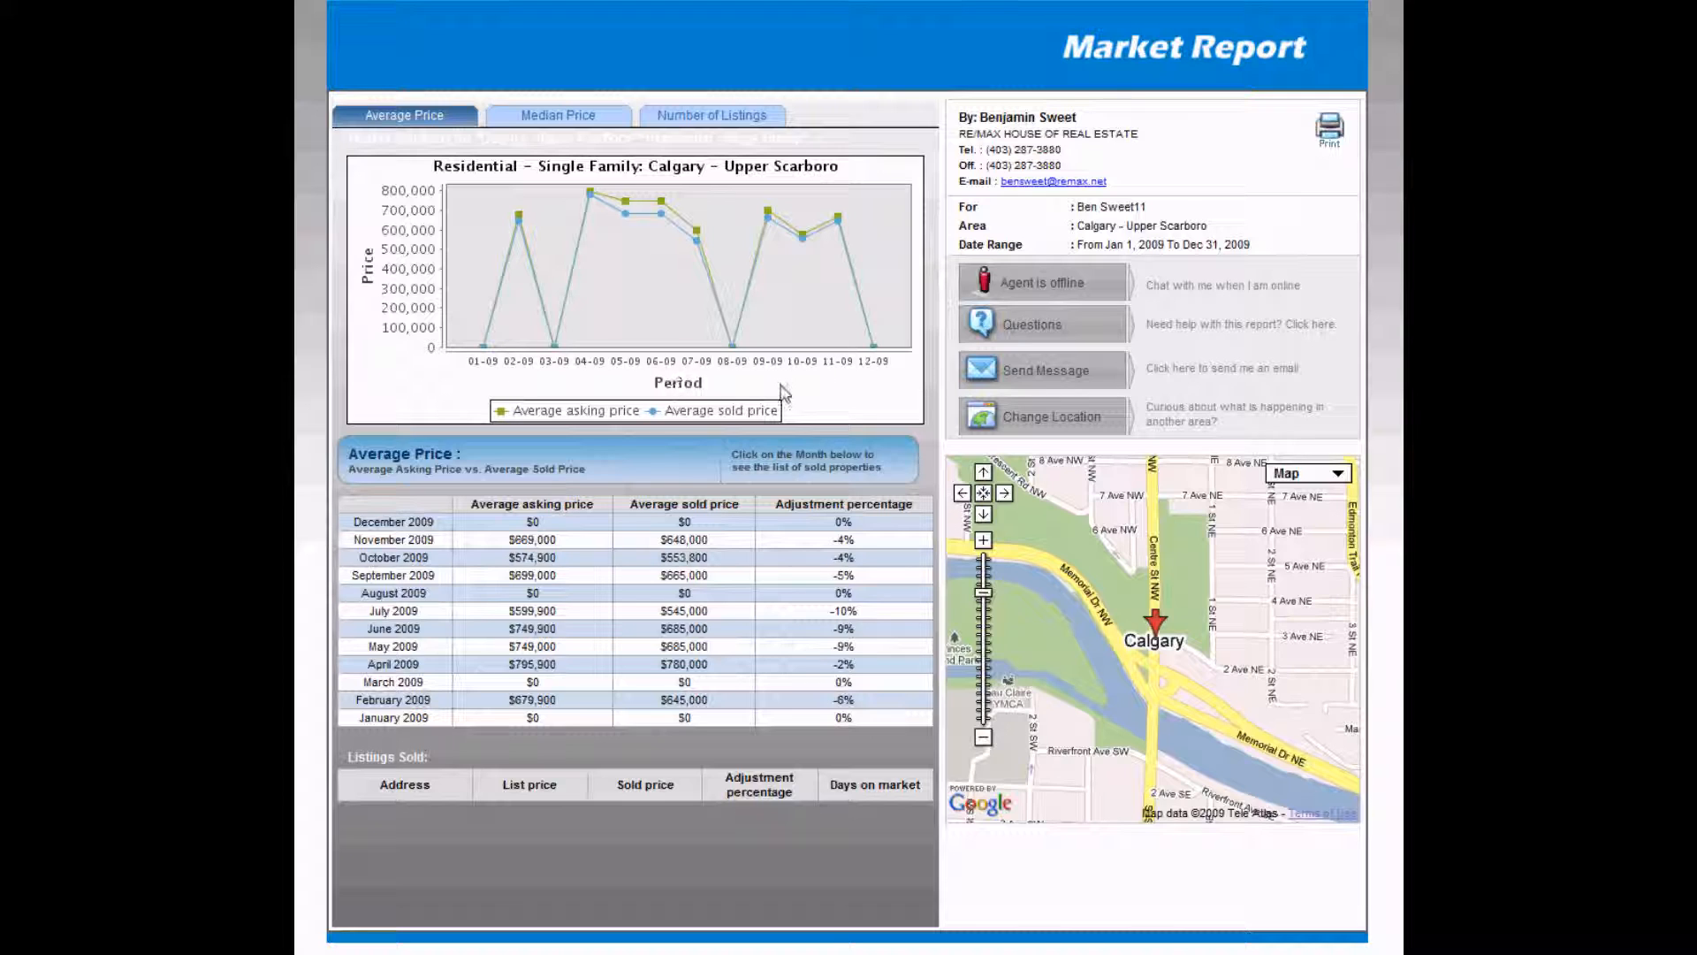
mouse_move(488, 386)
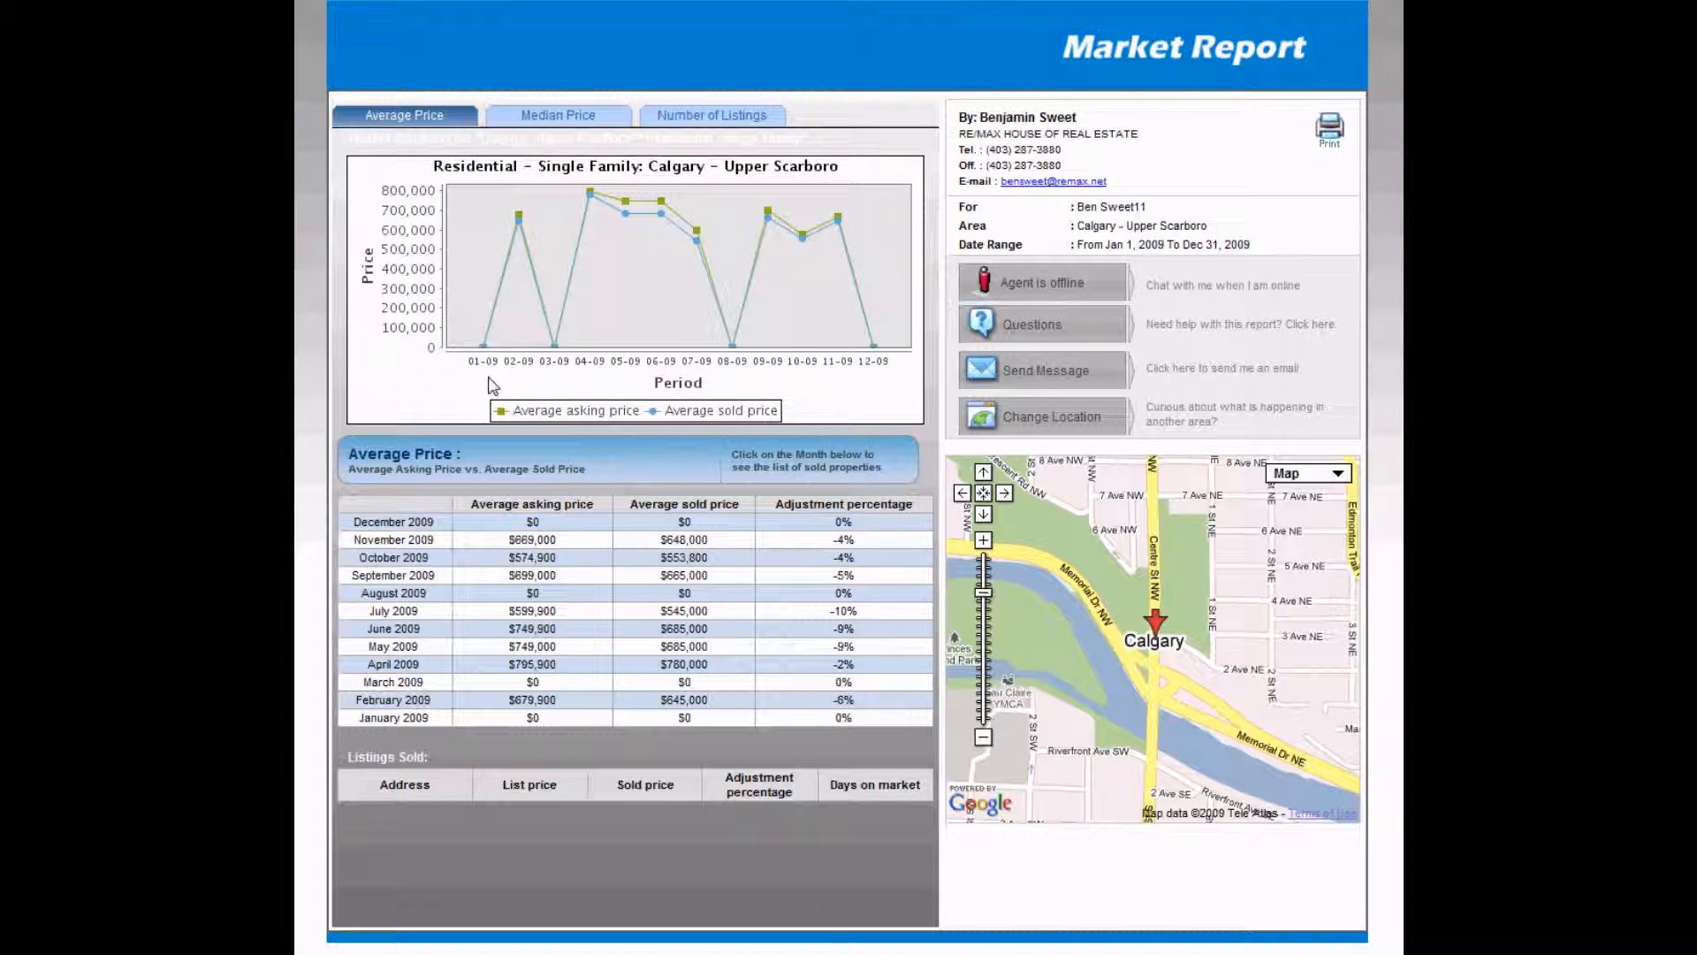
mouse_move(711, 319)
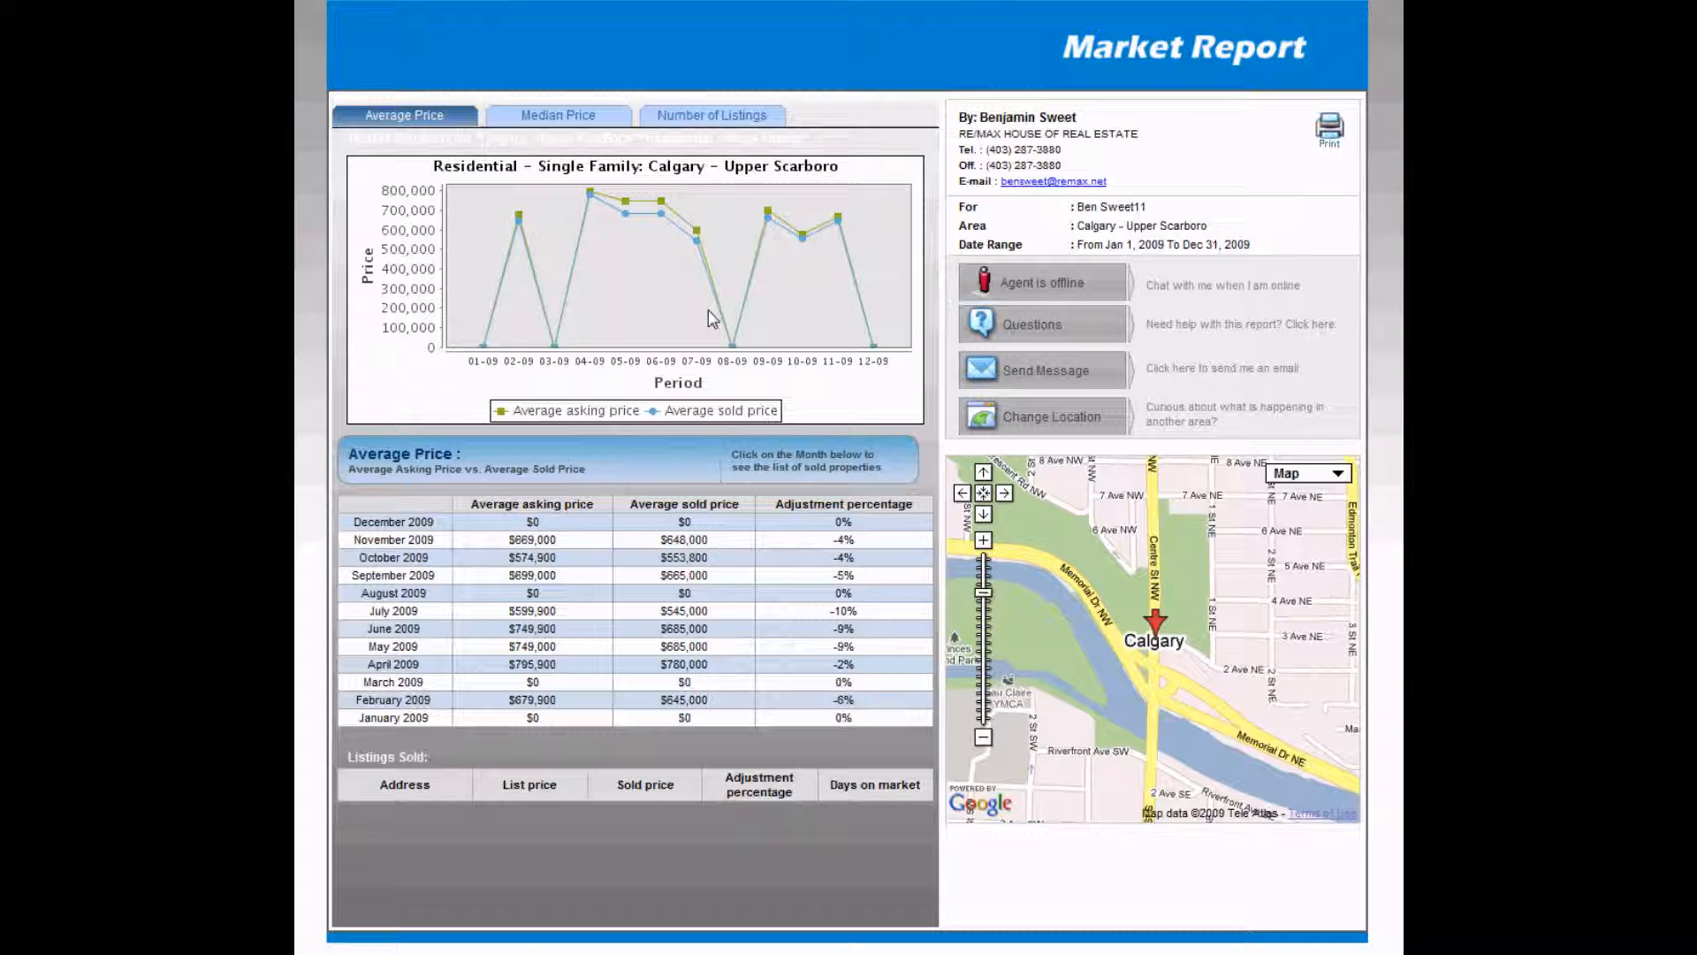
mouse_move(387, 322)
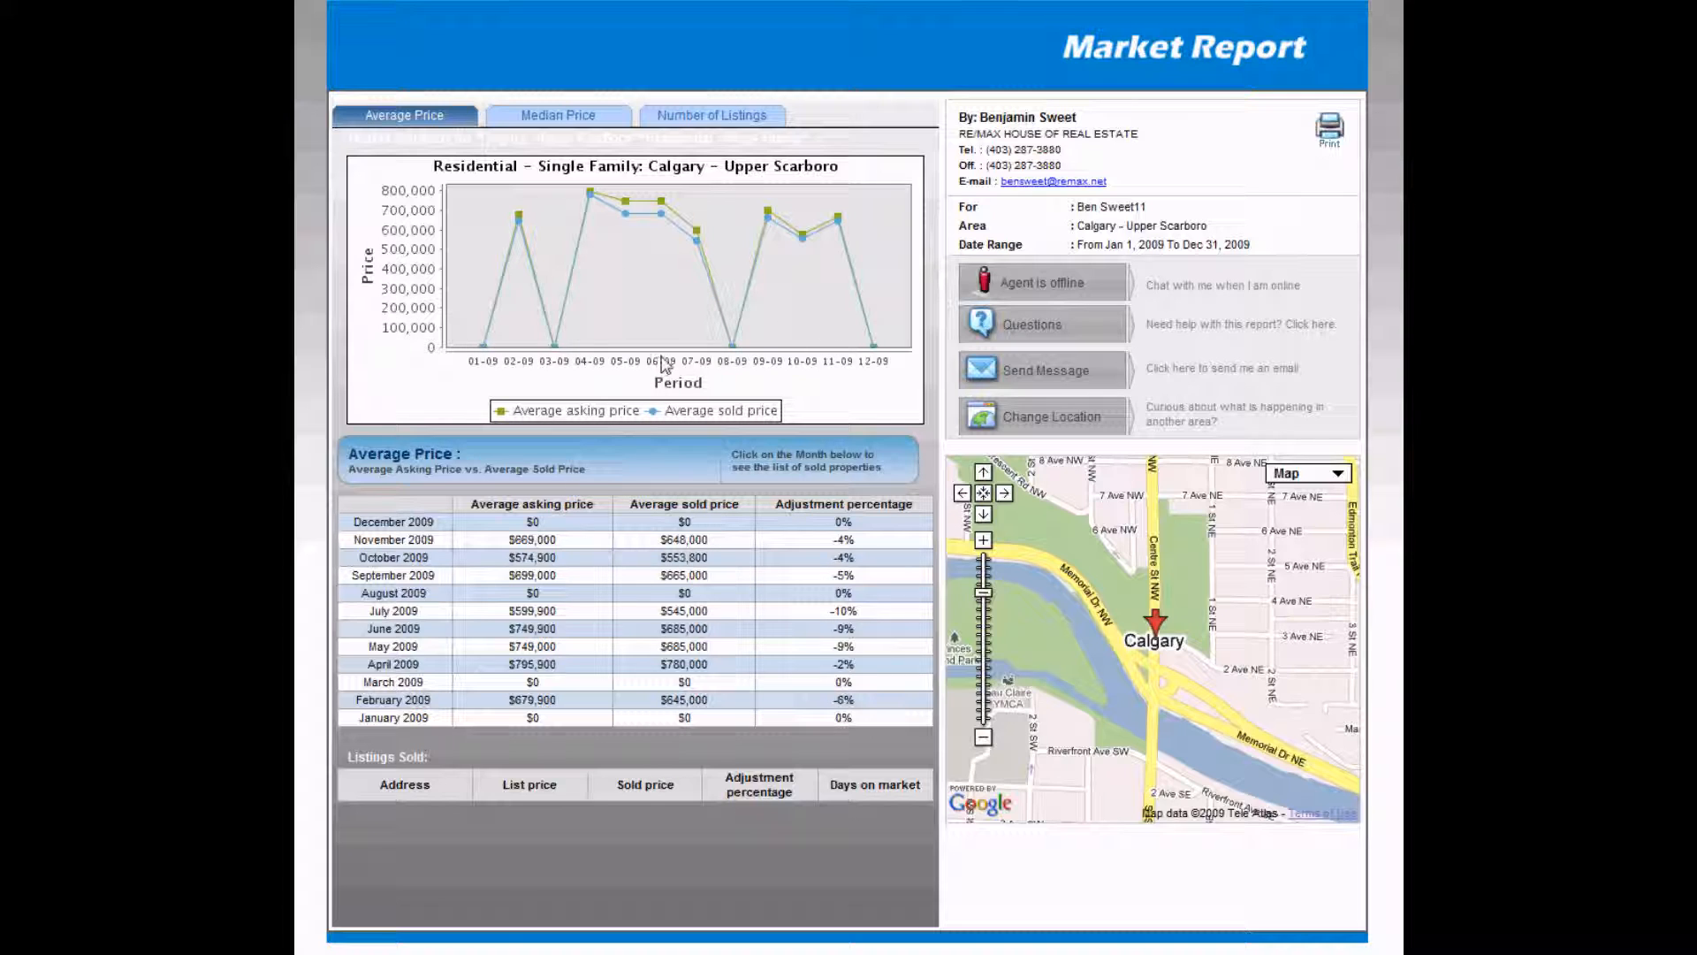
View Median Price, then Number of Listings: 12 new versus 8 sold
left_click(558, 115)
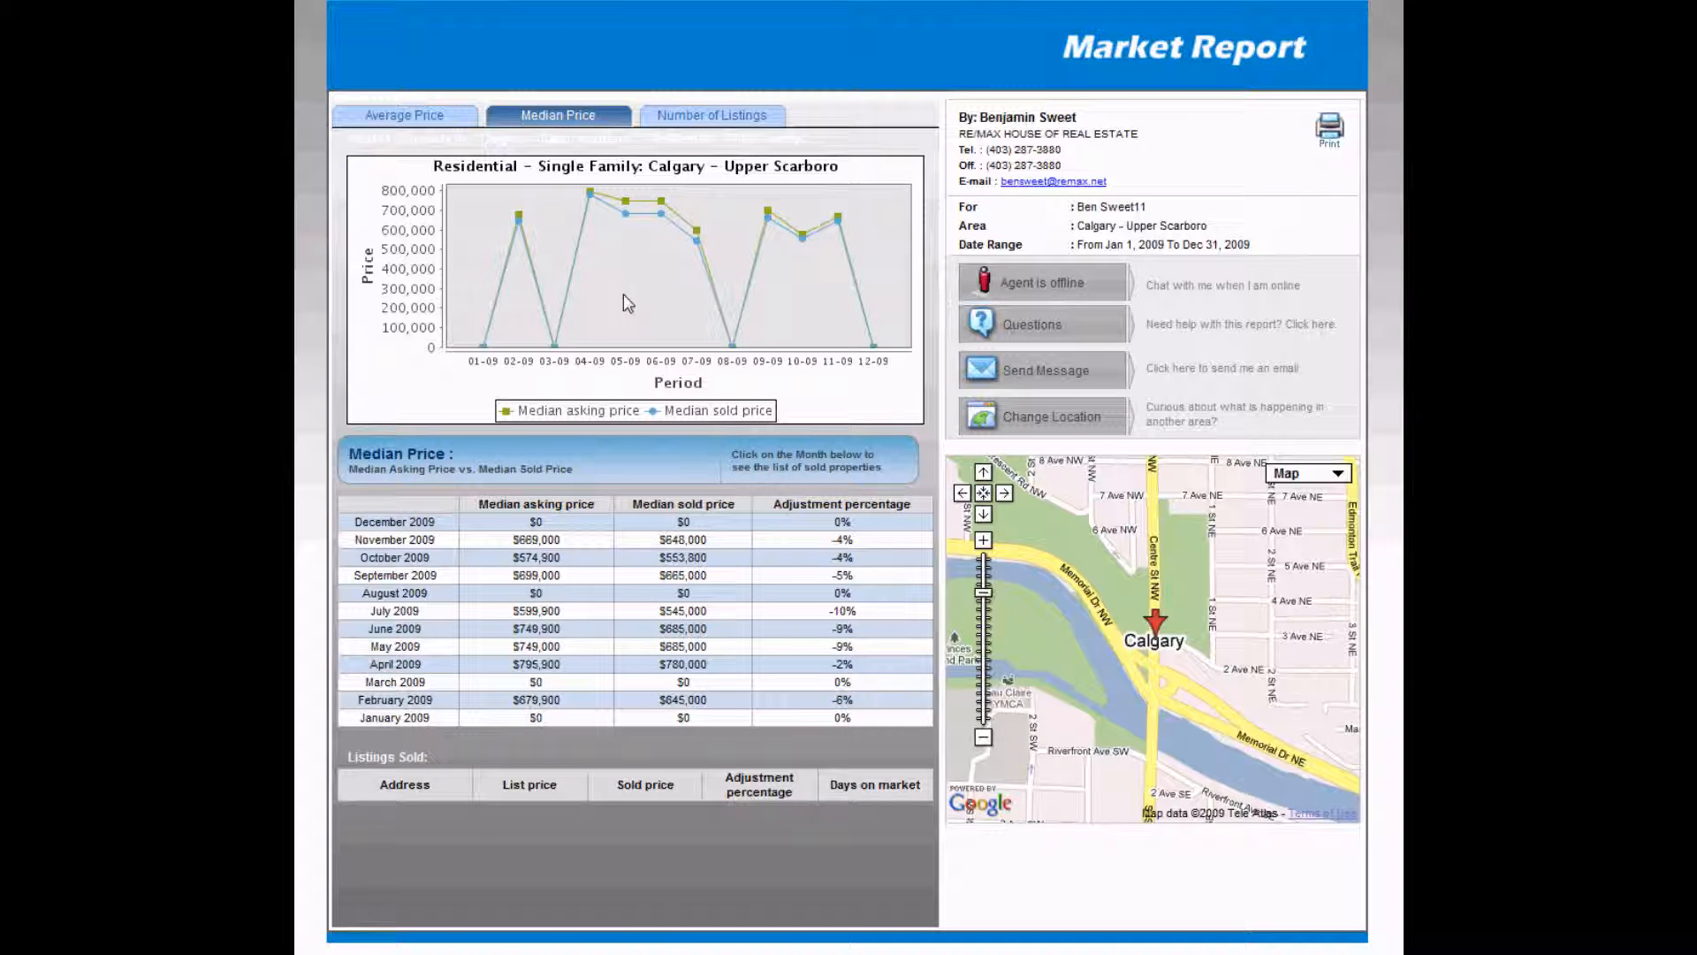
left_click(713, 115)
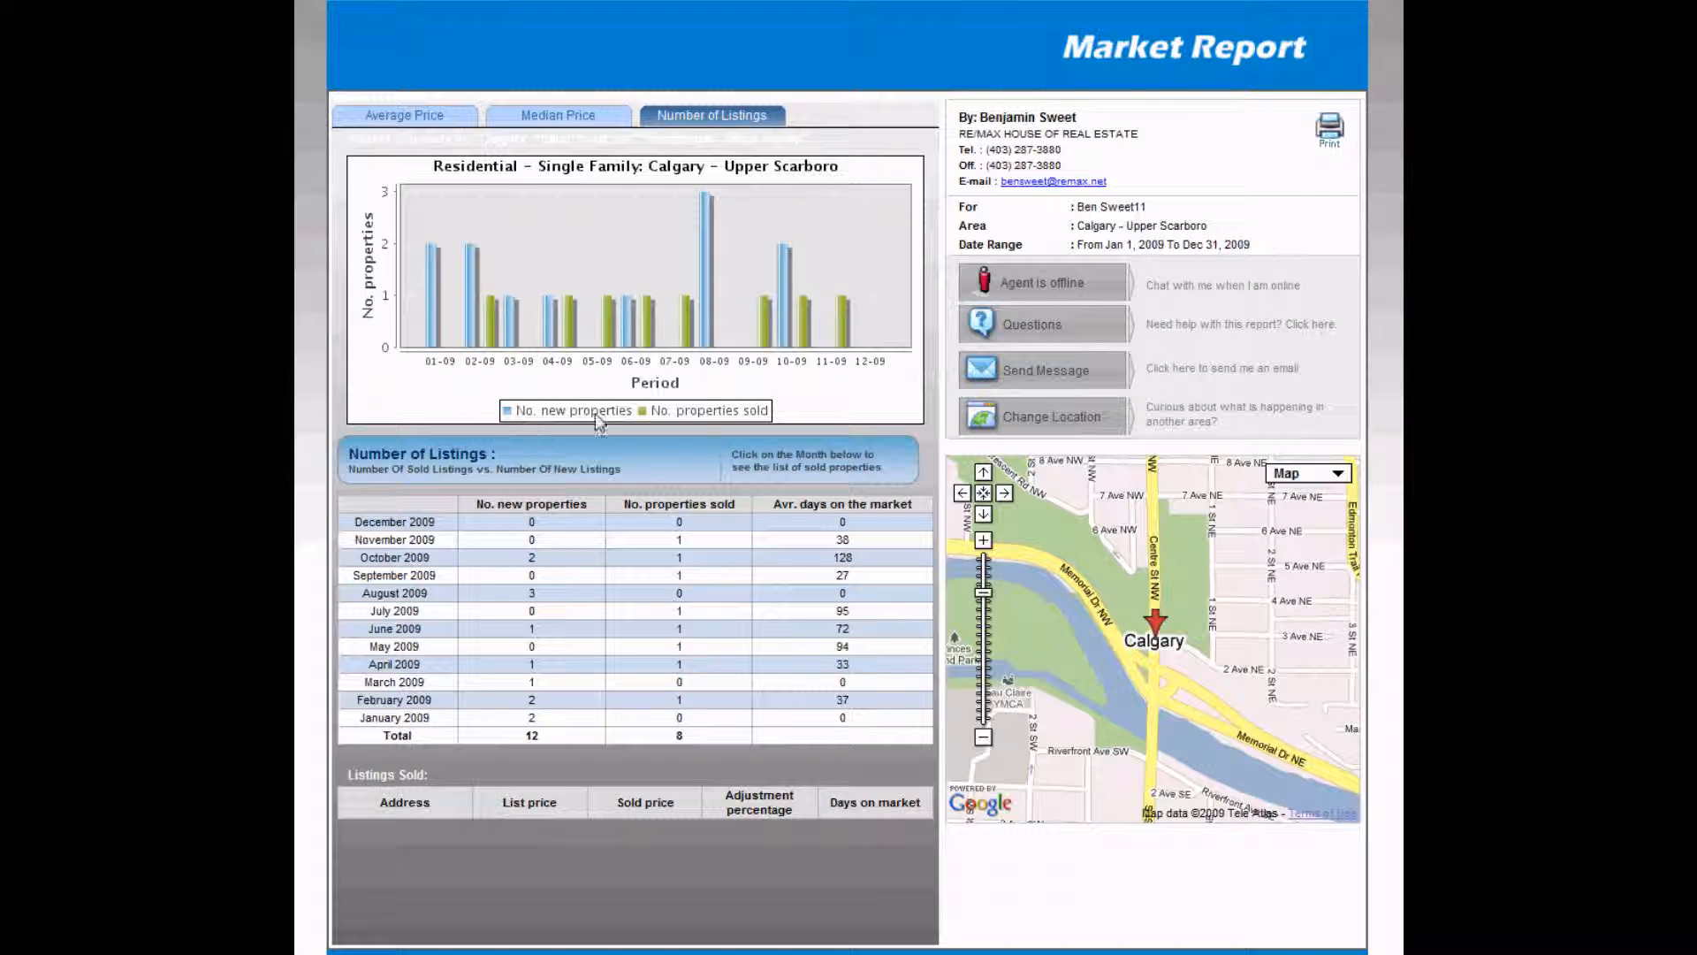
mouse_move(769, 423)
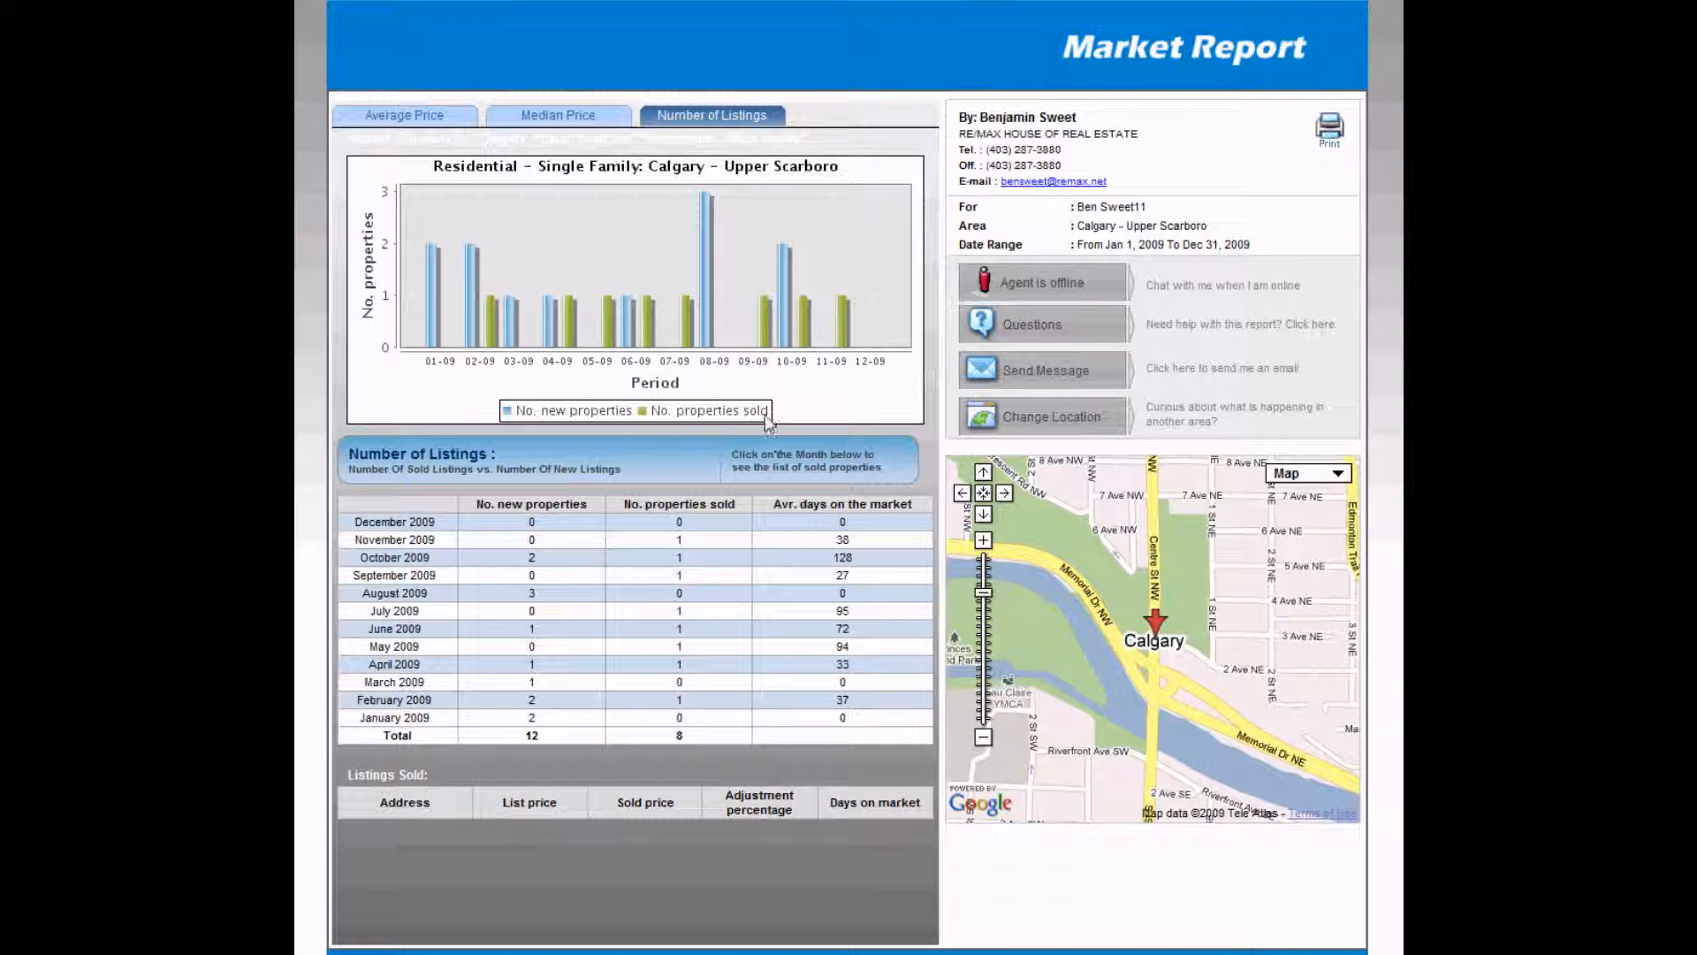
mouse_move(570, 373)
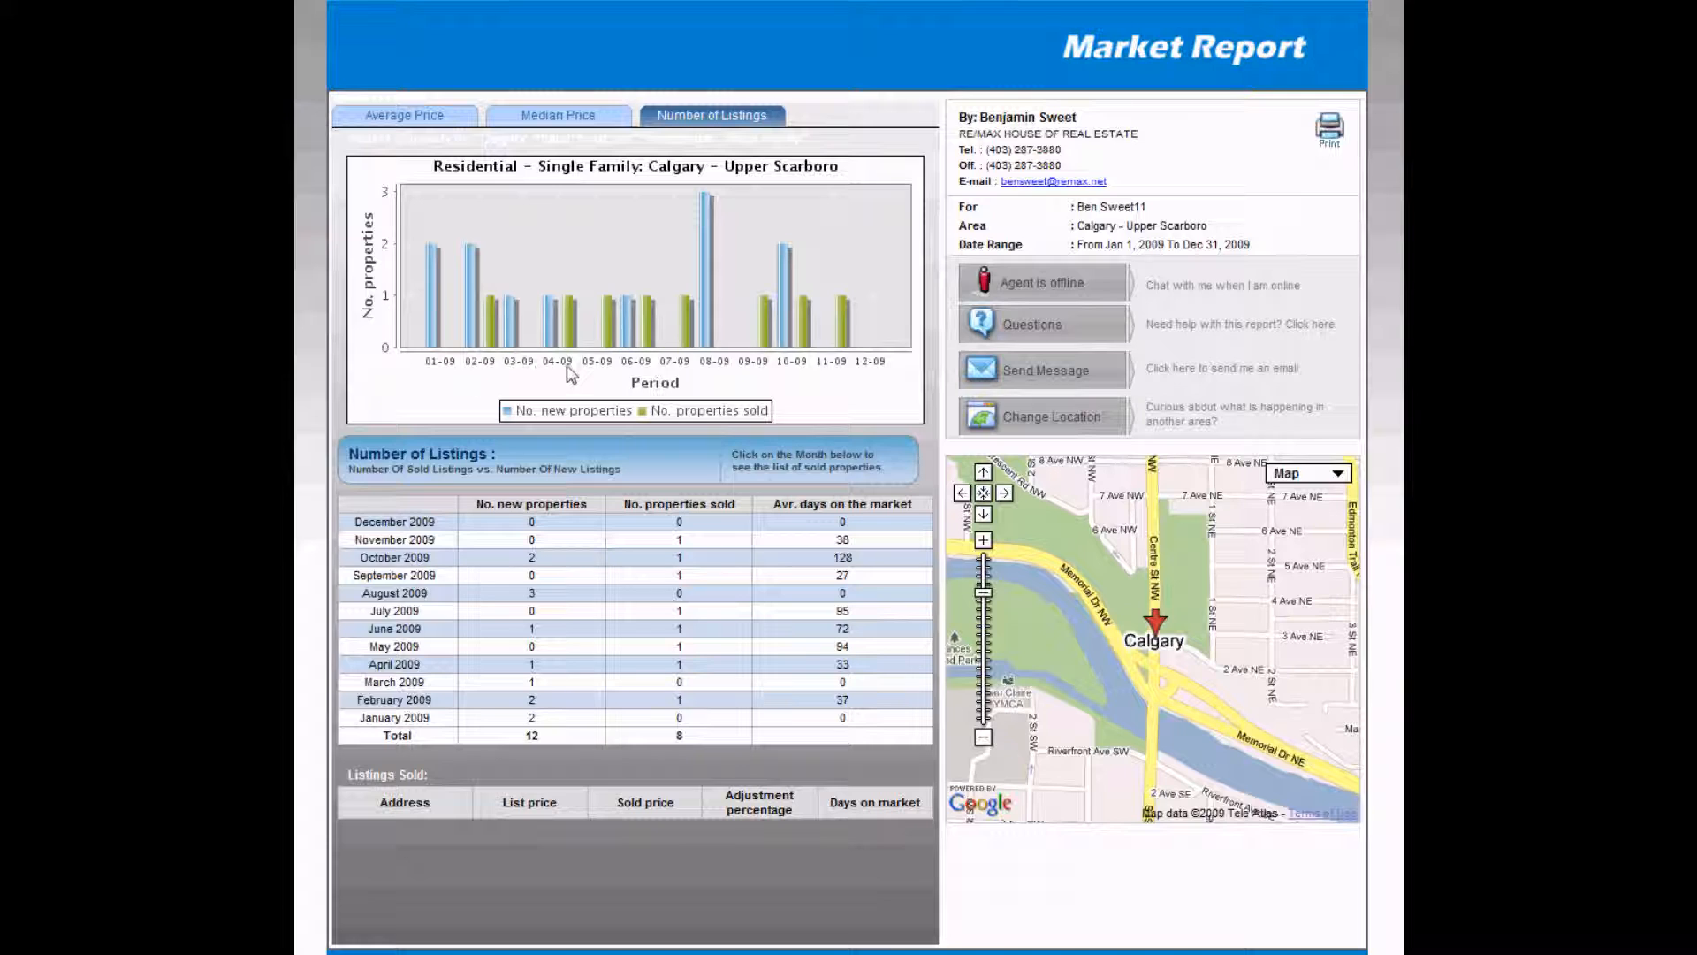
mouse_move(604, 390)
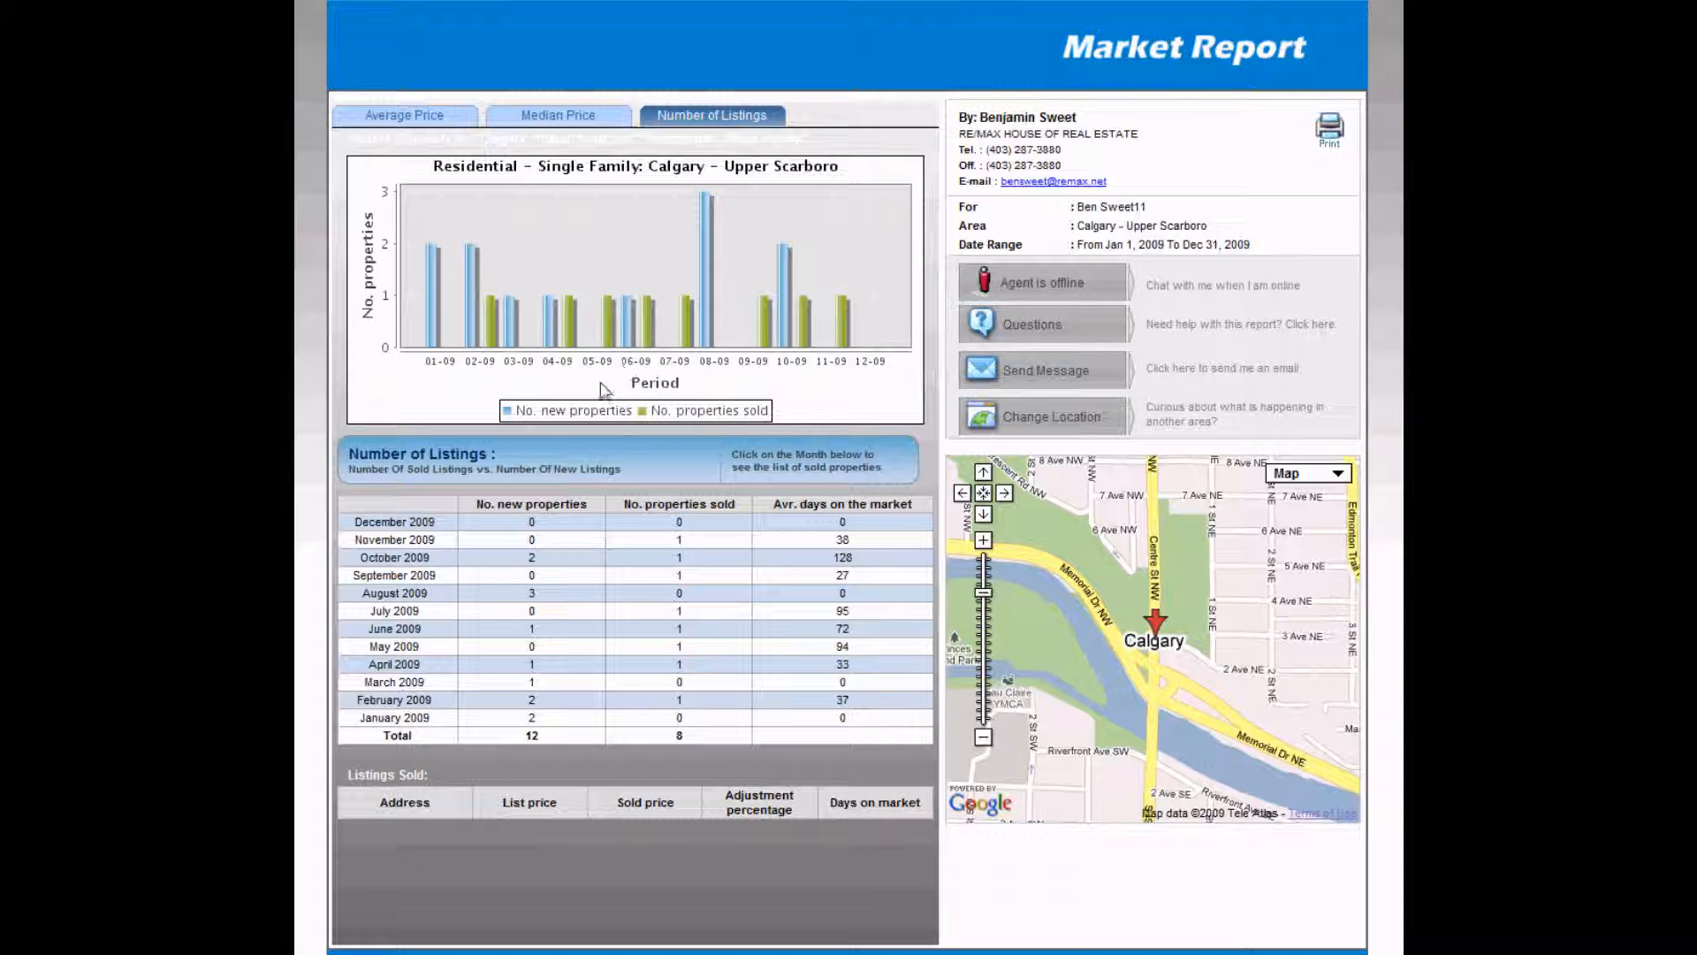
mouse_move(593, 551)
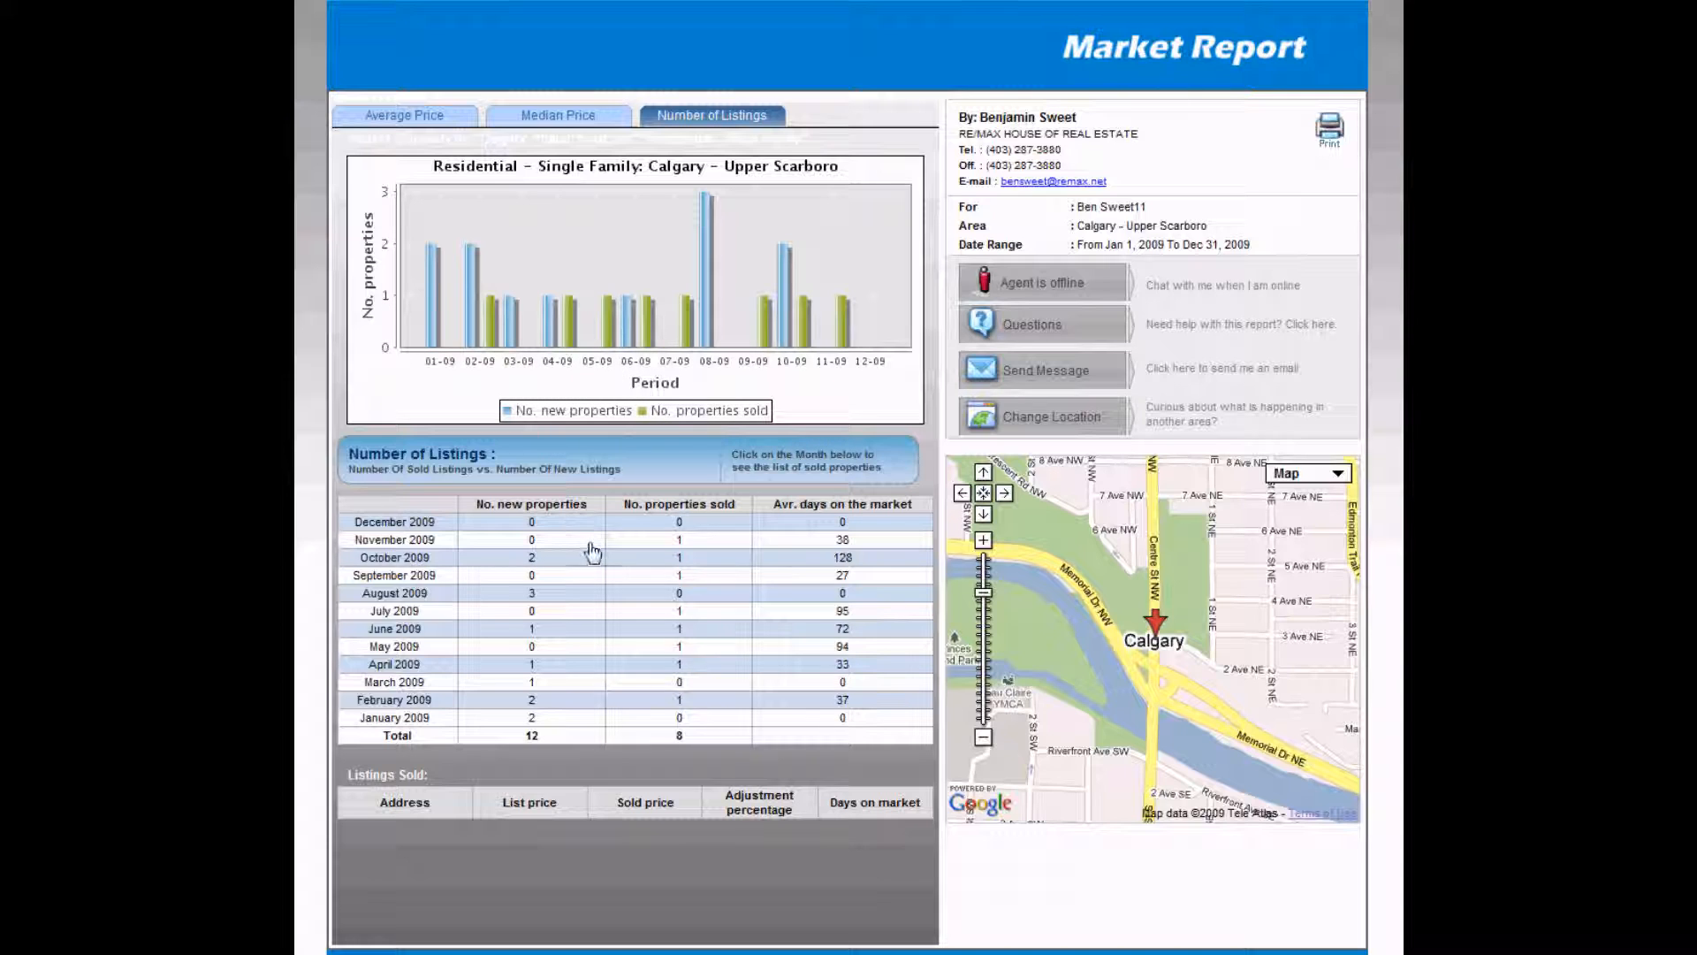
mouse_move(444, 617)
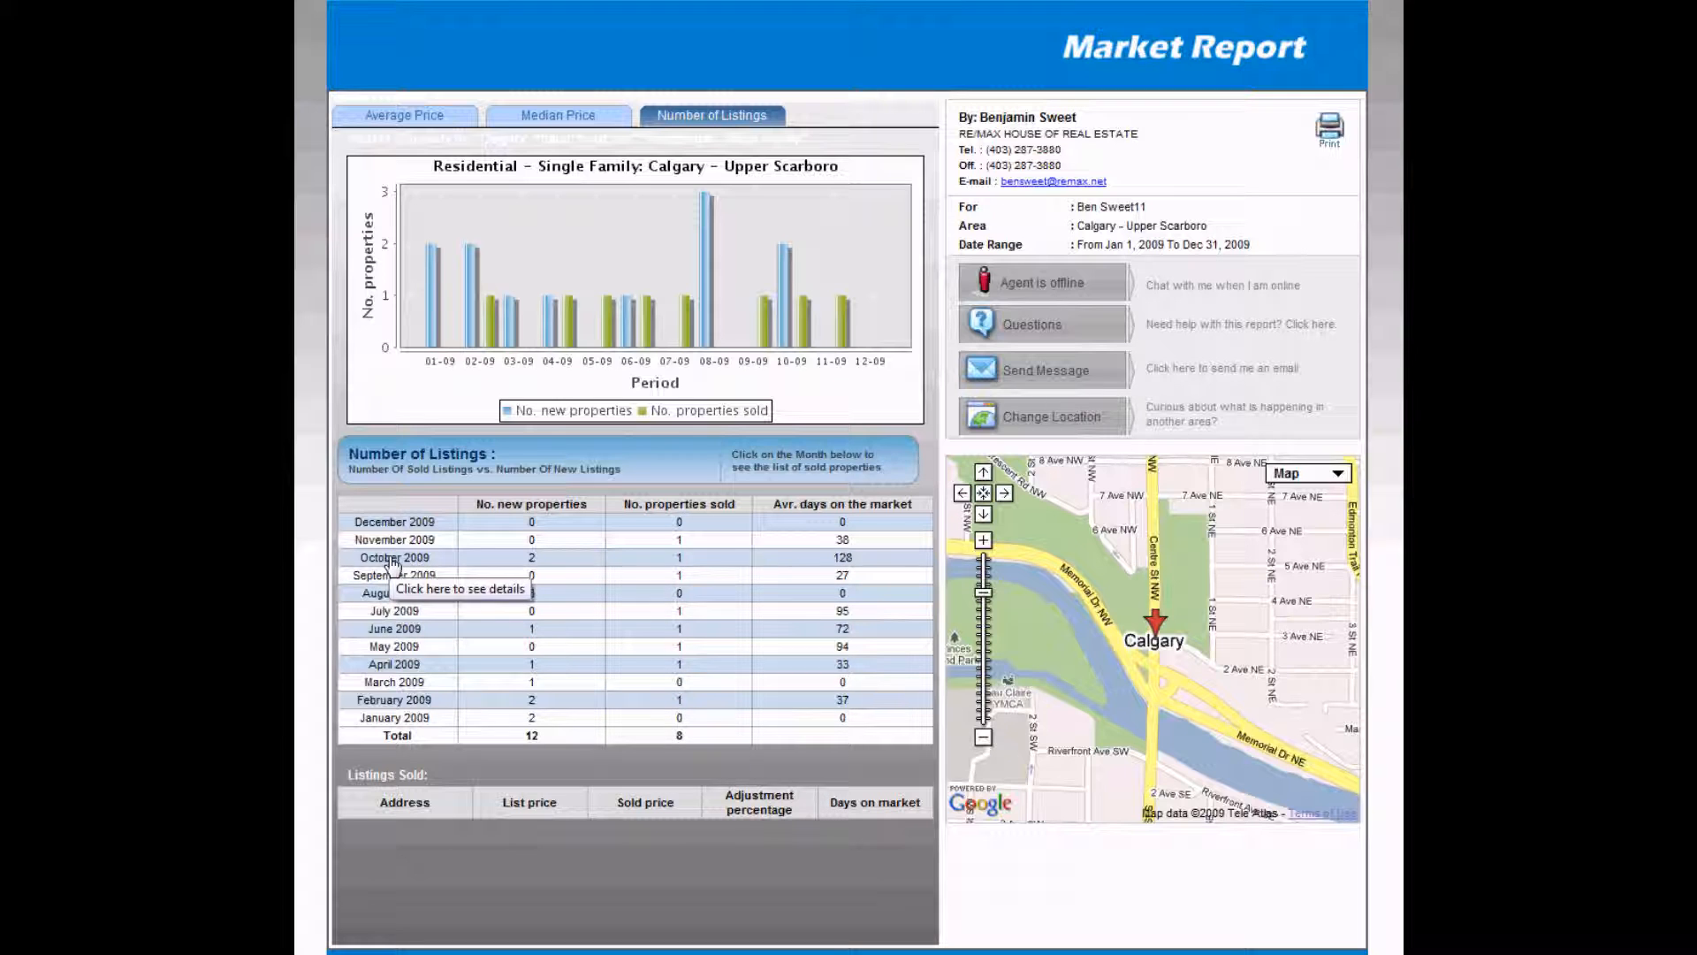
left_click(395, 558)
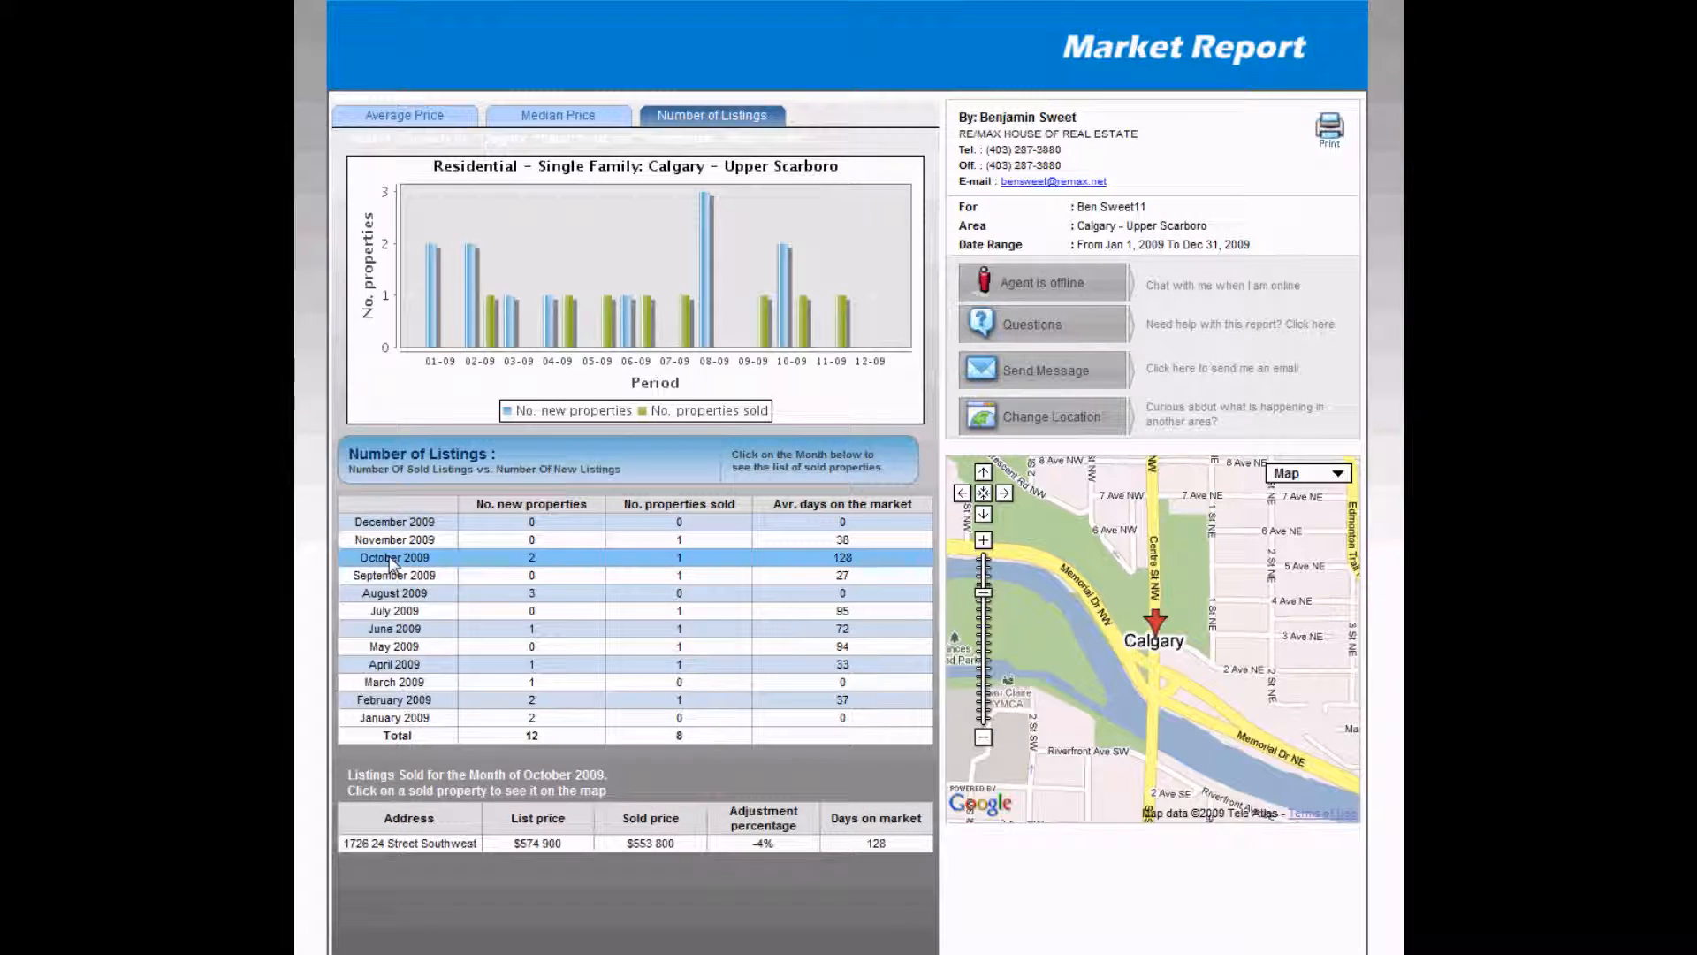
mouse_move(554, 572)
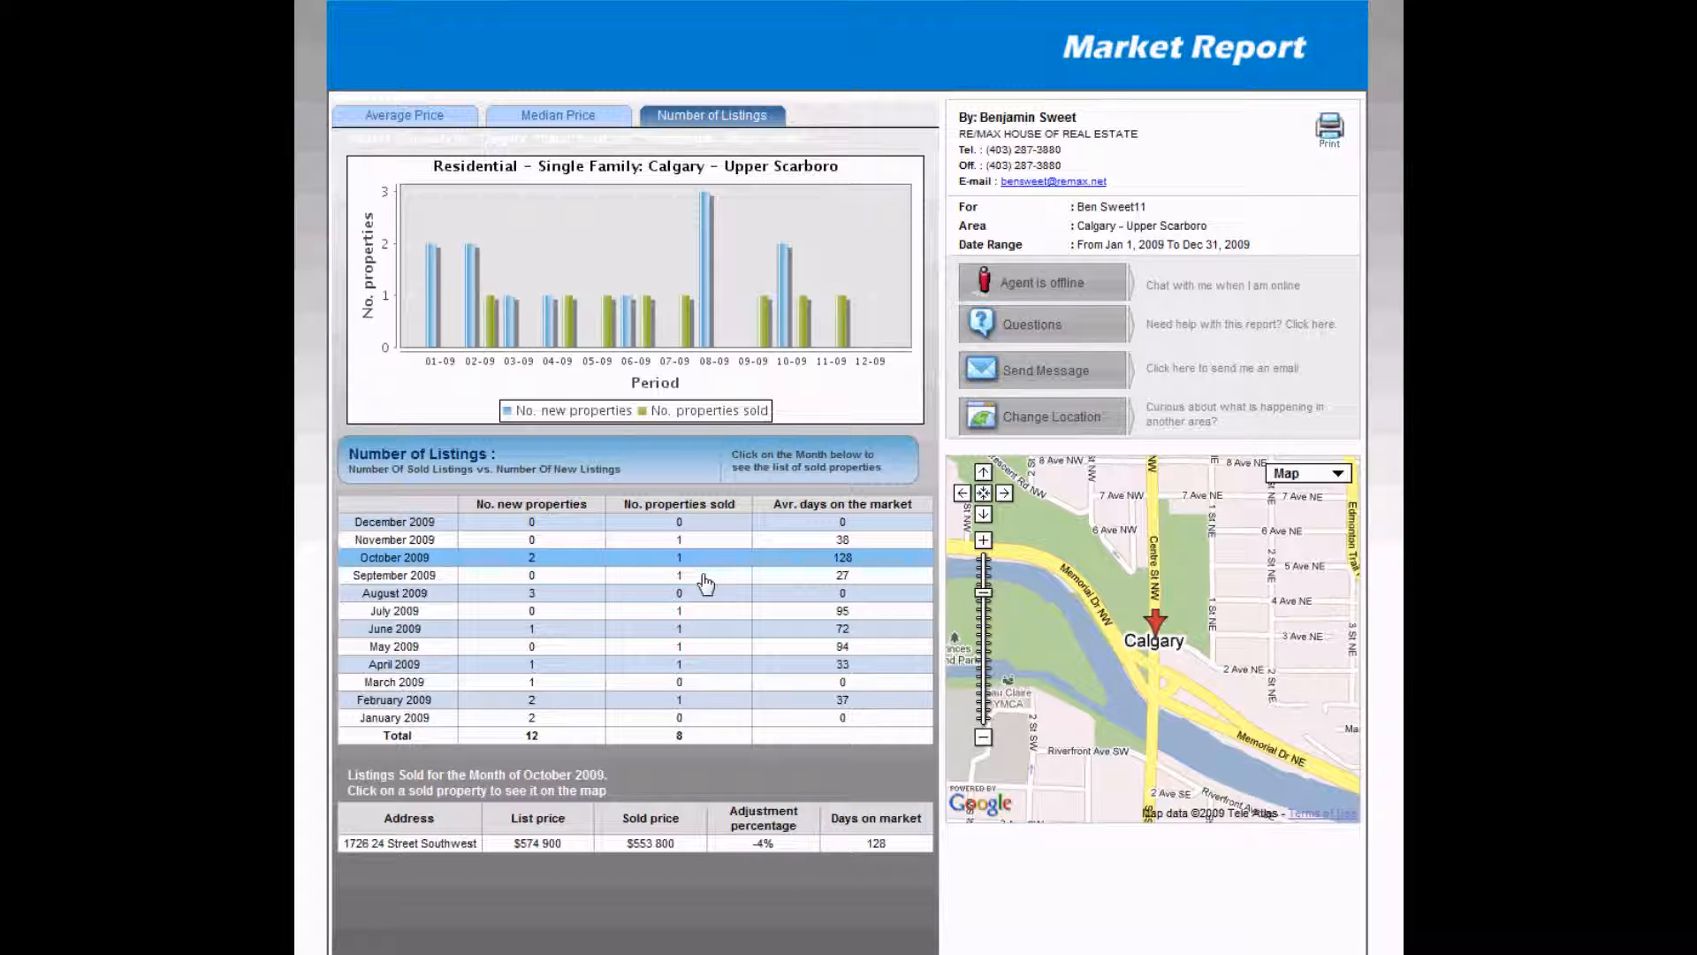
mouse_move(703, 579)
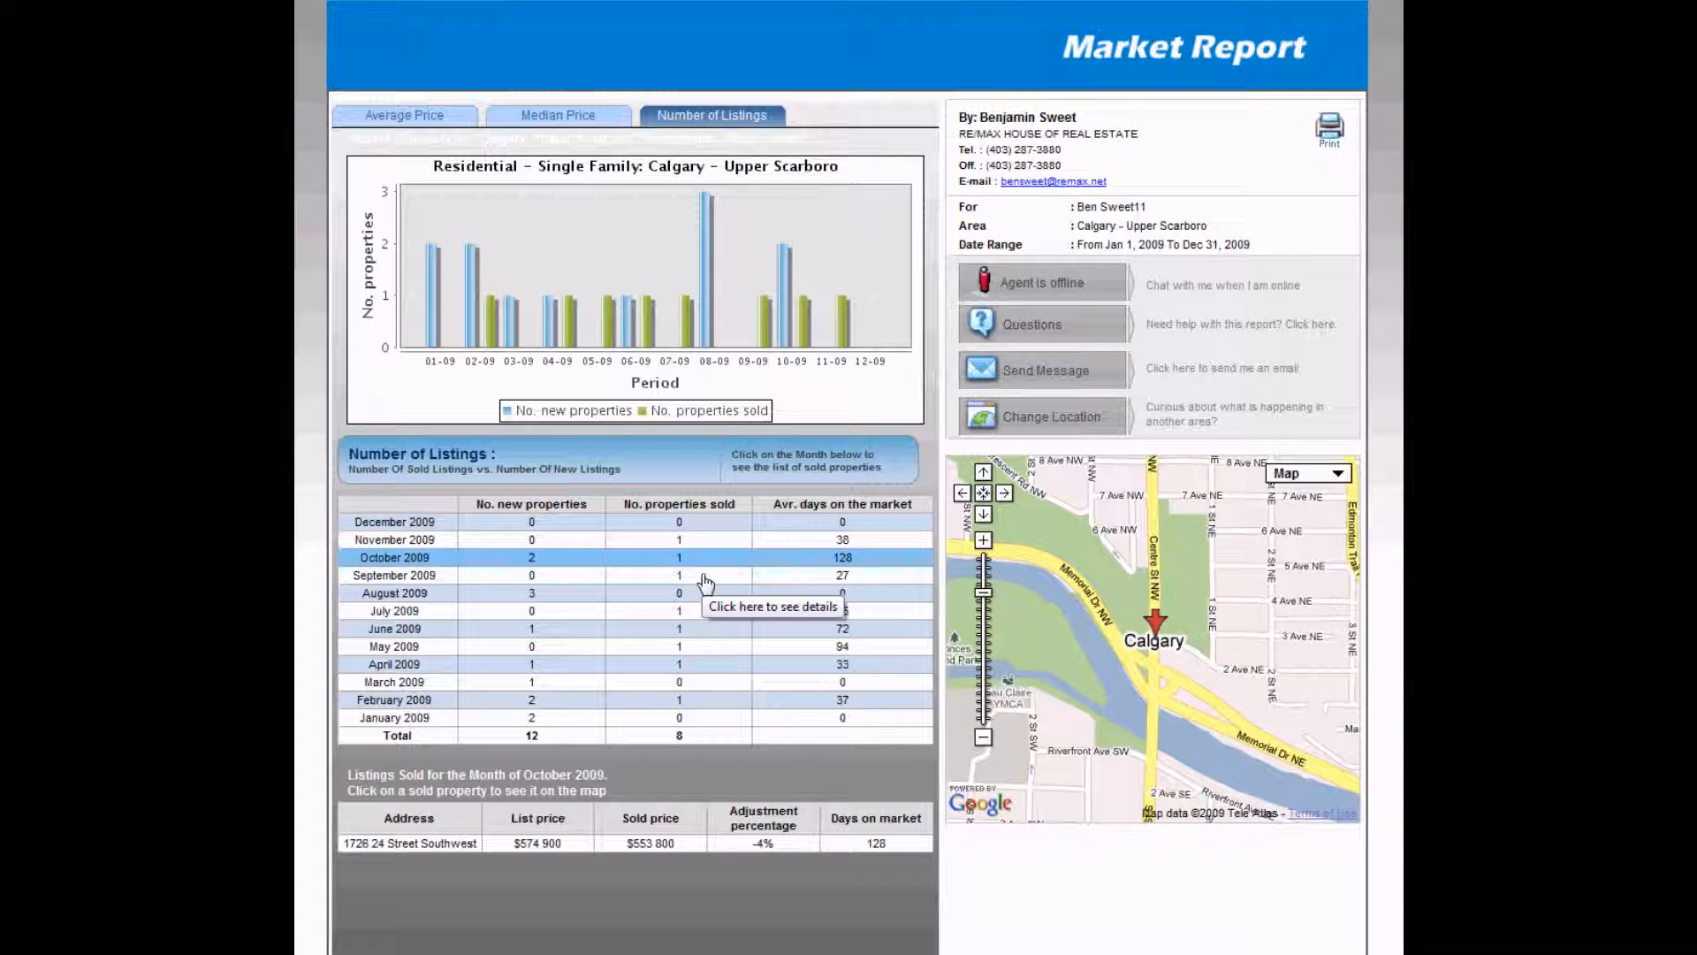
mouse_move(705, 603)
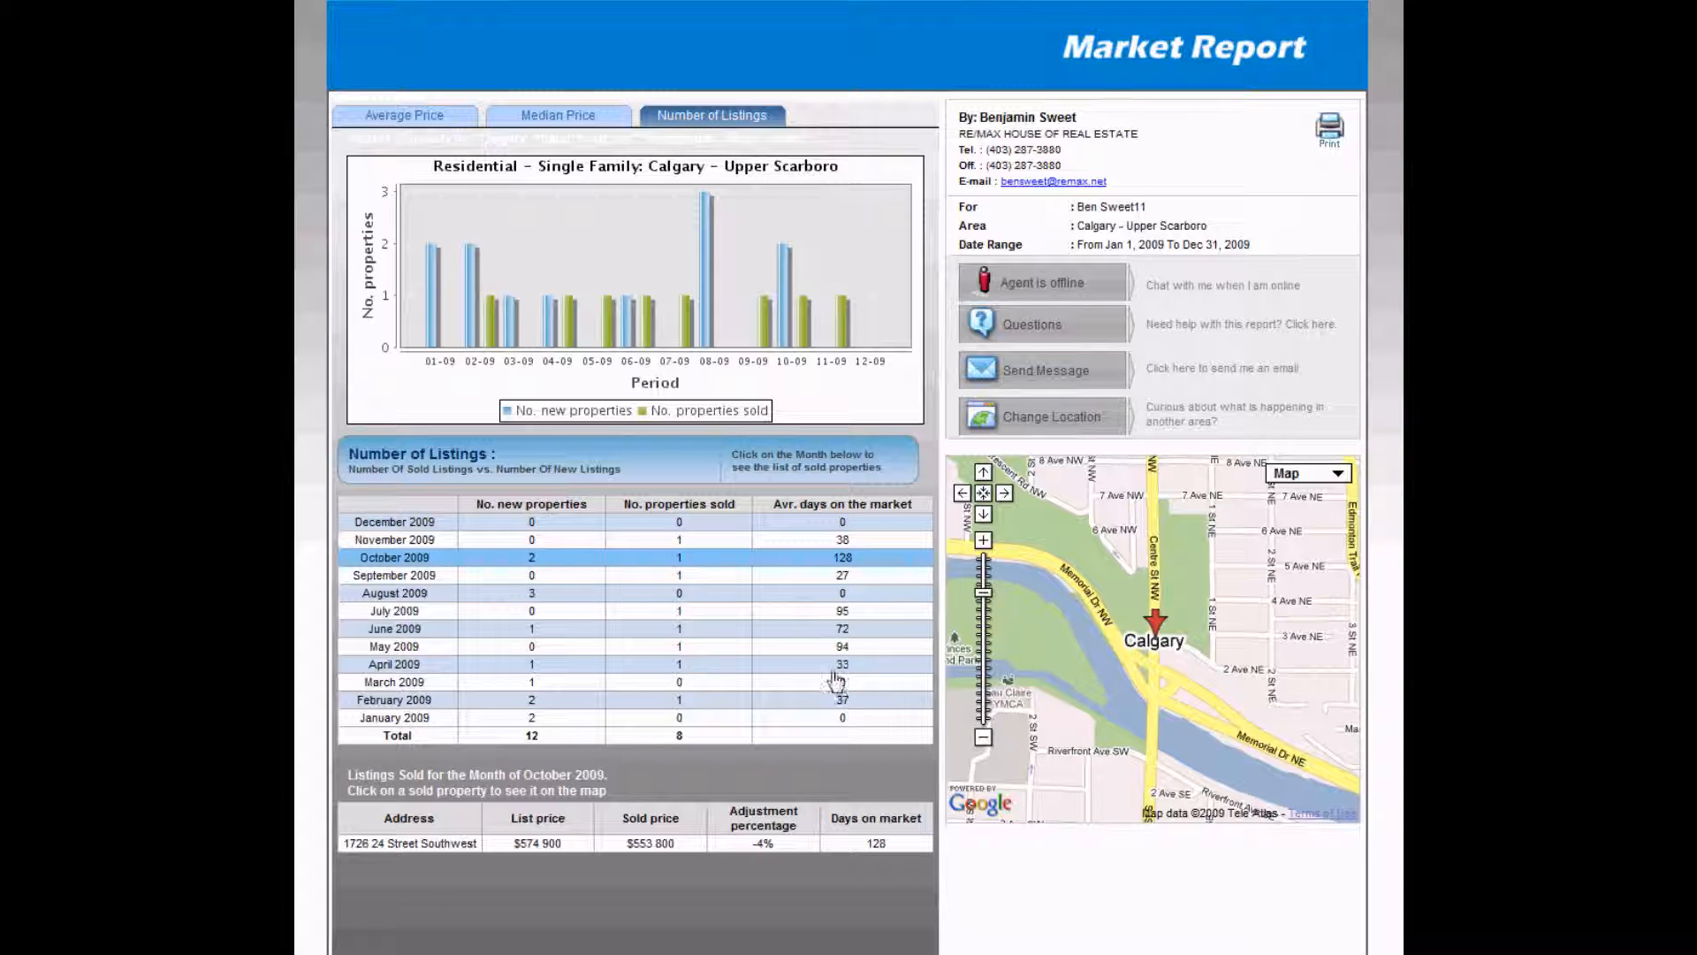
mouse_move(433, 866)
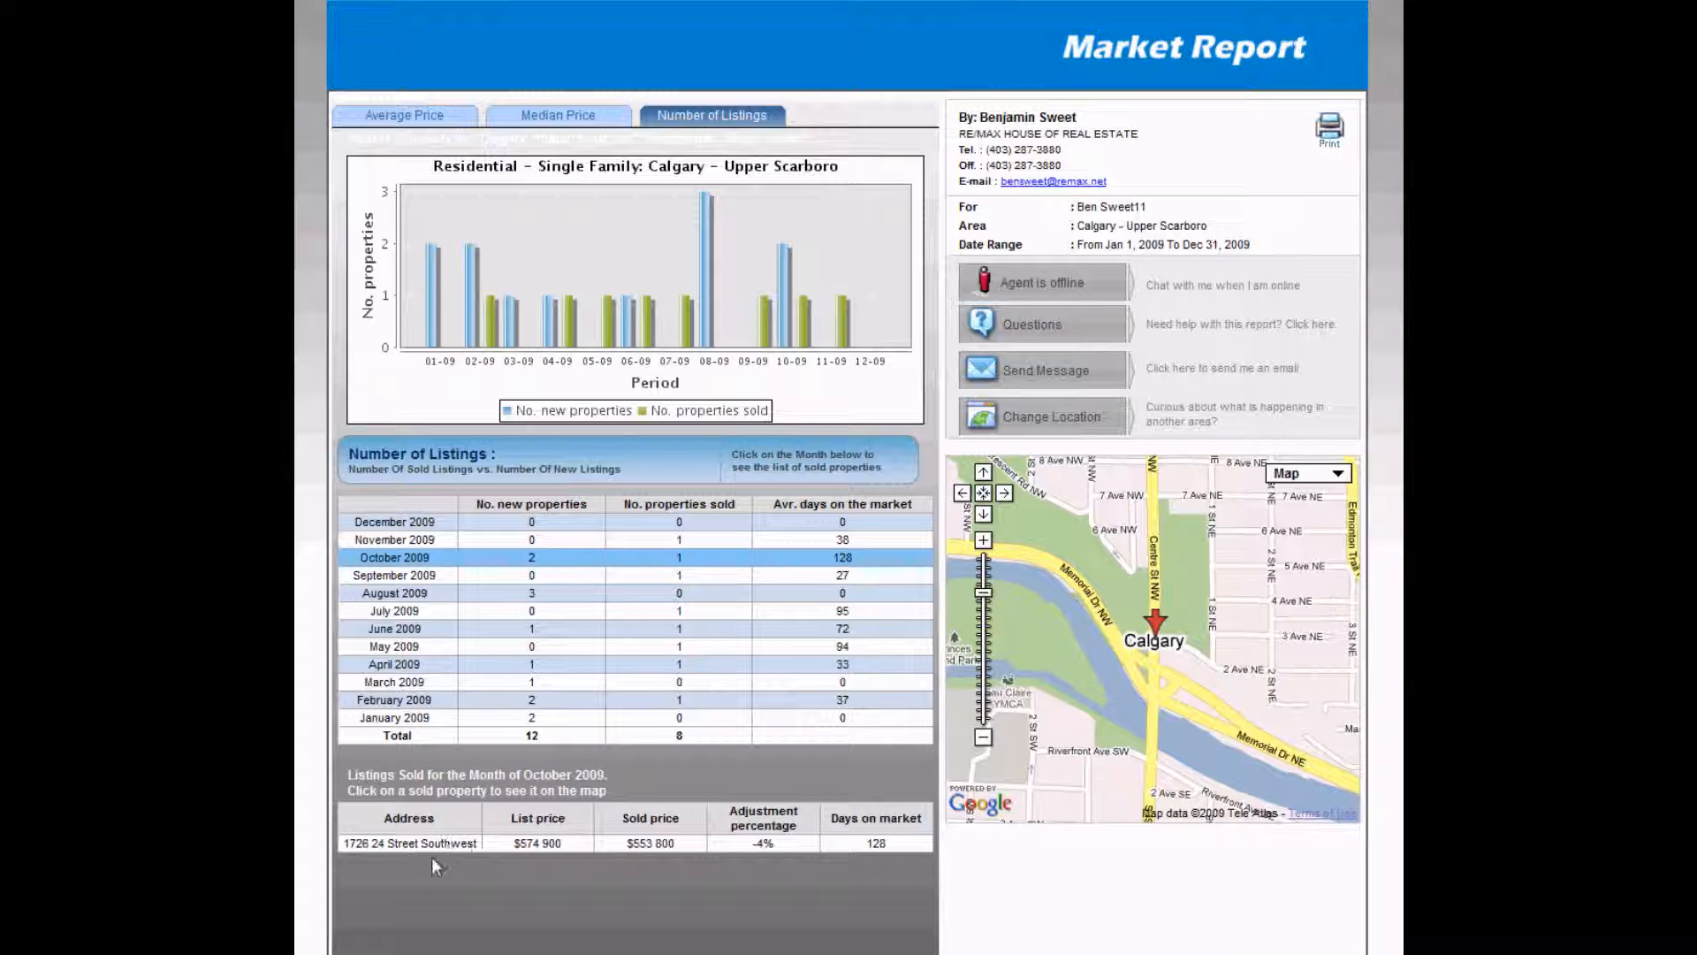
mouse_move(409, 843)
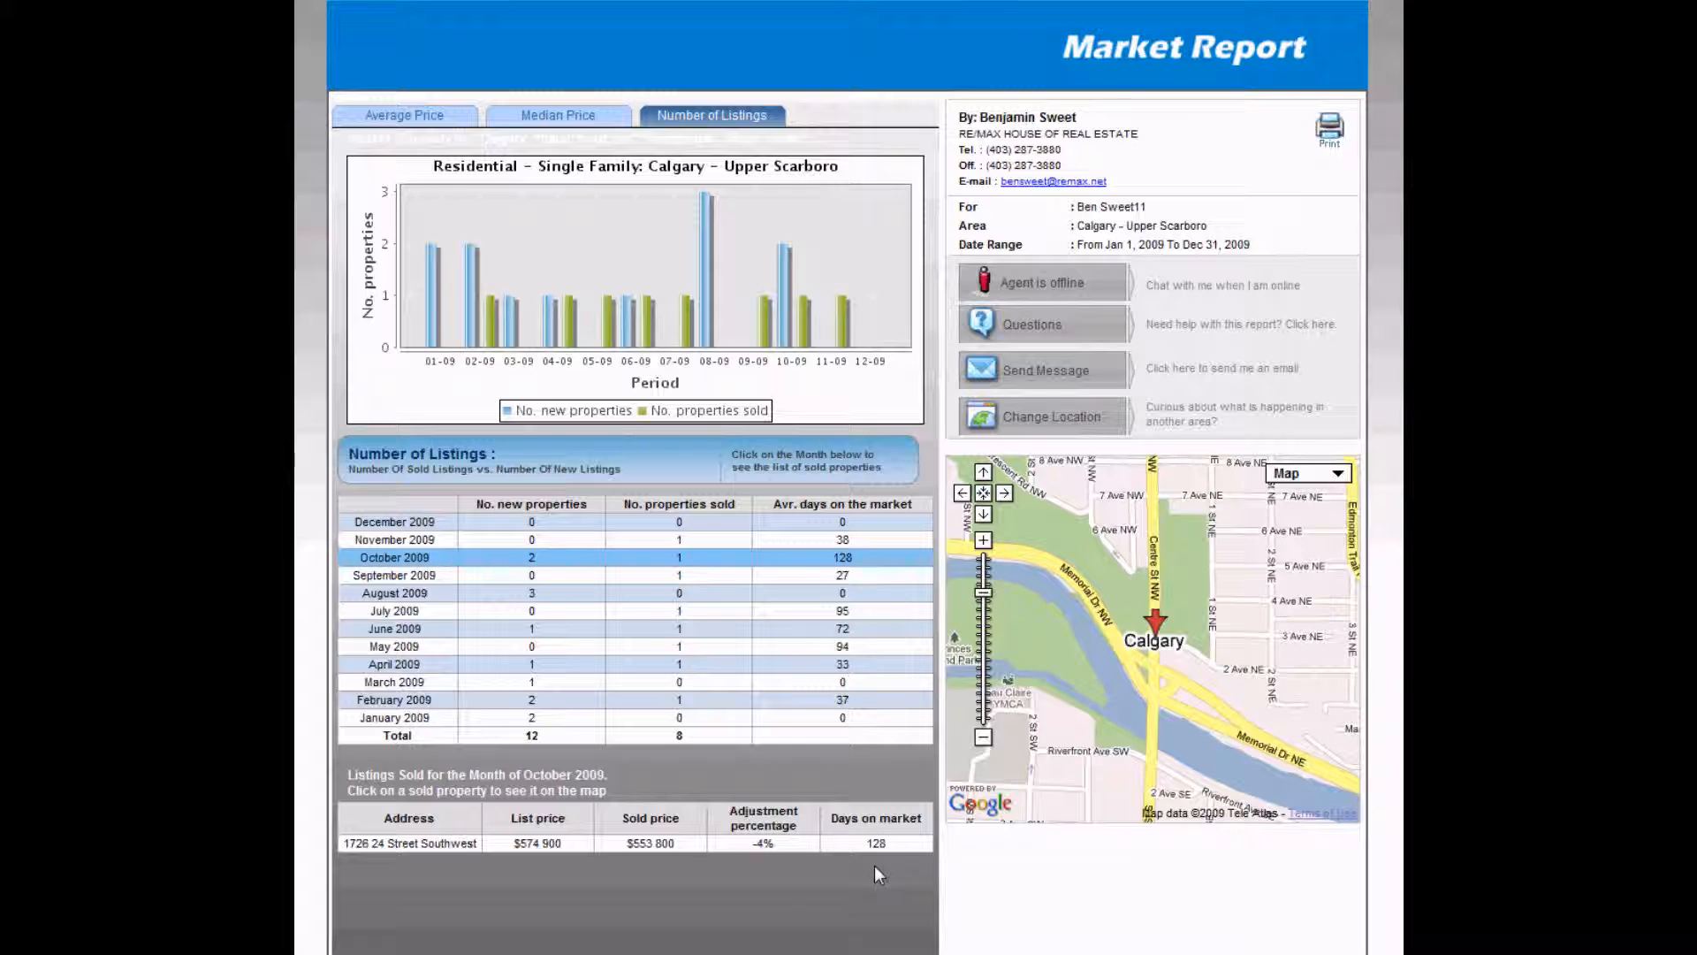
mouse_move(423, 898)
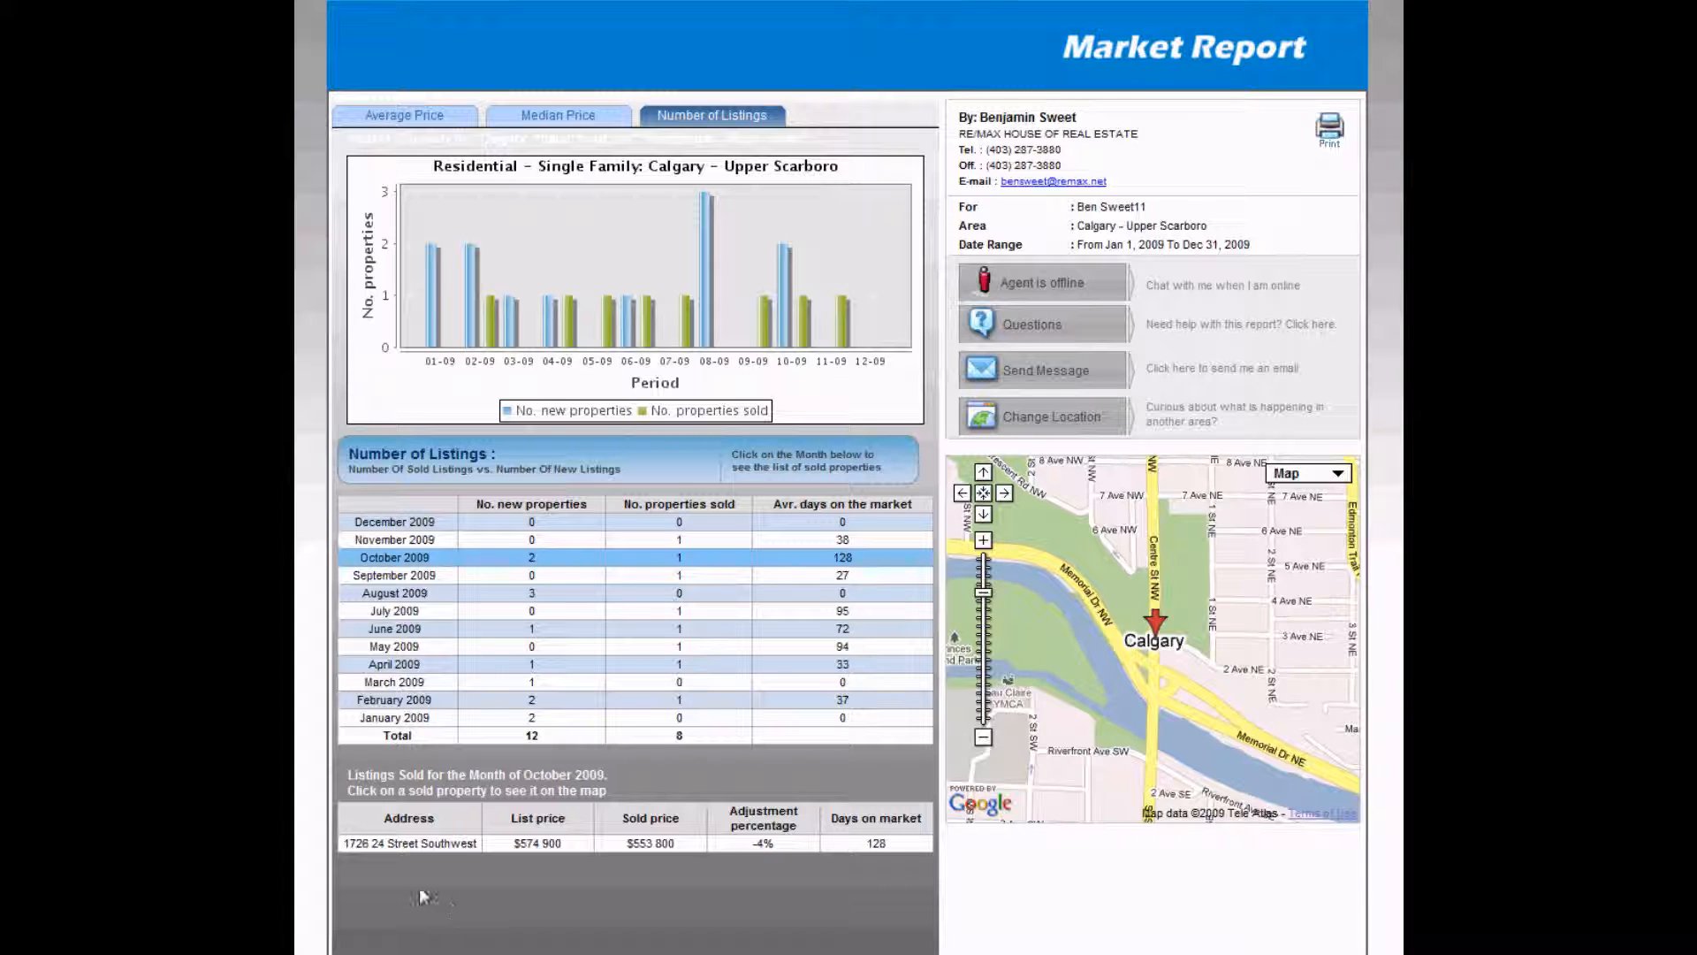
left_click(410, 843)
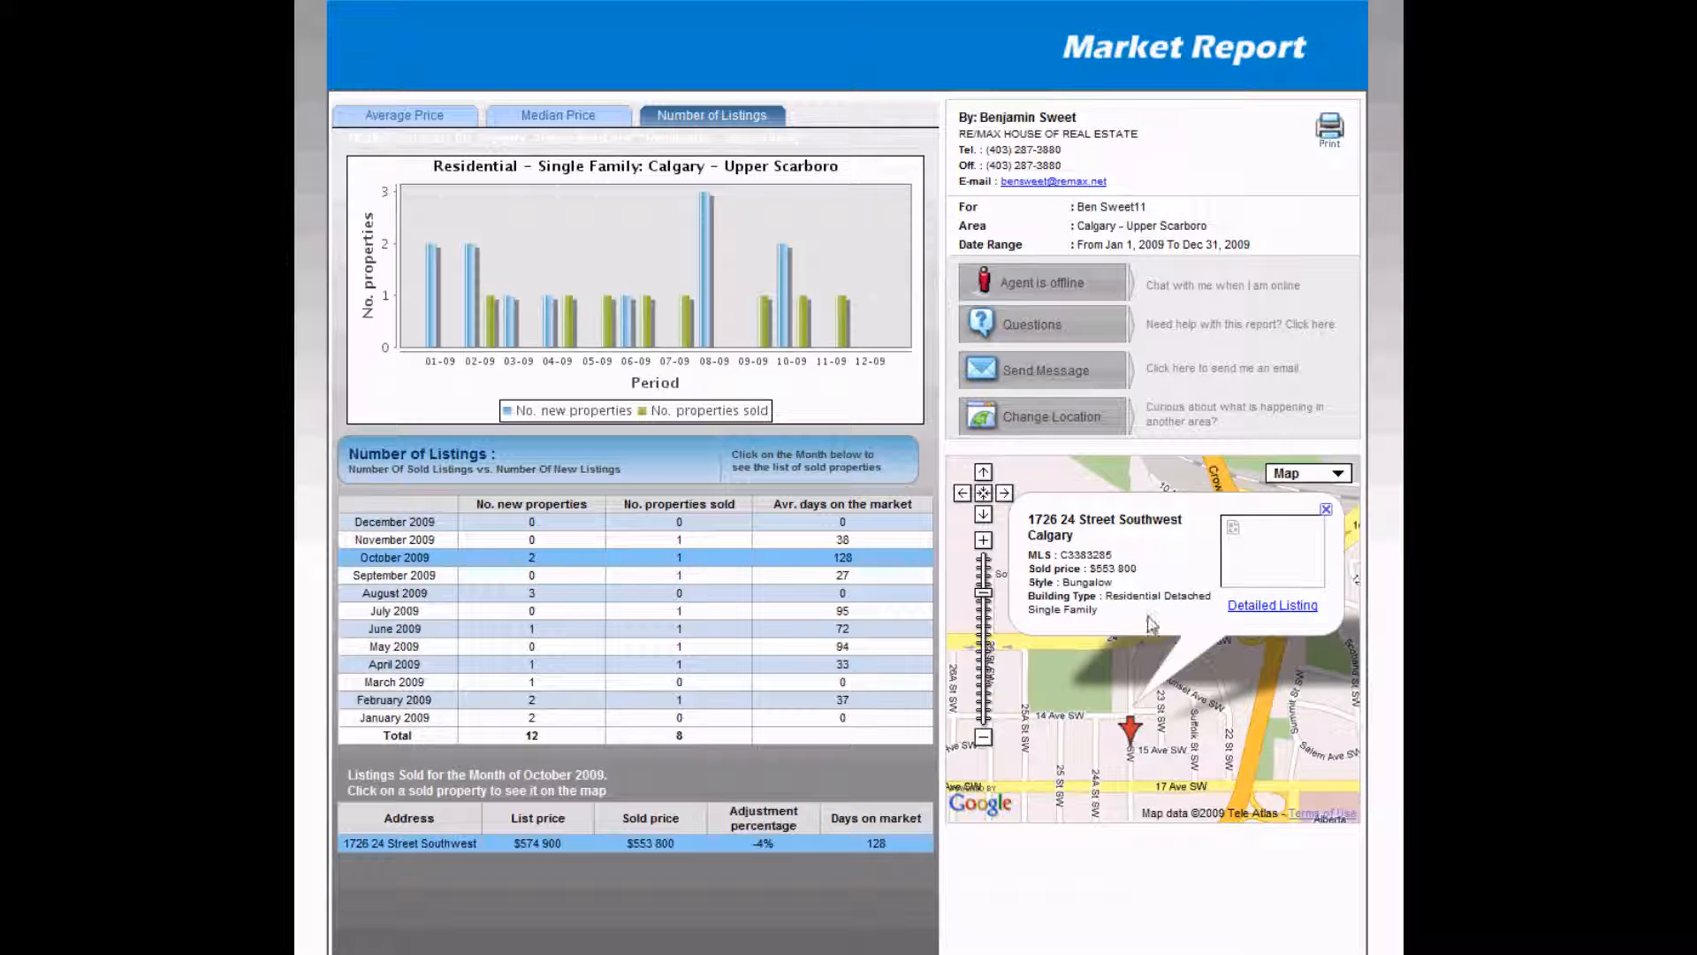
mouse_move(1180, 557)
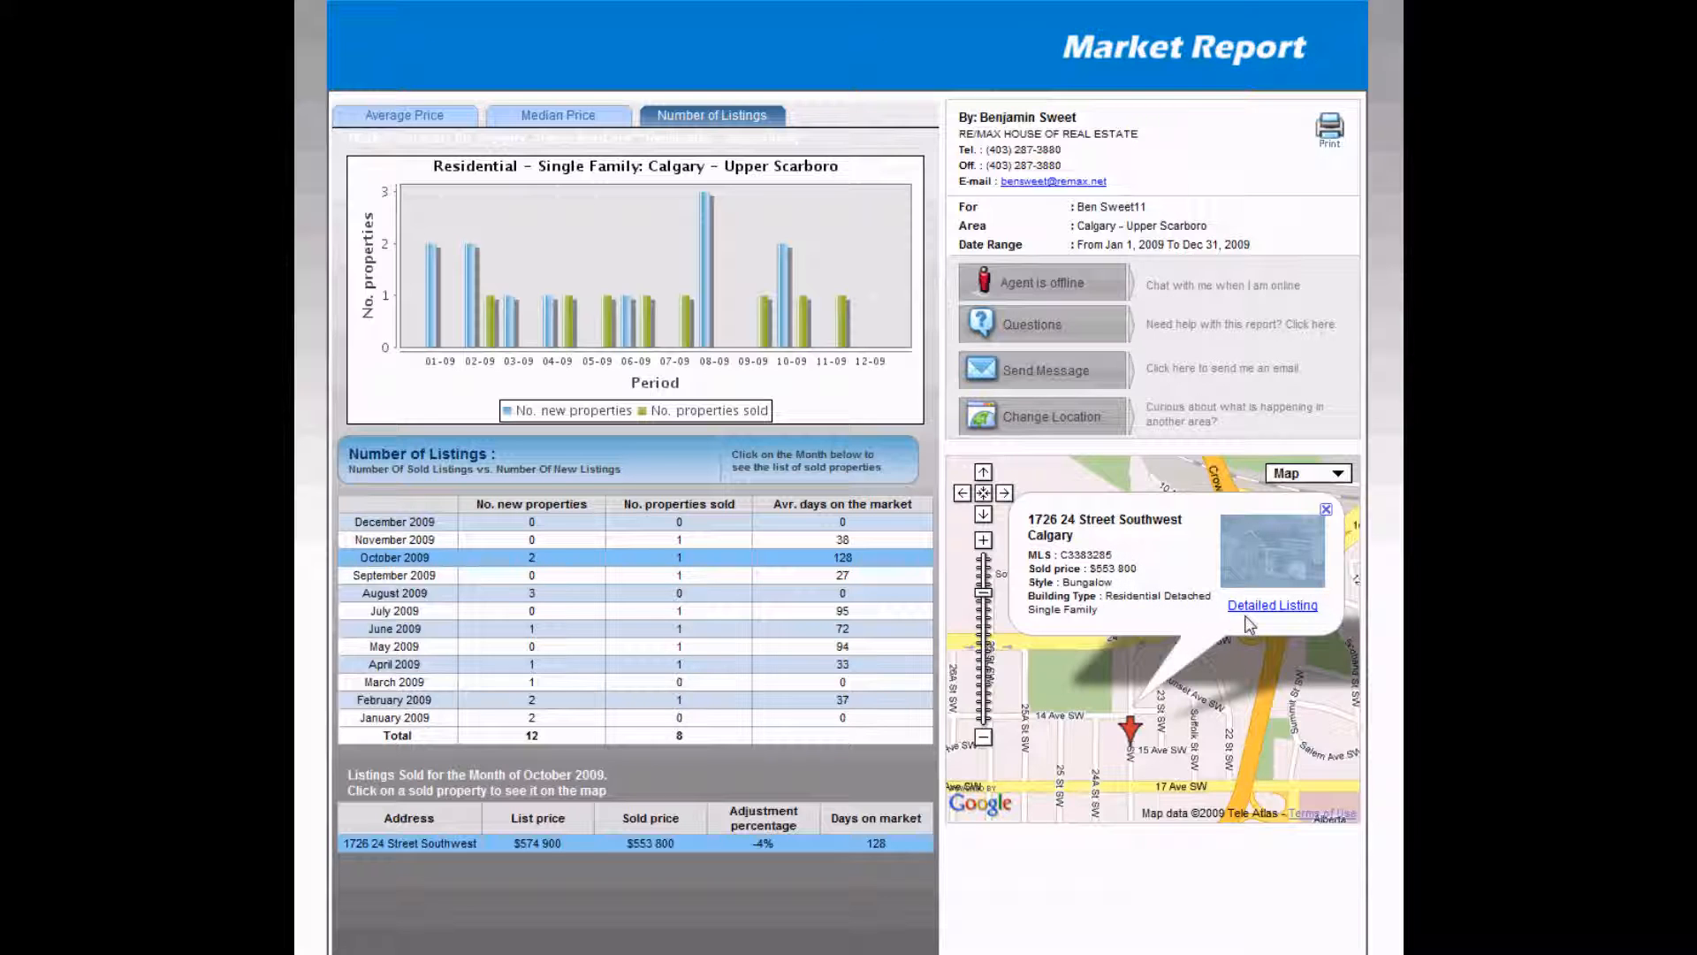
mouse_move(1275, 645)
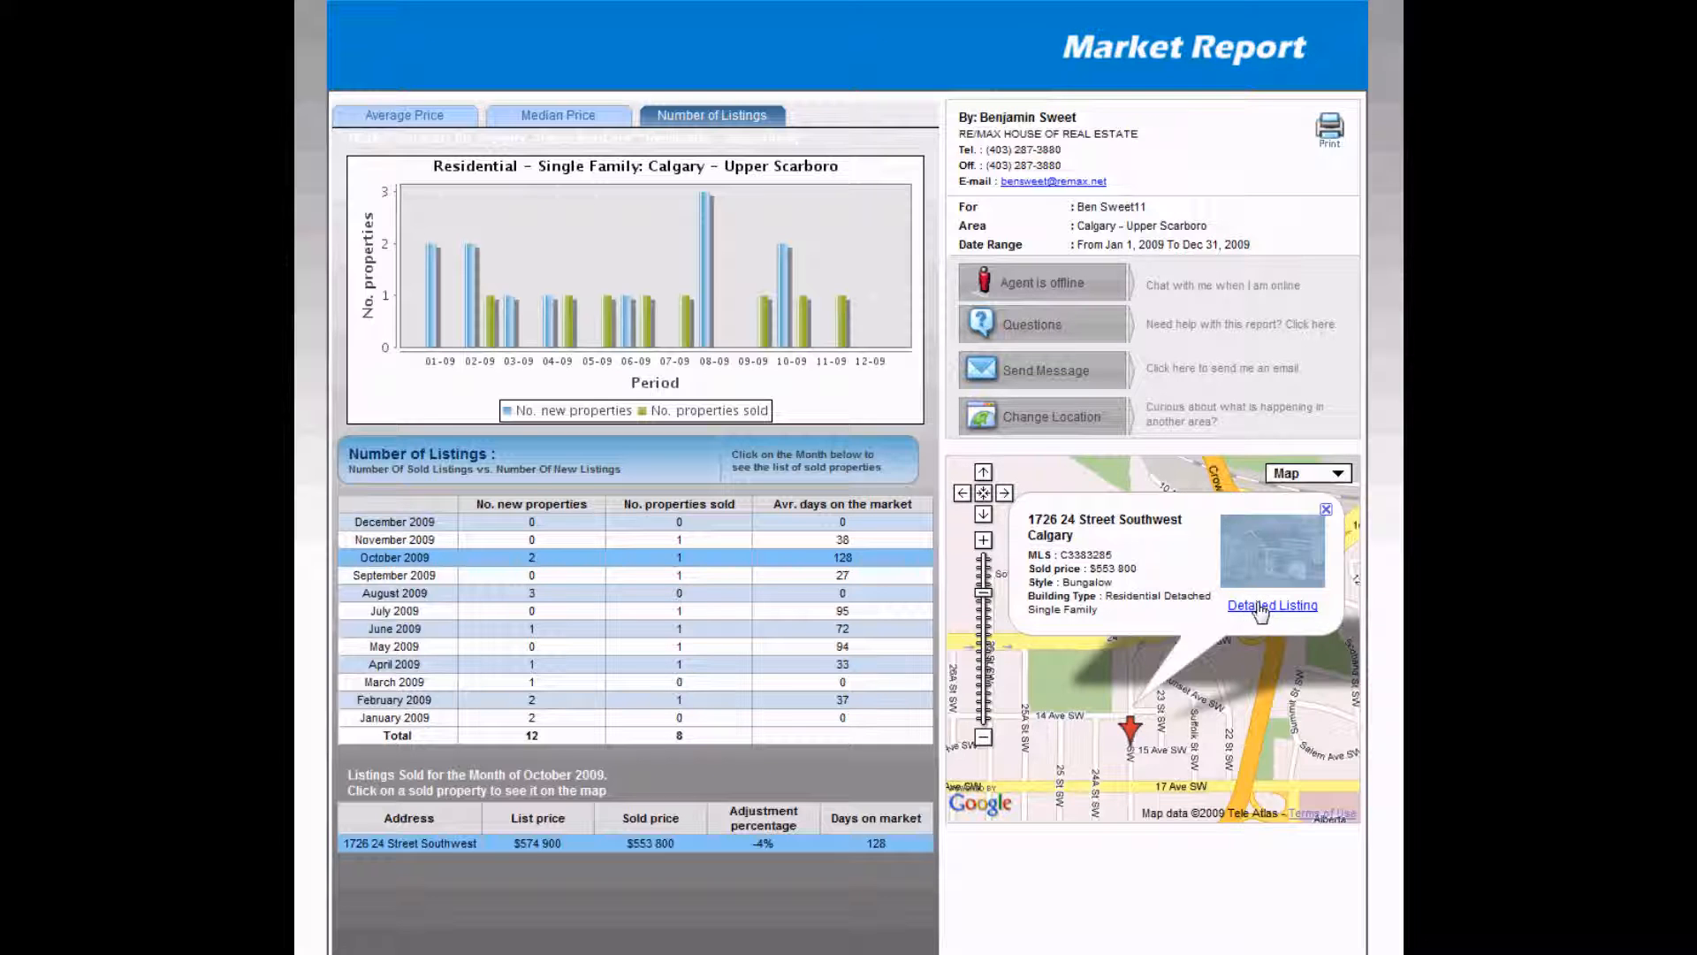
Open the detailed listing for 1726 24 Street Southwest: 4 bedrooms, 2 bathrooms
left_click(1272, 604)
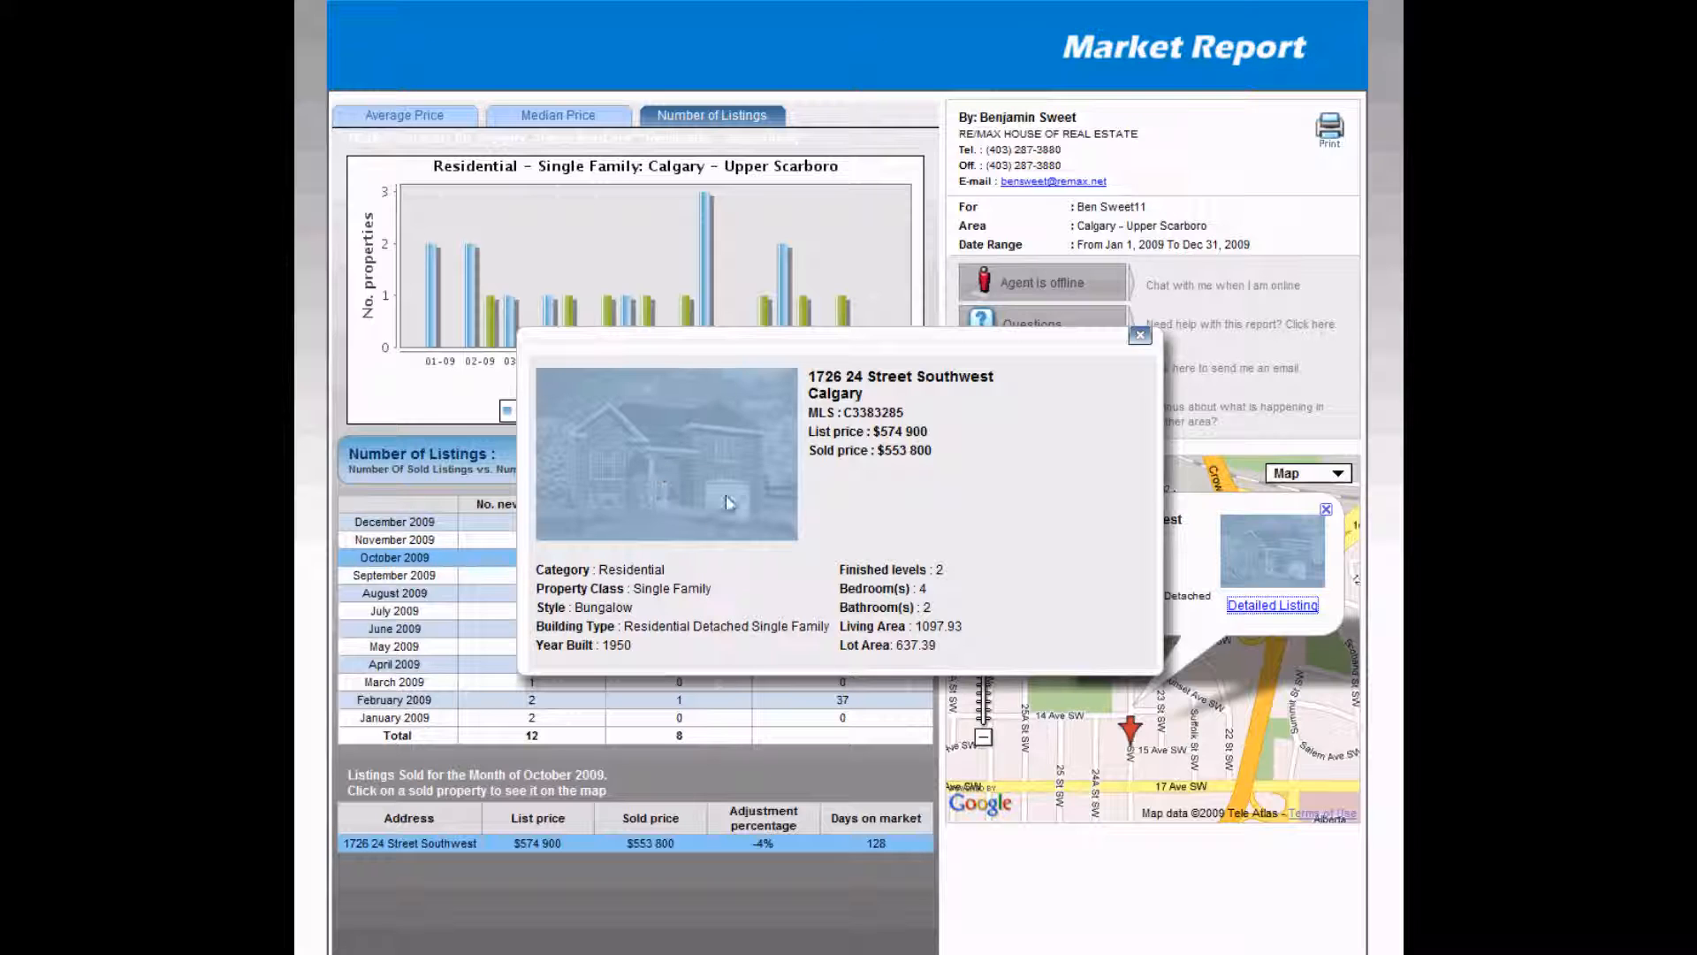
mouse_move(1047, 520)
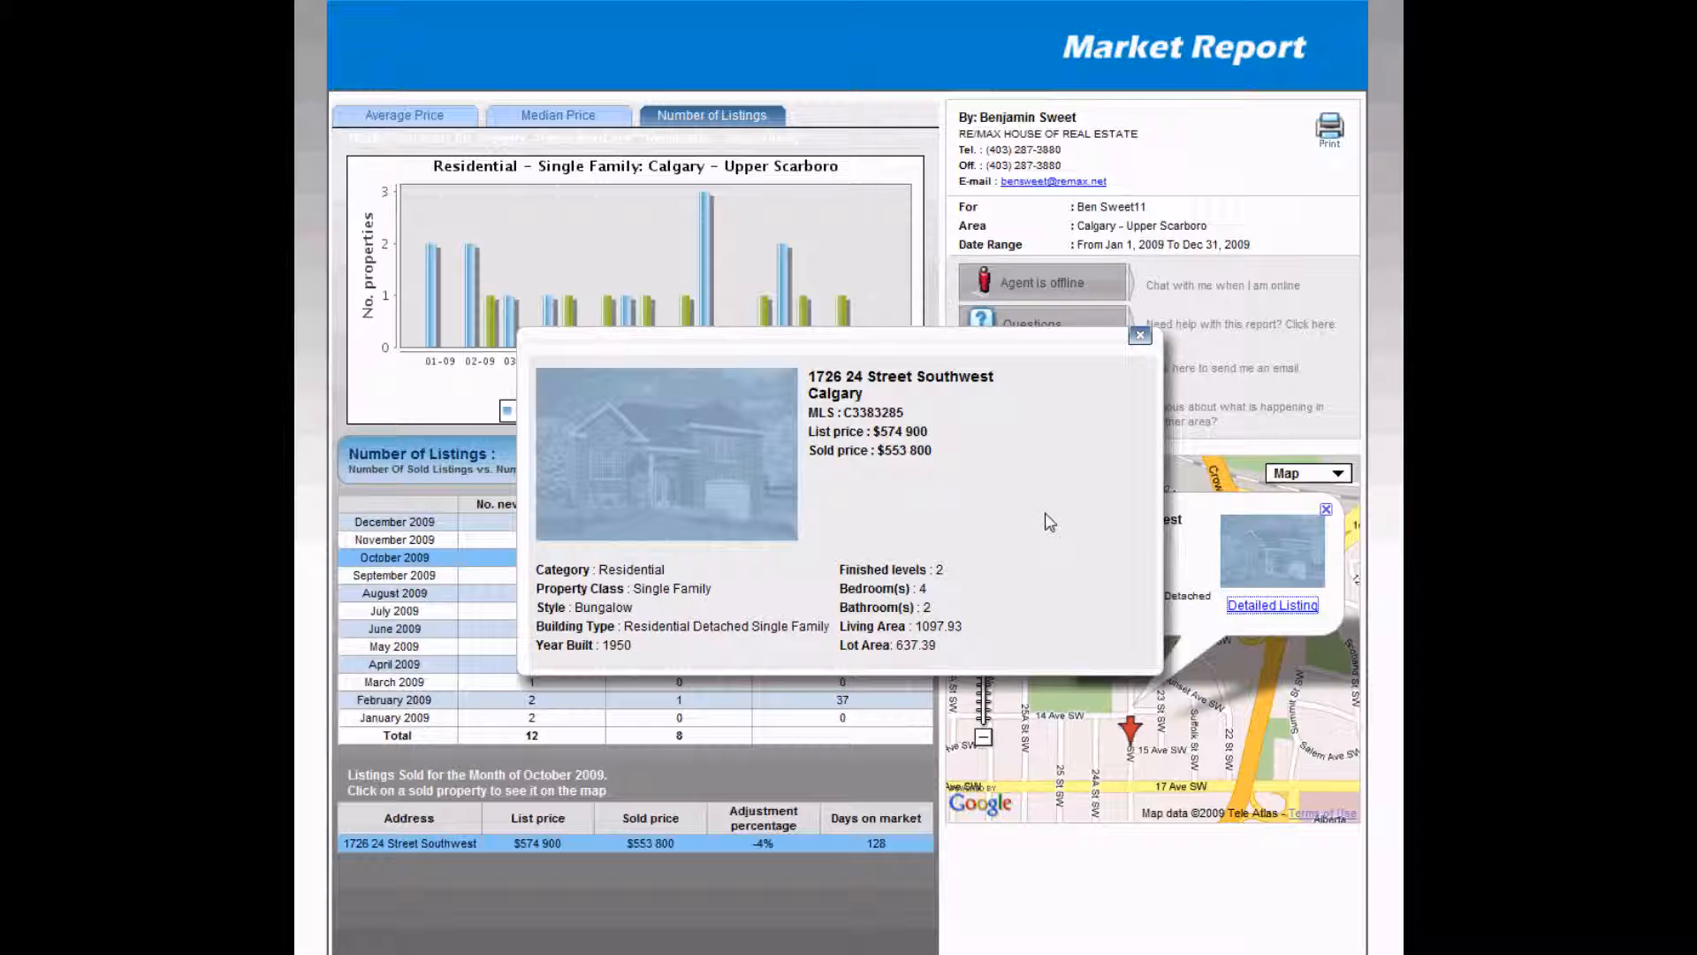
mouse_move(956, 474)
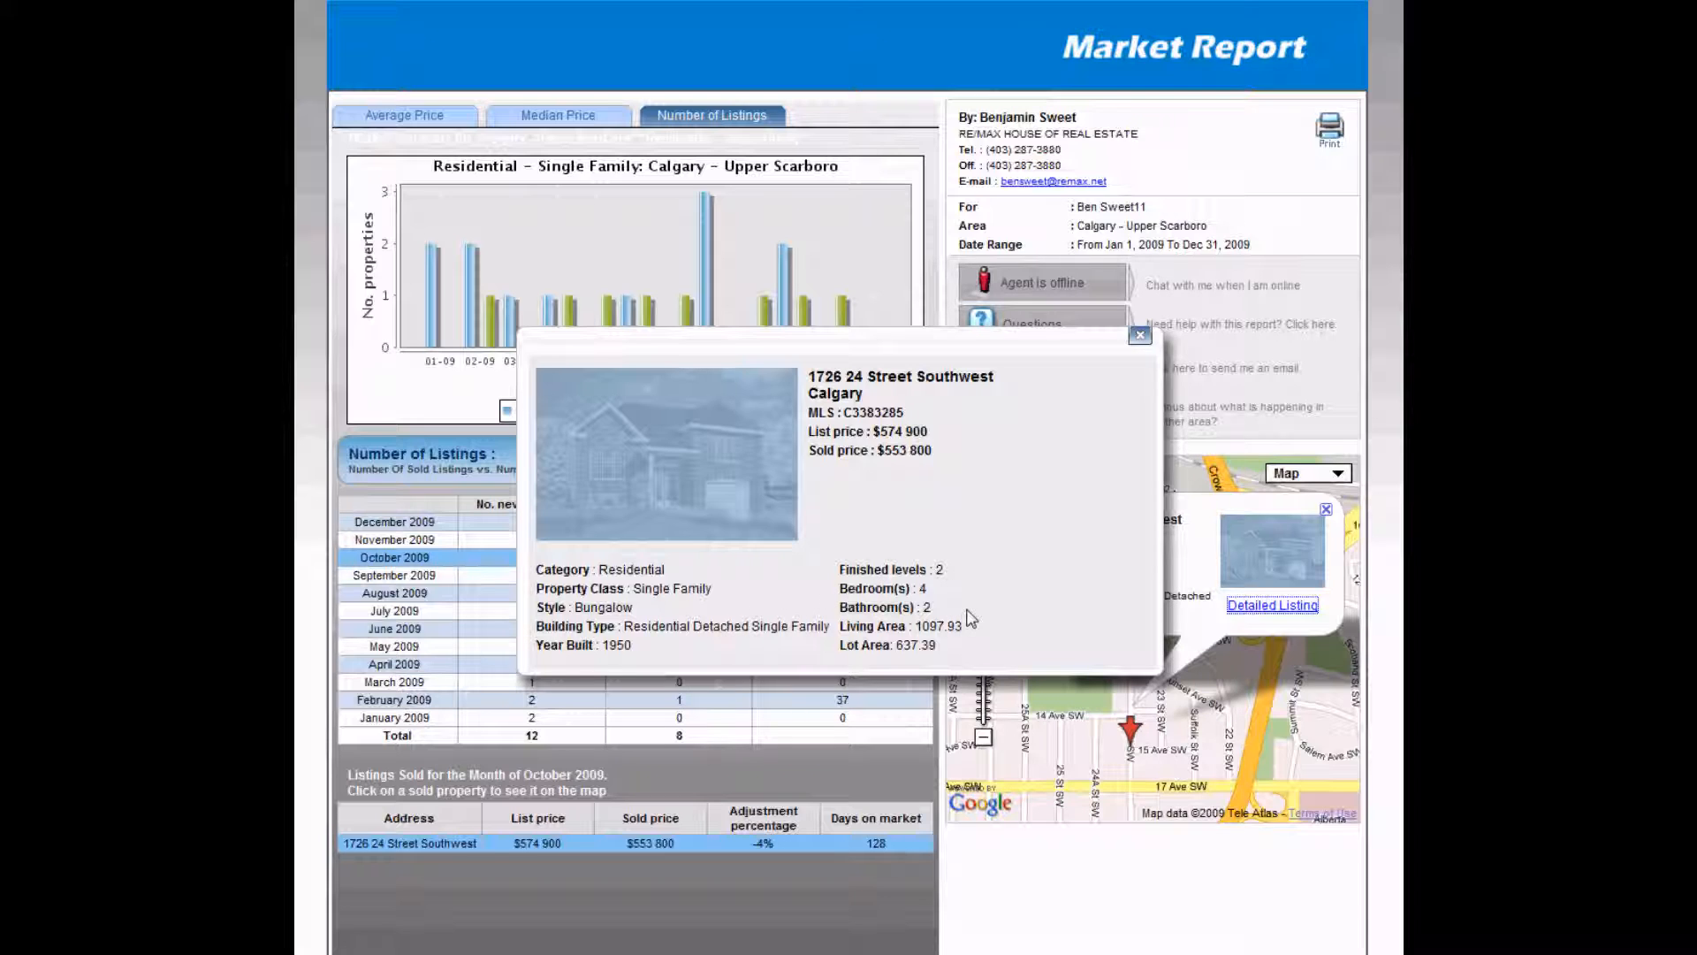
mouse_move(994, 607)
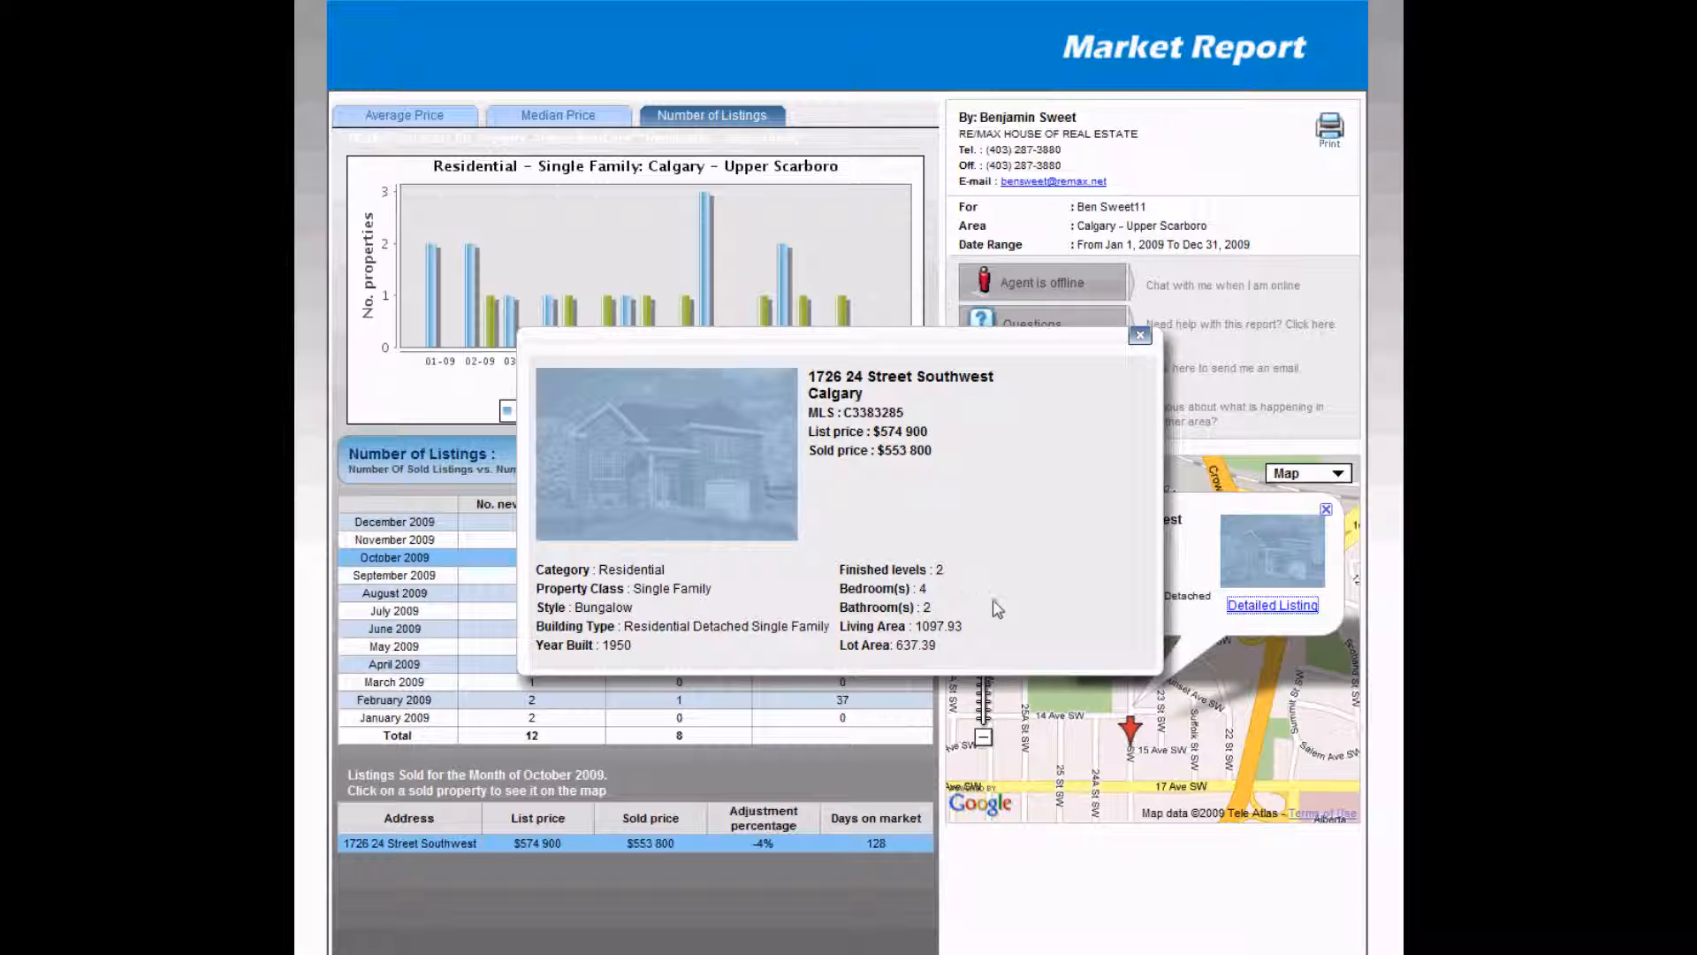
mouse_move(996, 637)
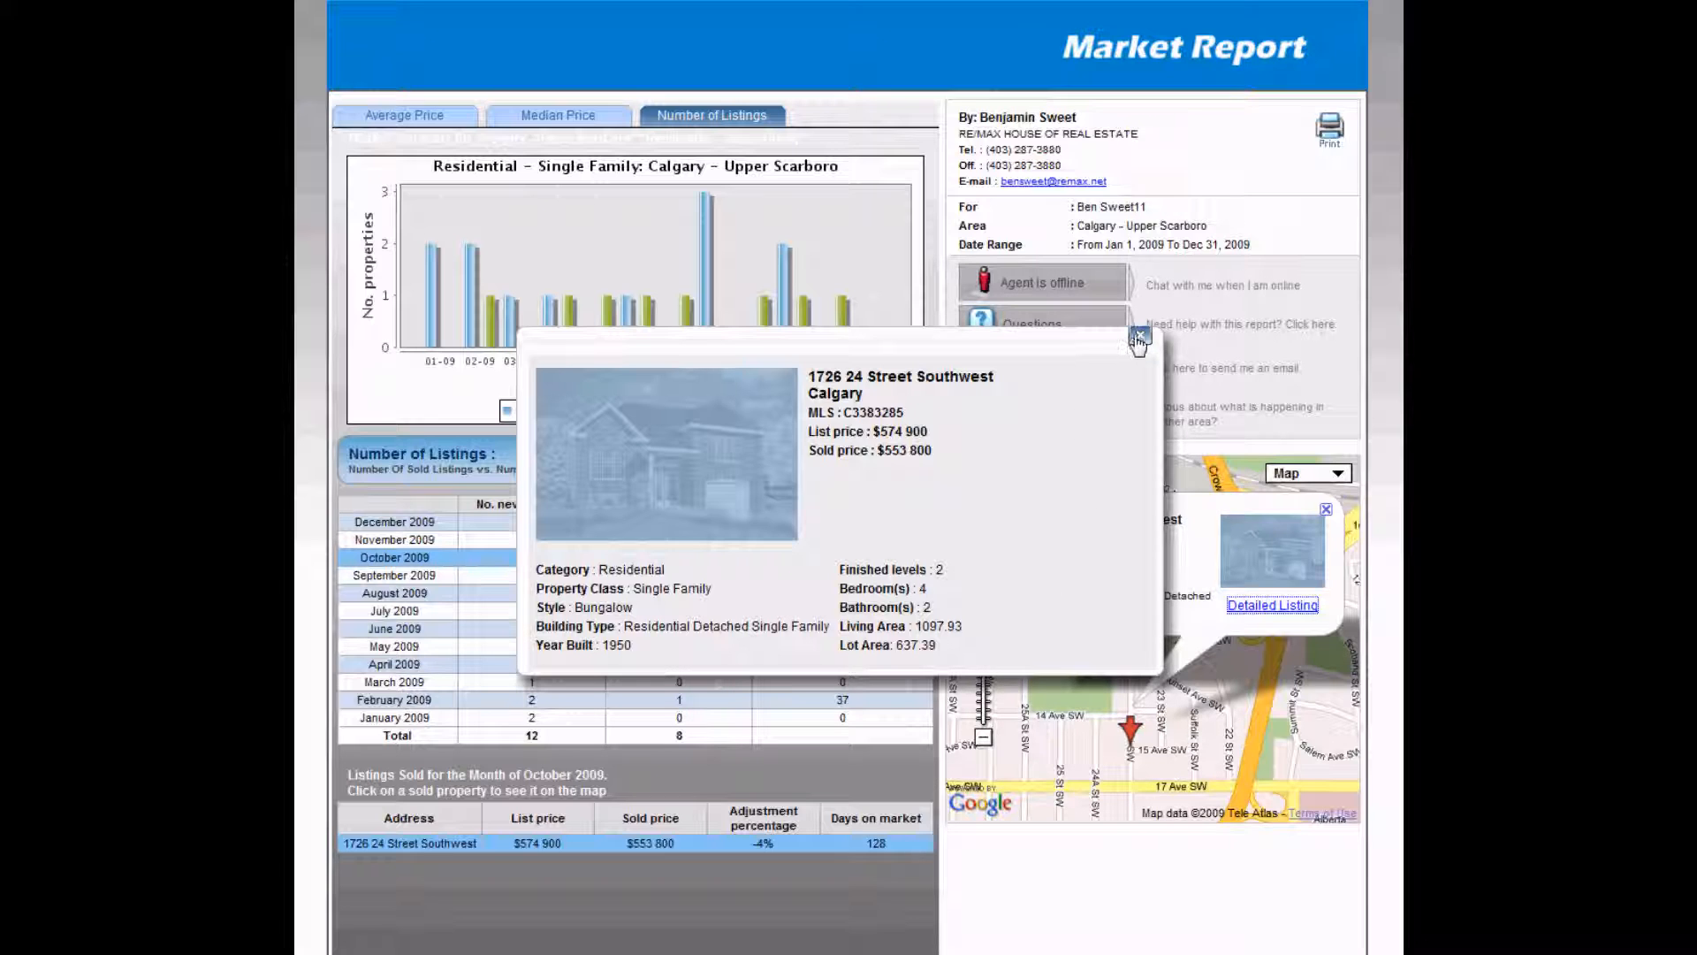
Close the listing and popup, then zoom in on the house in Hybrid map view
left_click(1138, 338)
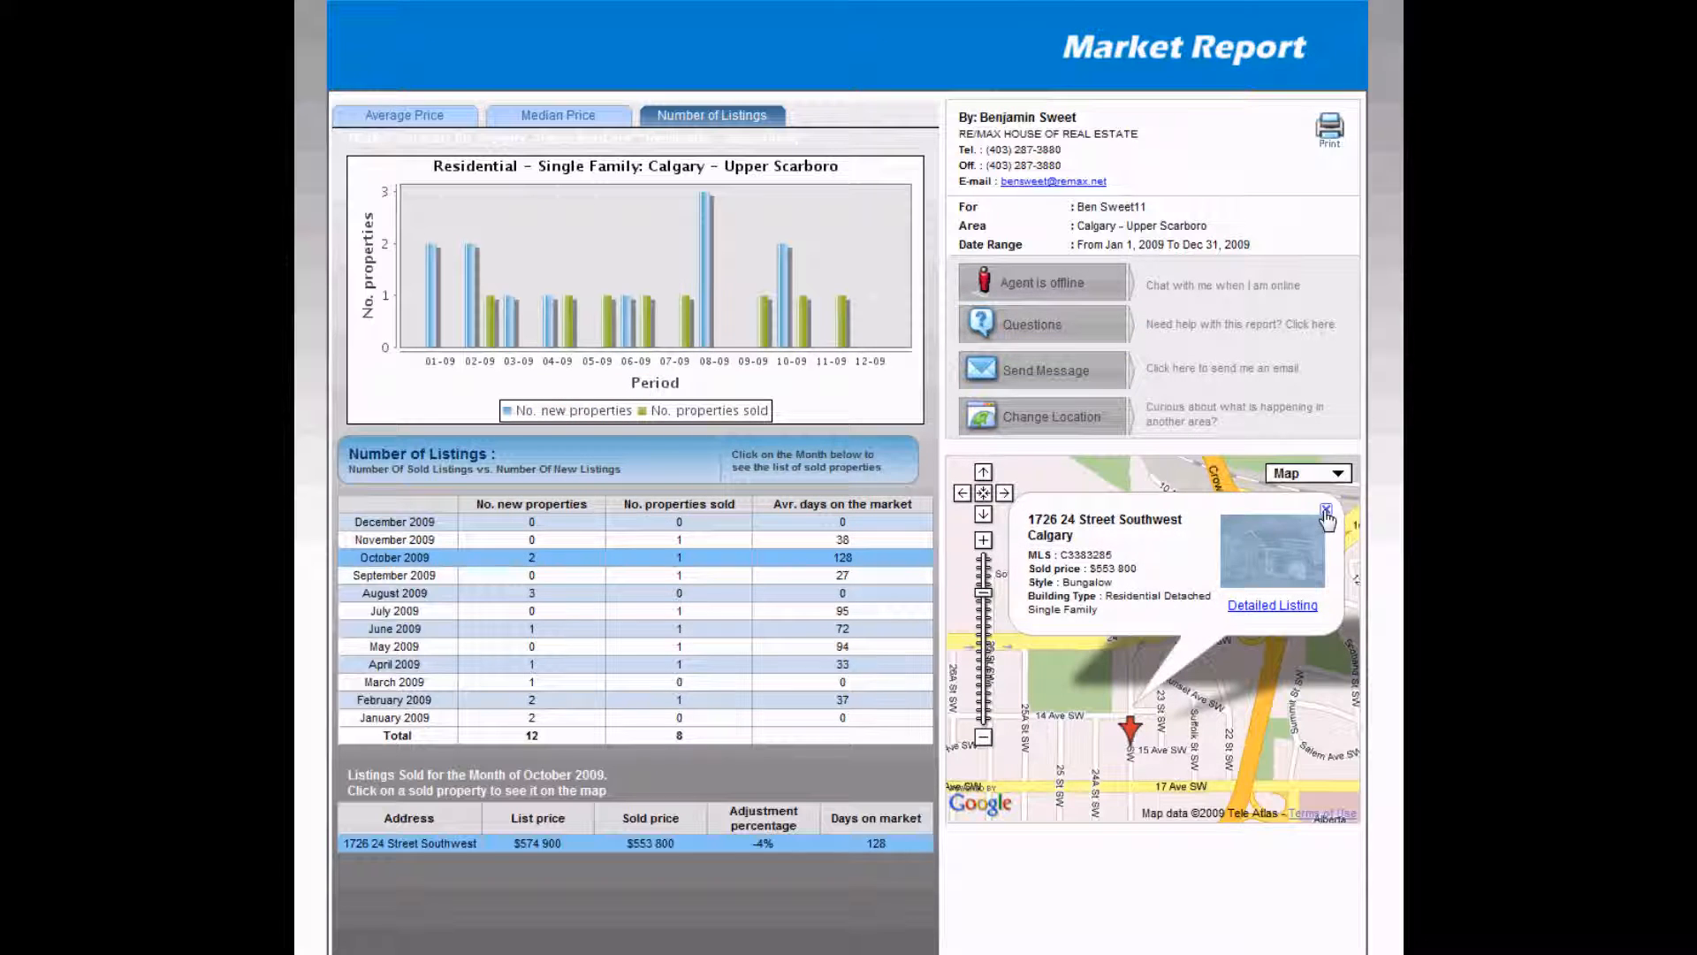
left_click(1327, 511)
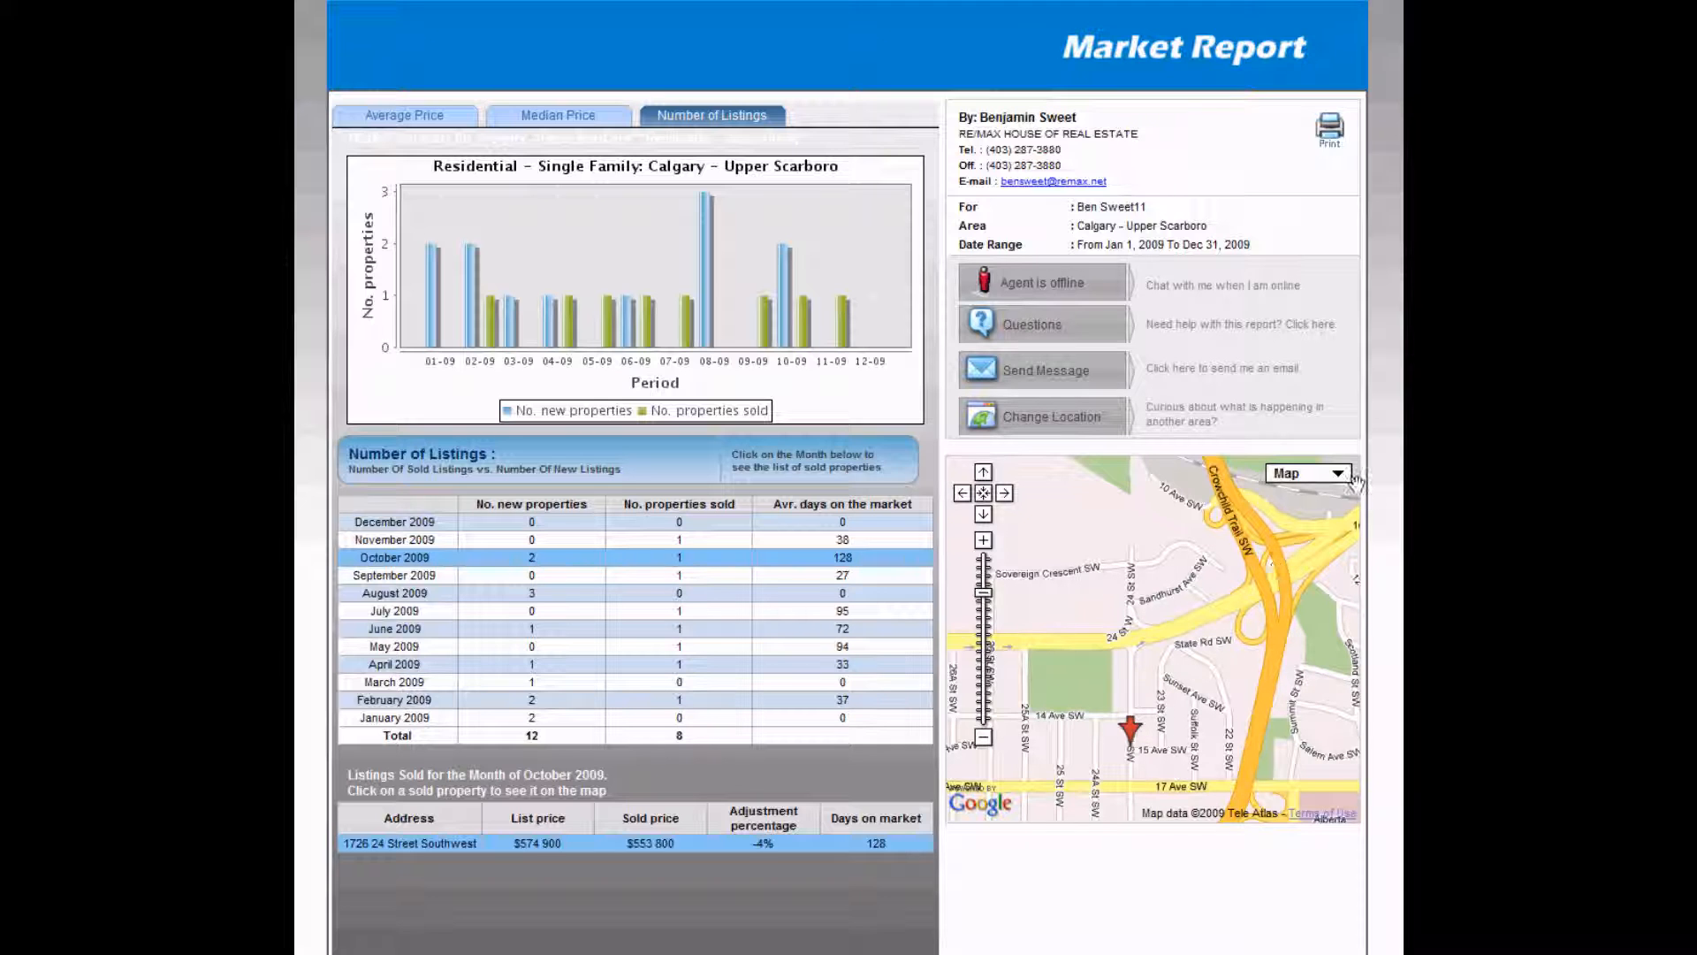
left_click(1302, 472)
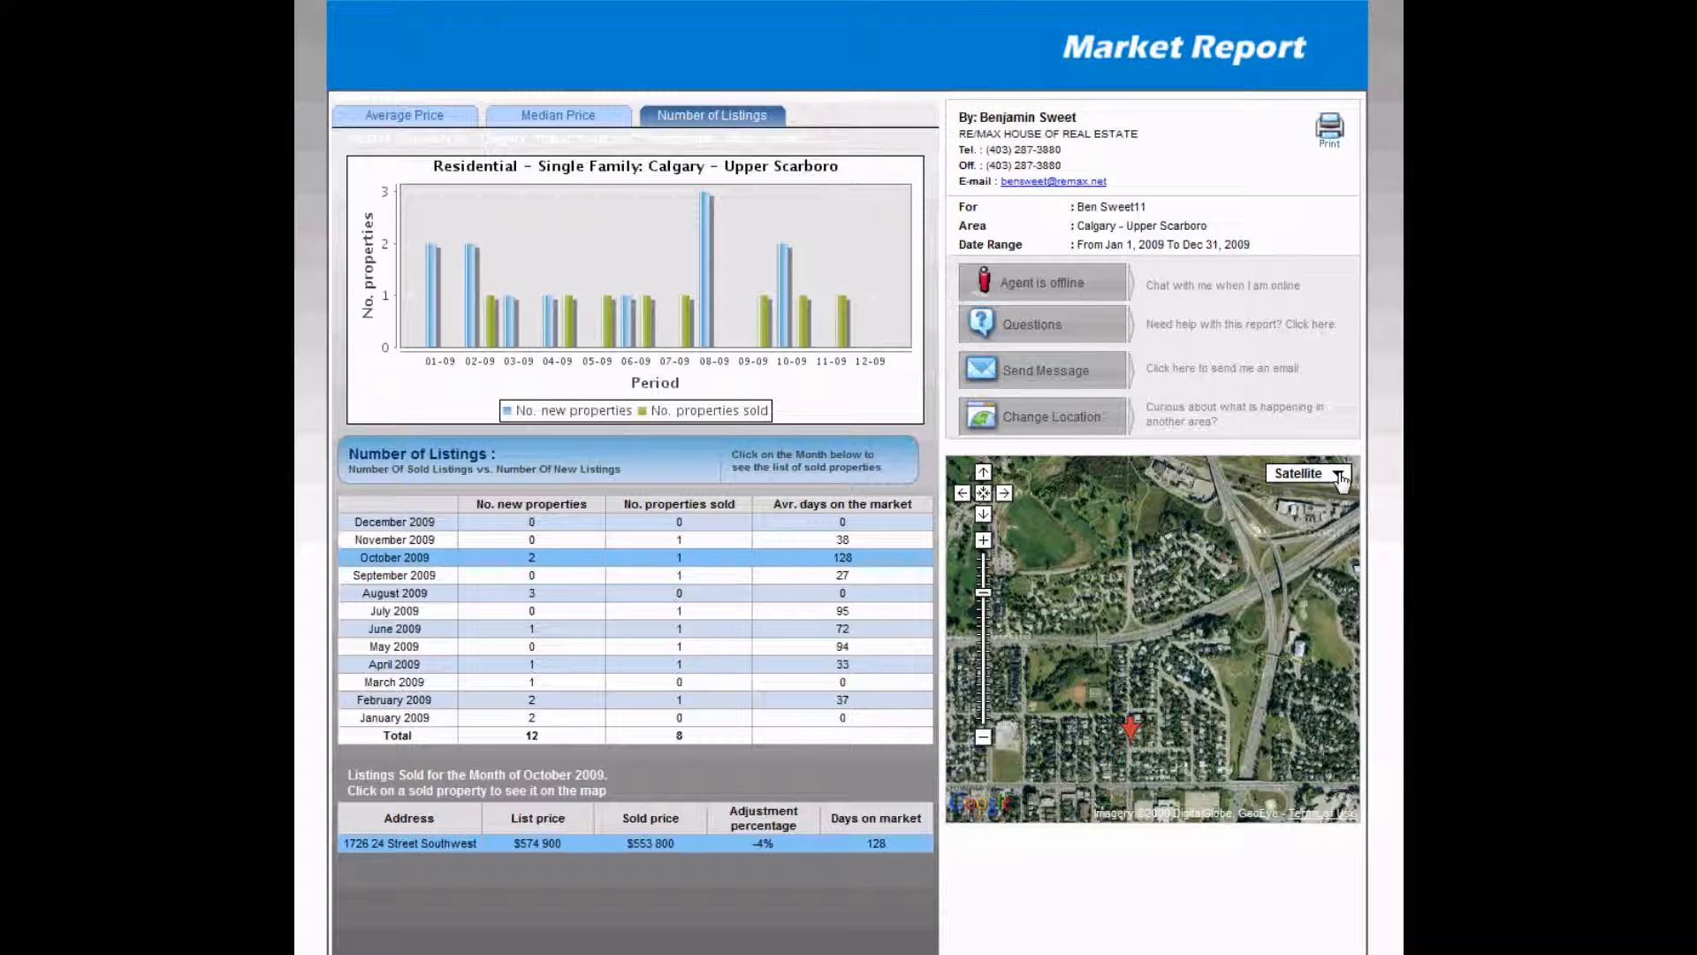
left_click(1307, 473)
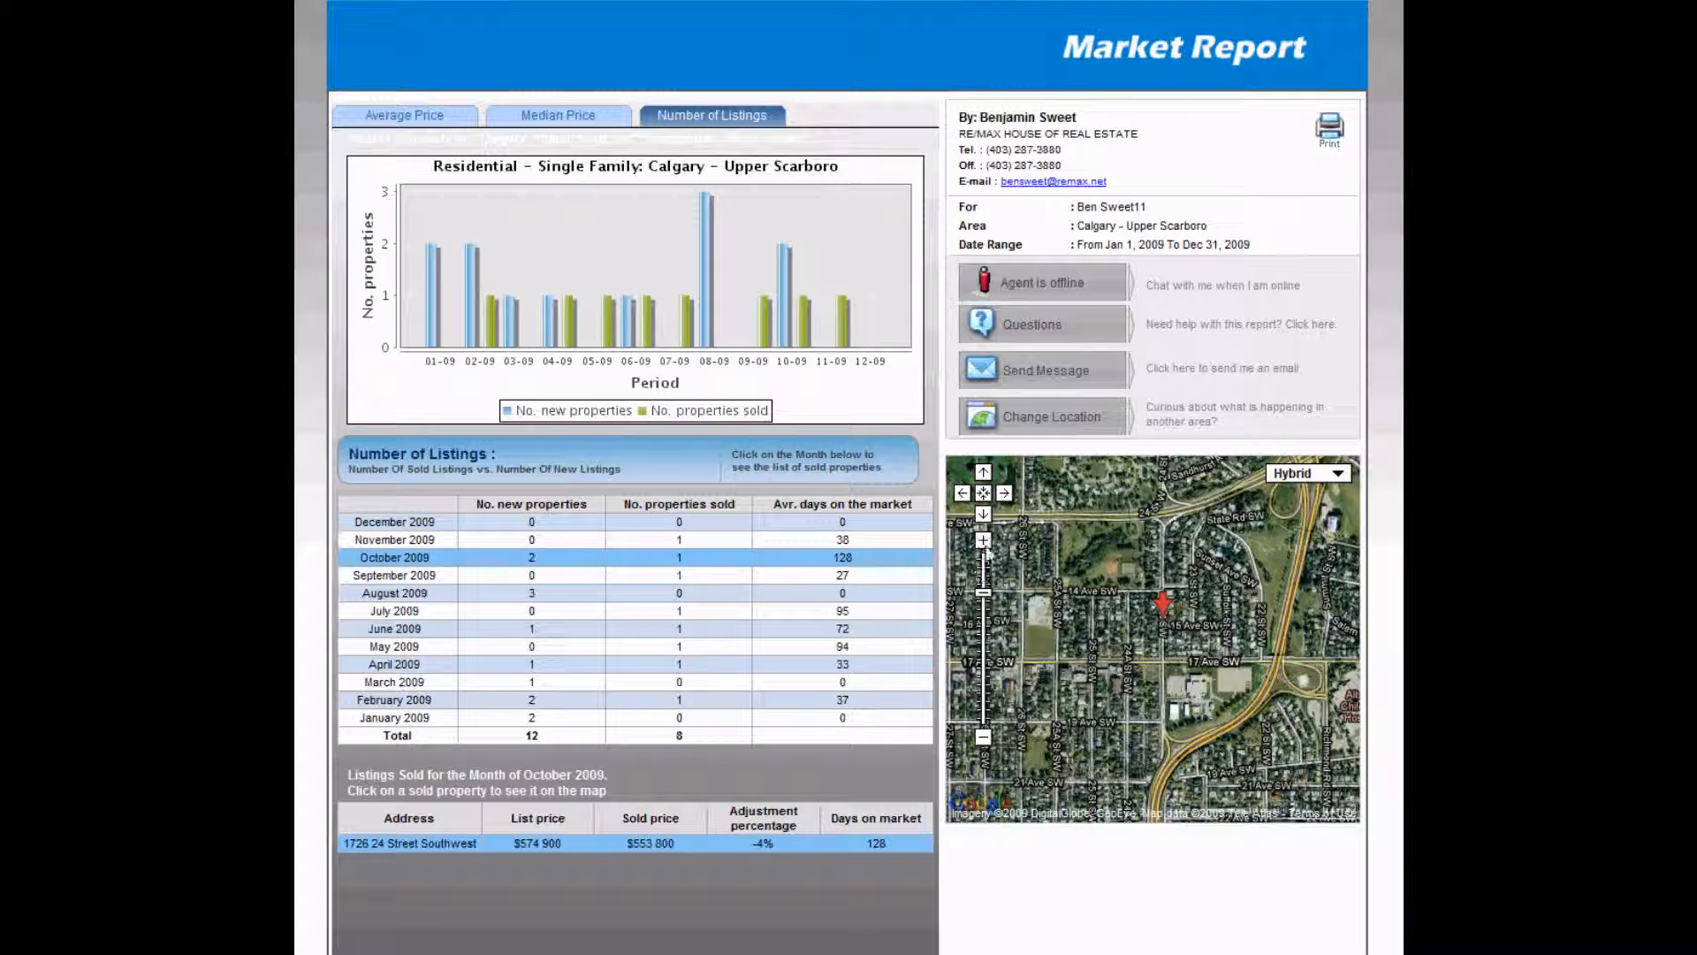
left_click(982, 539)
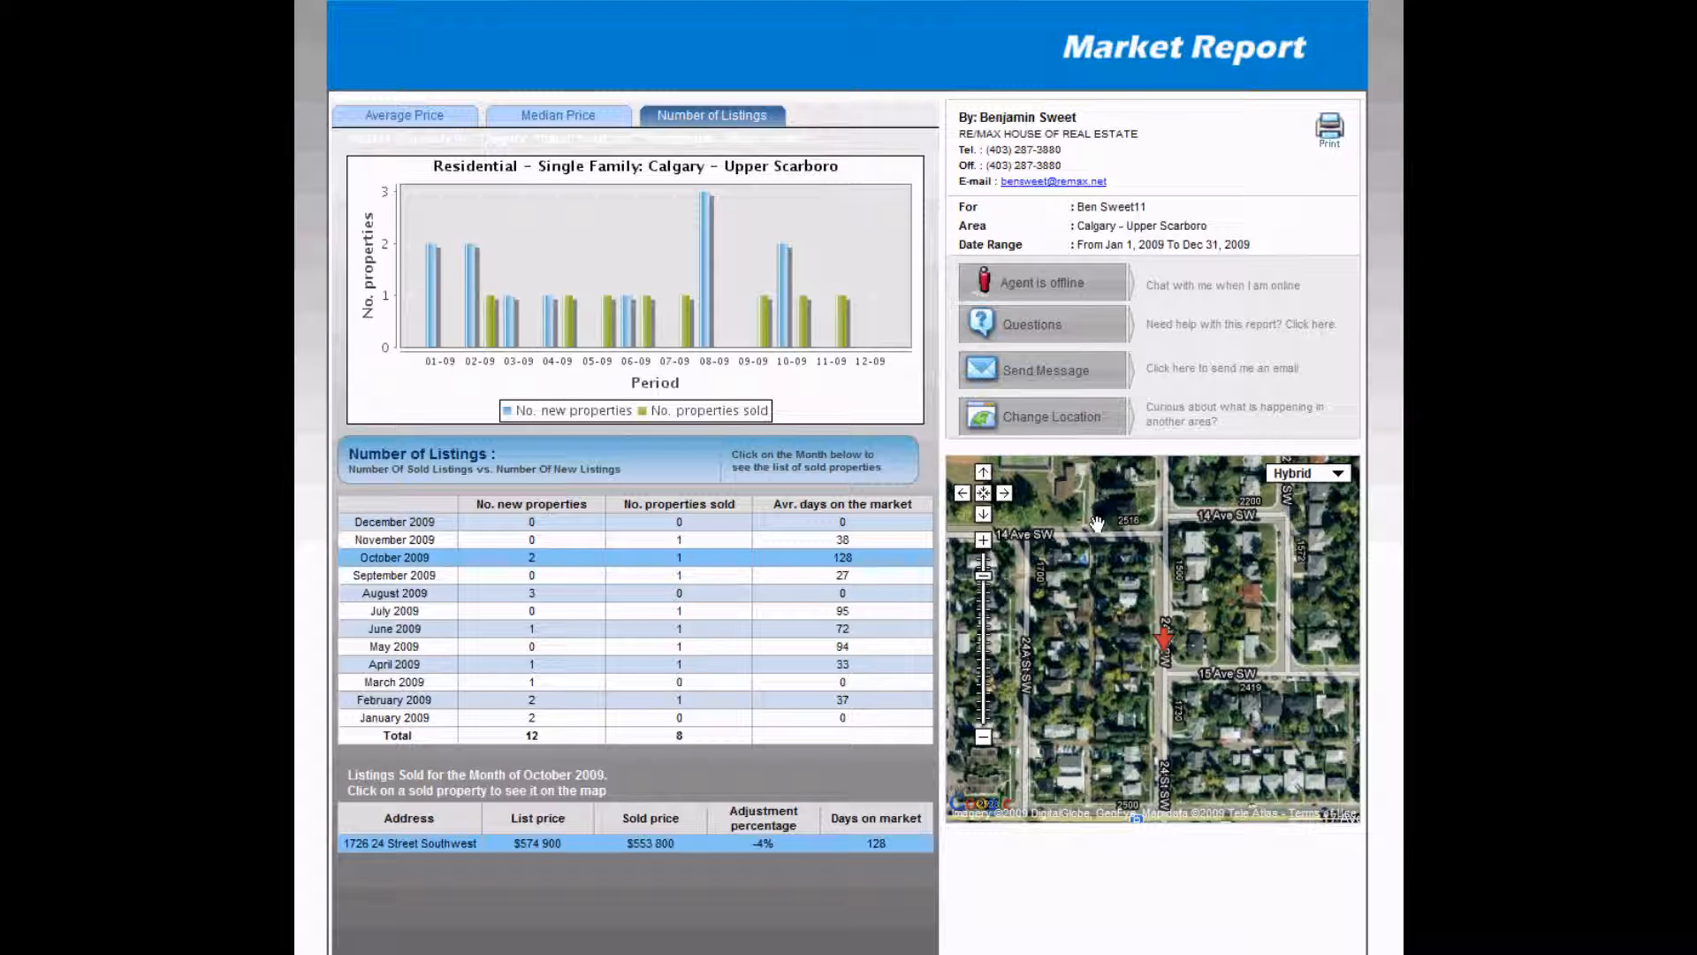
Open the Questions help explaining the report's four sections
left_click(1031, 324)
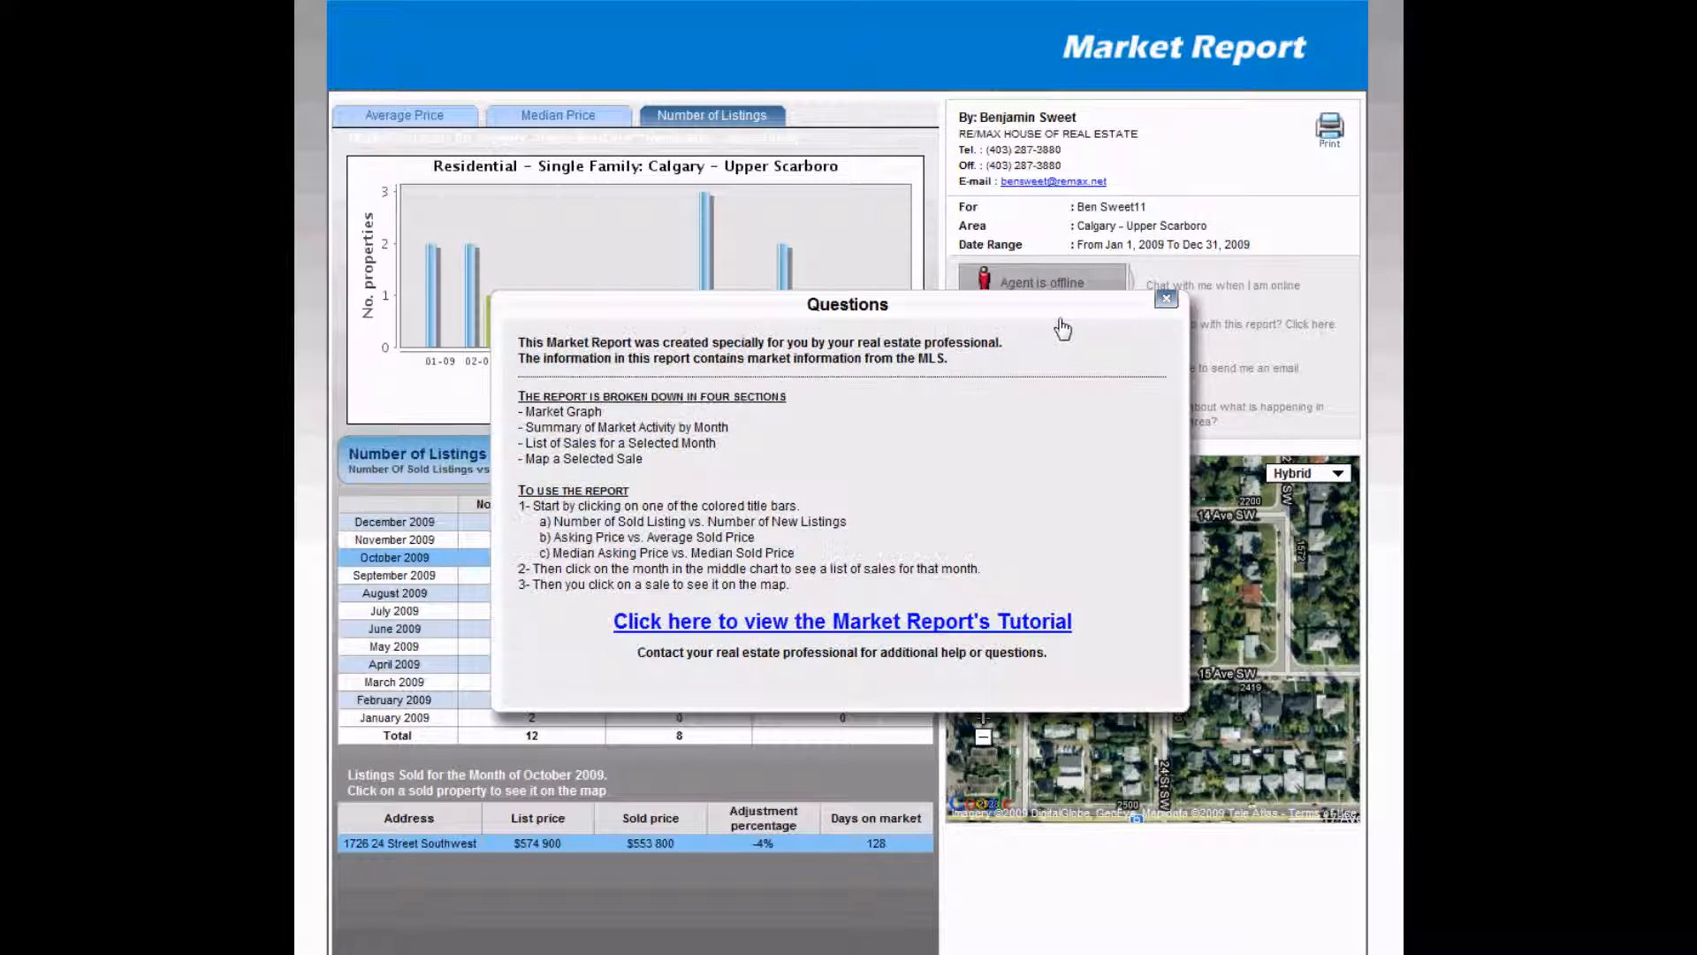
mouse_move(864, 607)
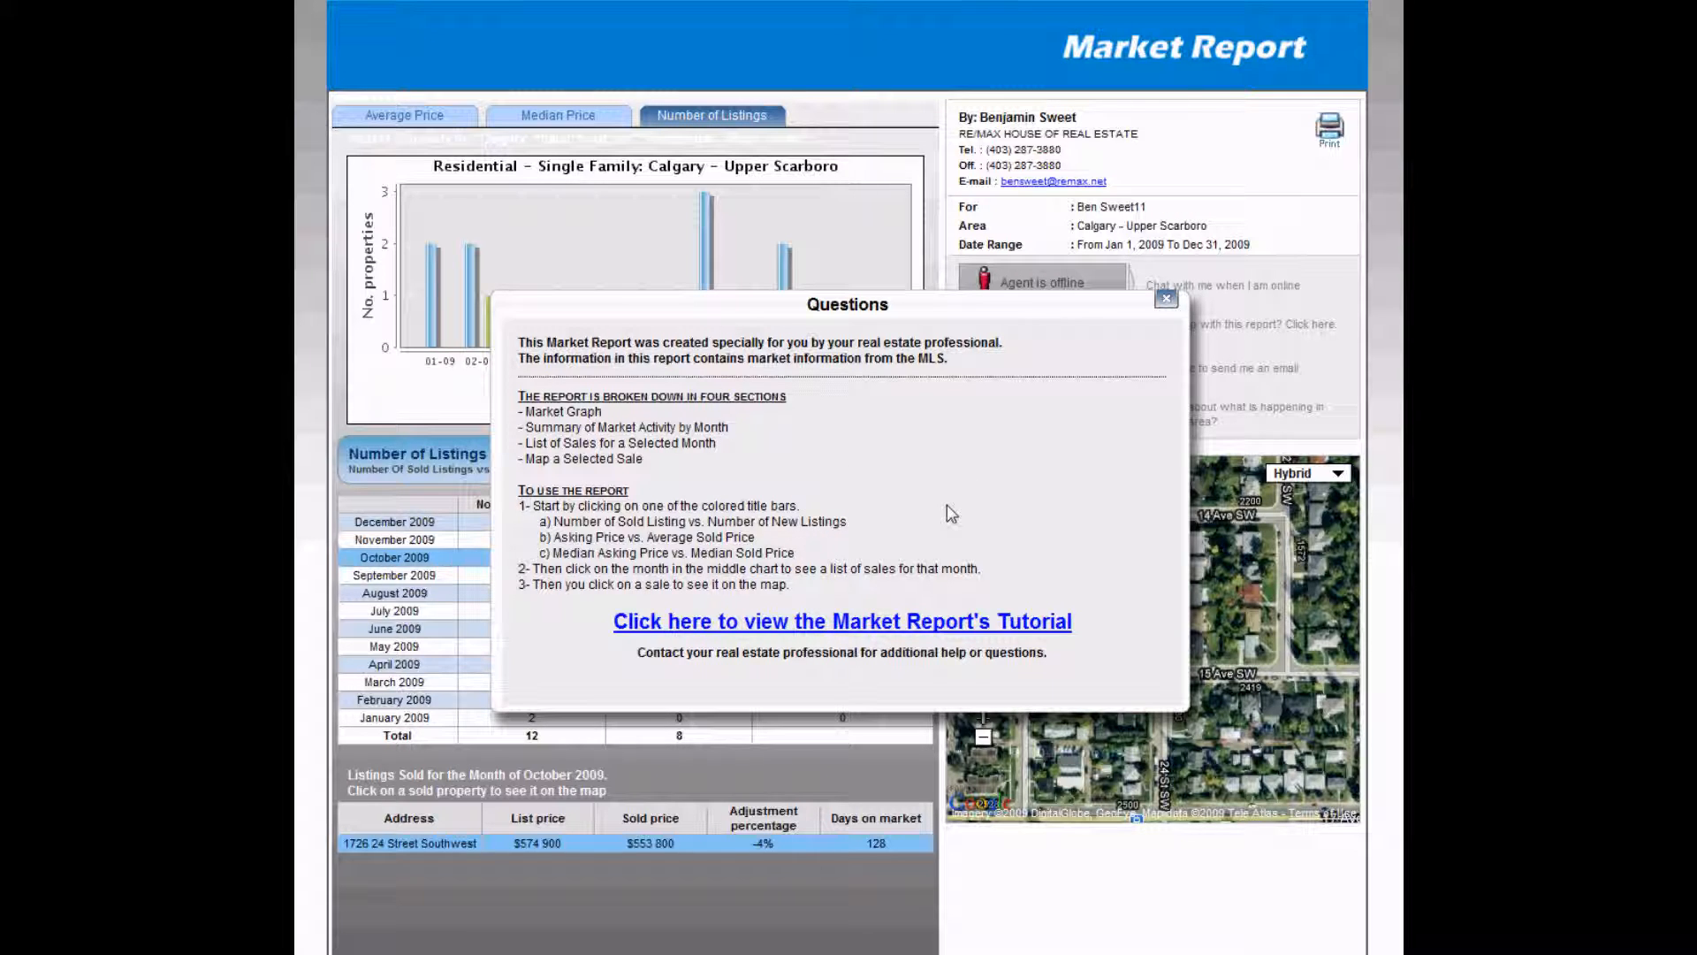
mouse_move(855, 633)
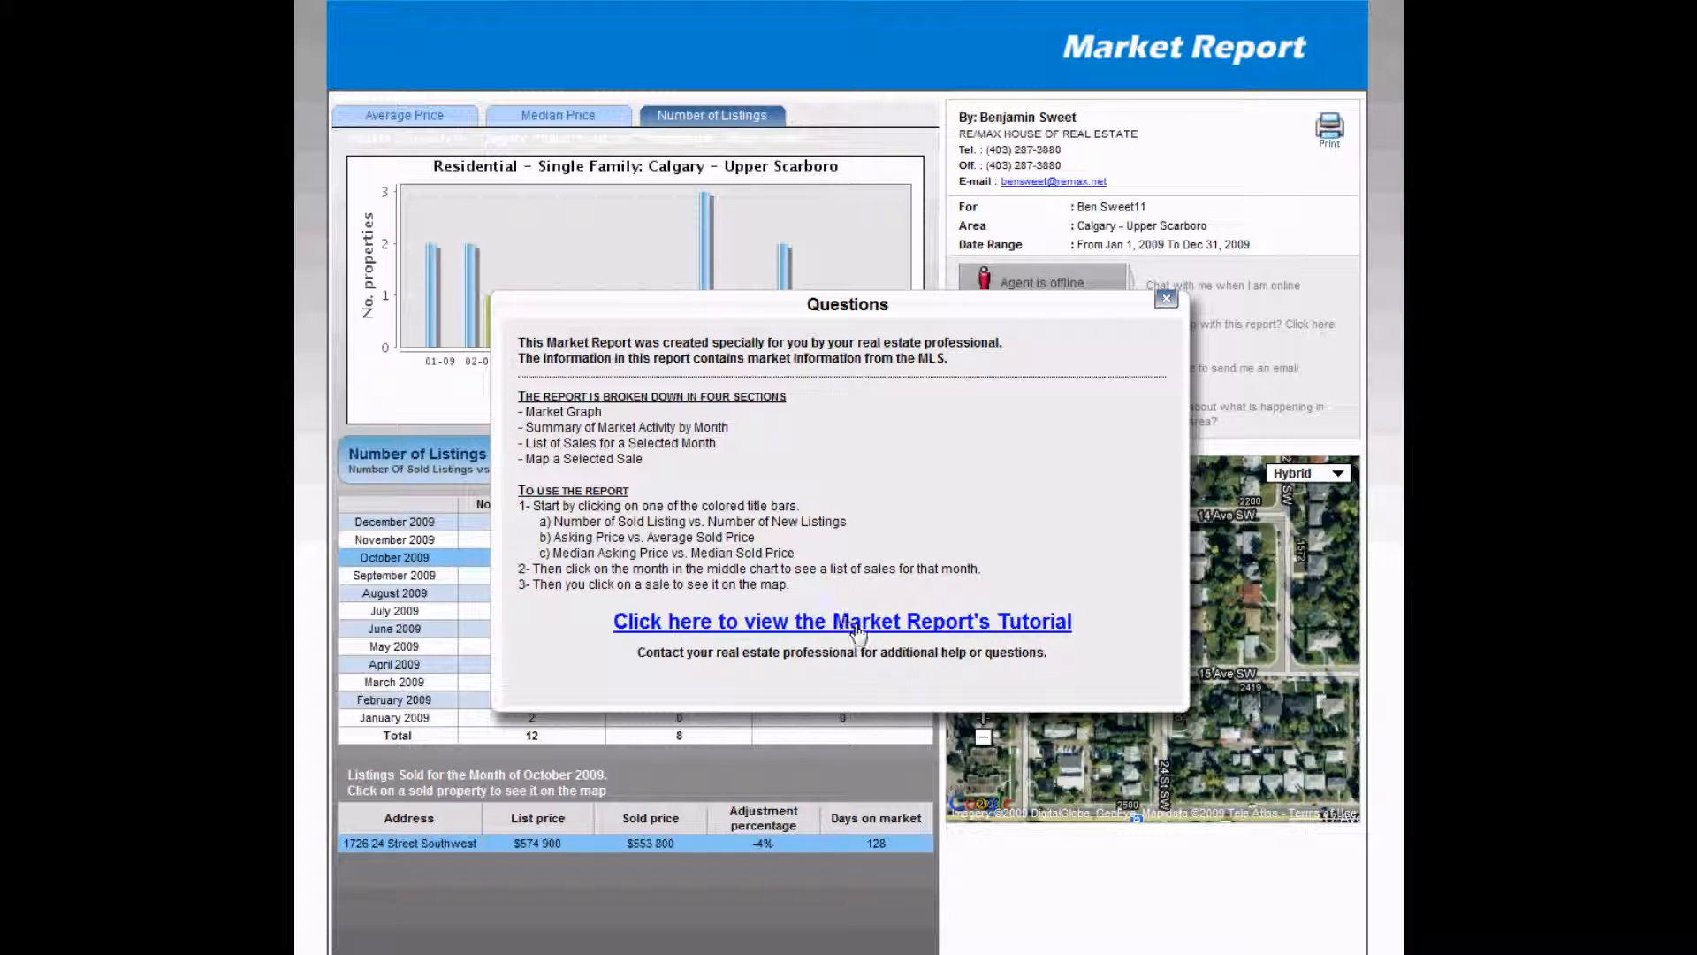
mouse_move(934, 574)
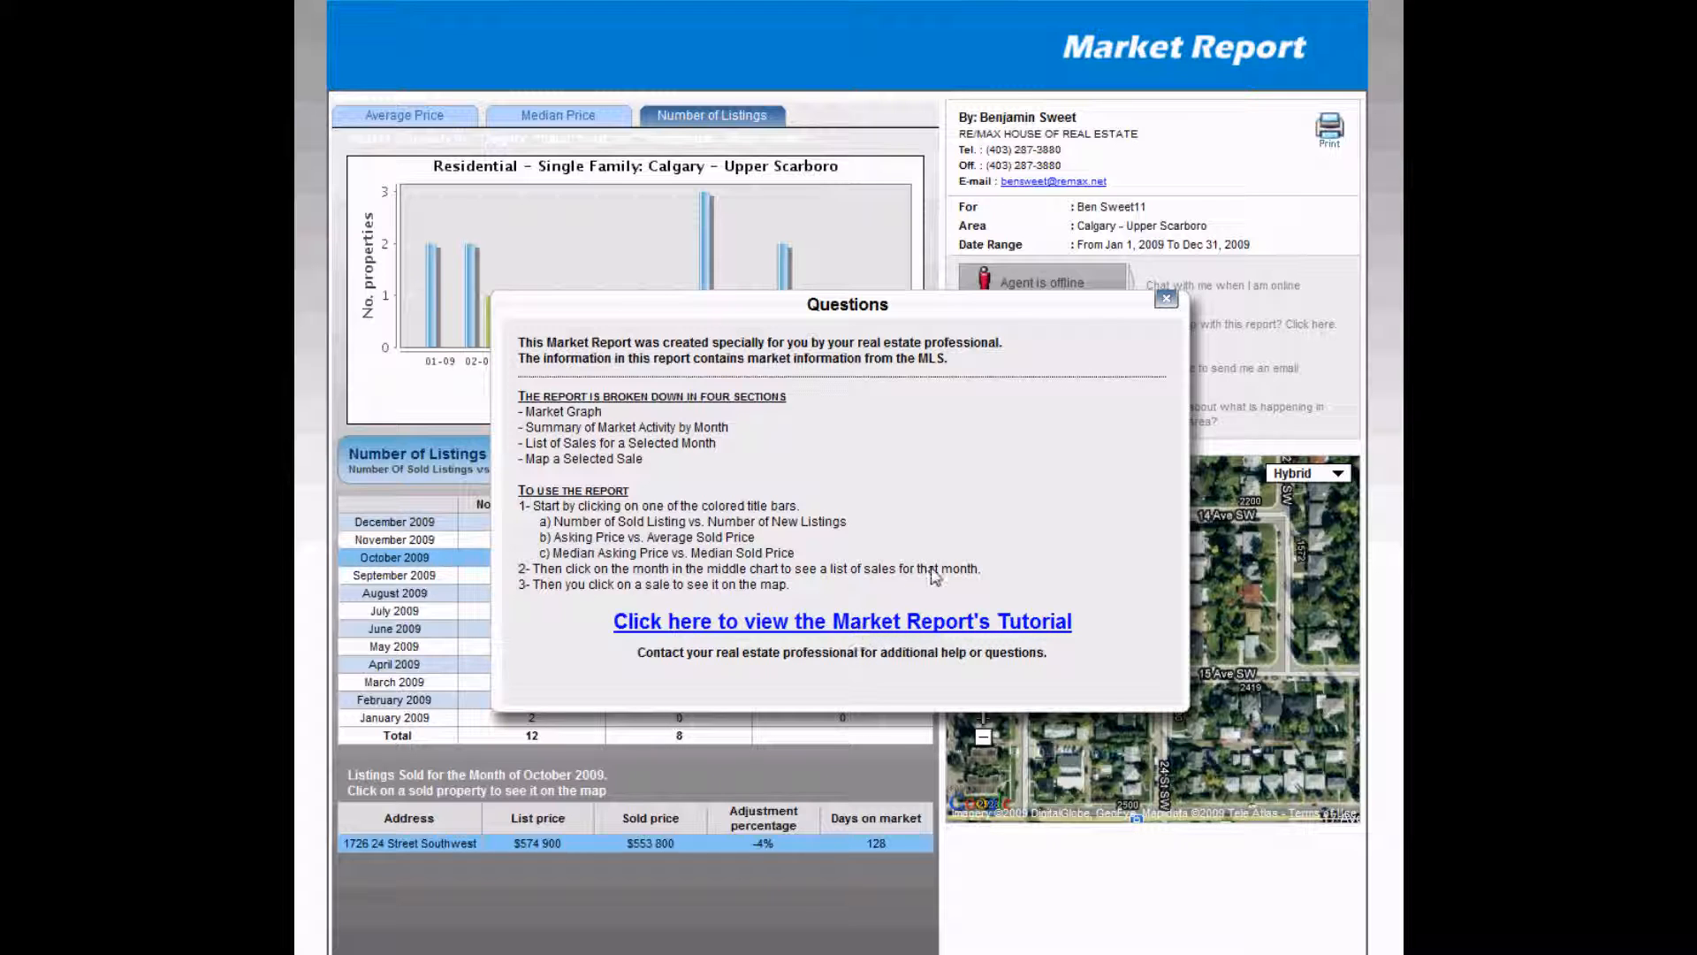
Close the Questions dialog to return to the listings chart and hybrid map
left_click(1166, 298)
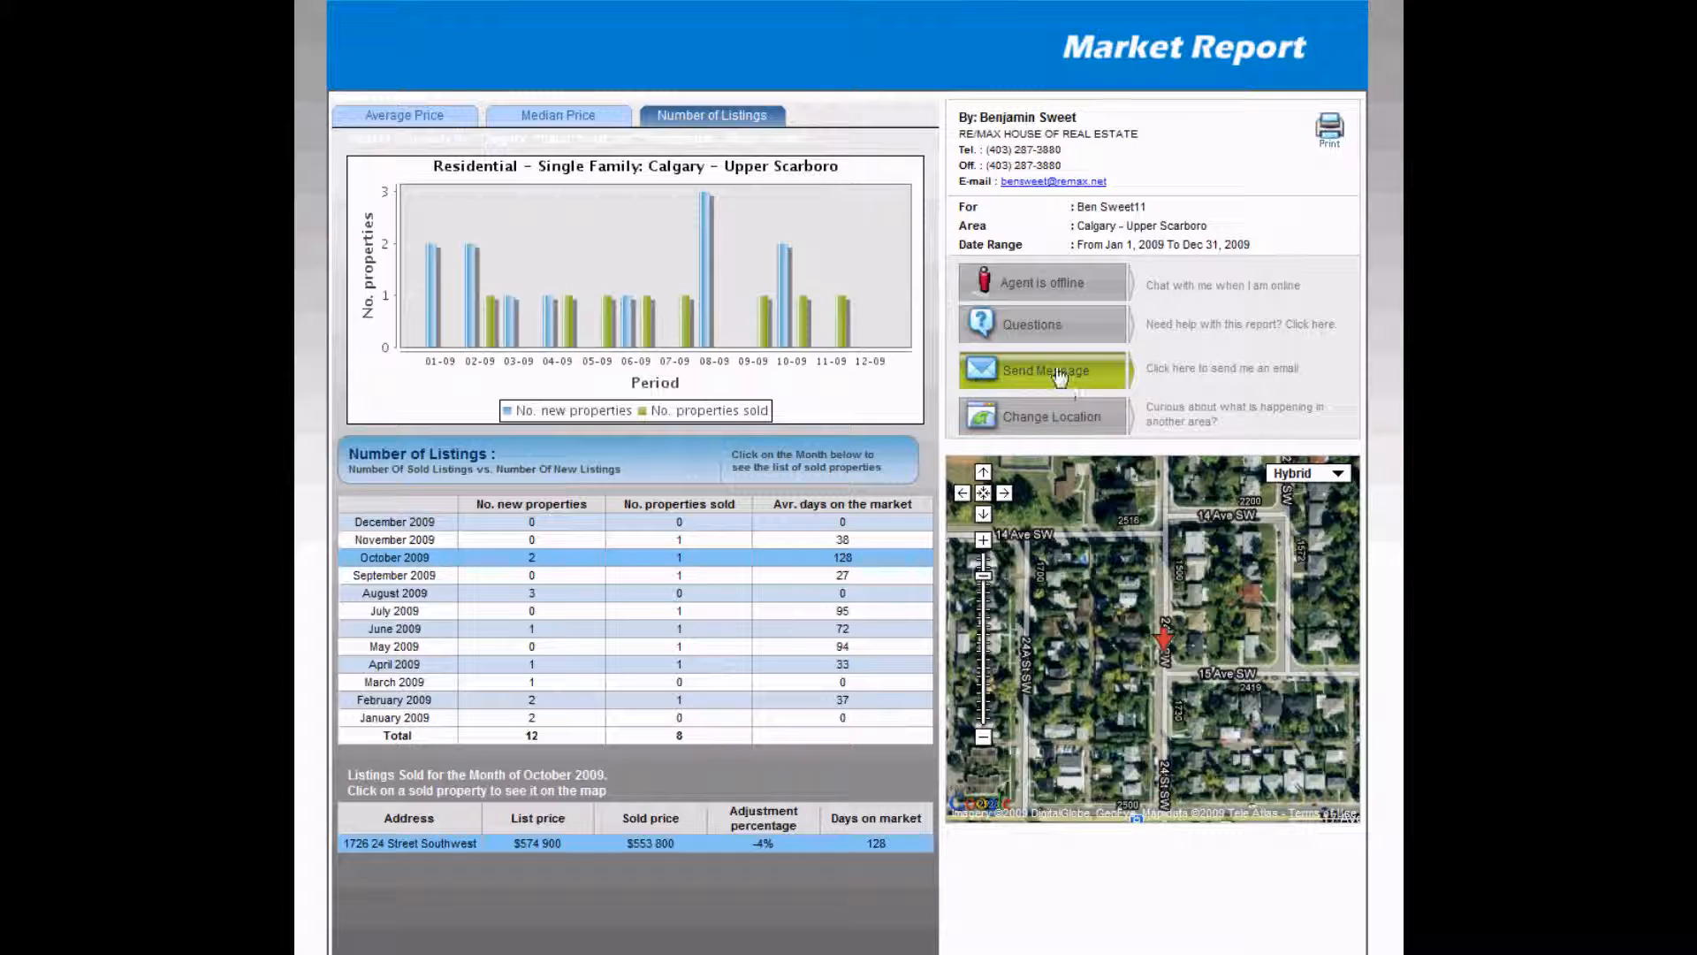
left_click(1042, 370)
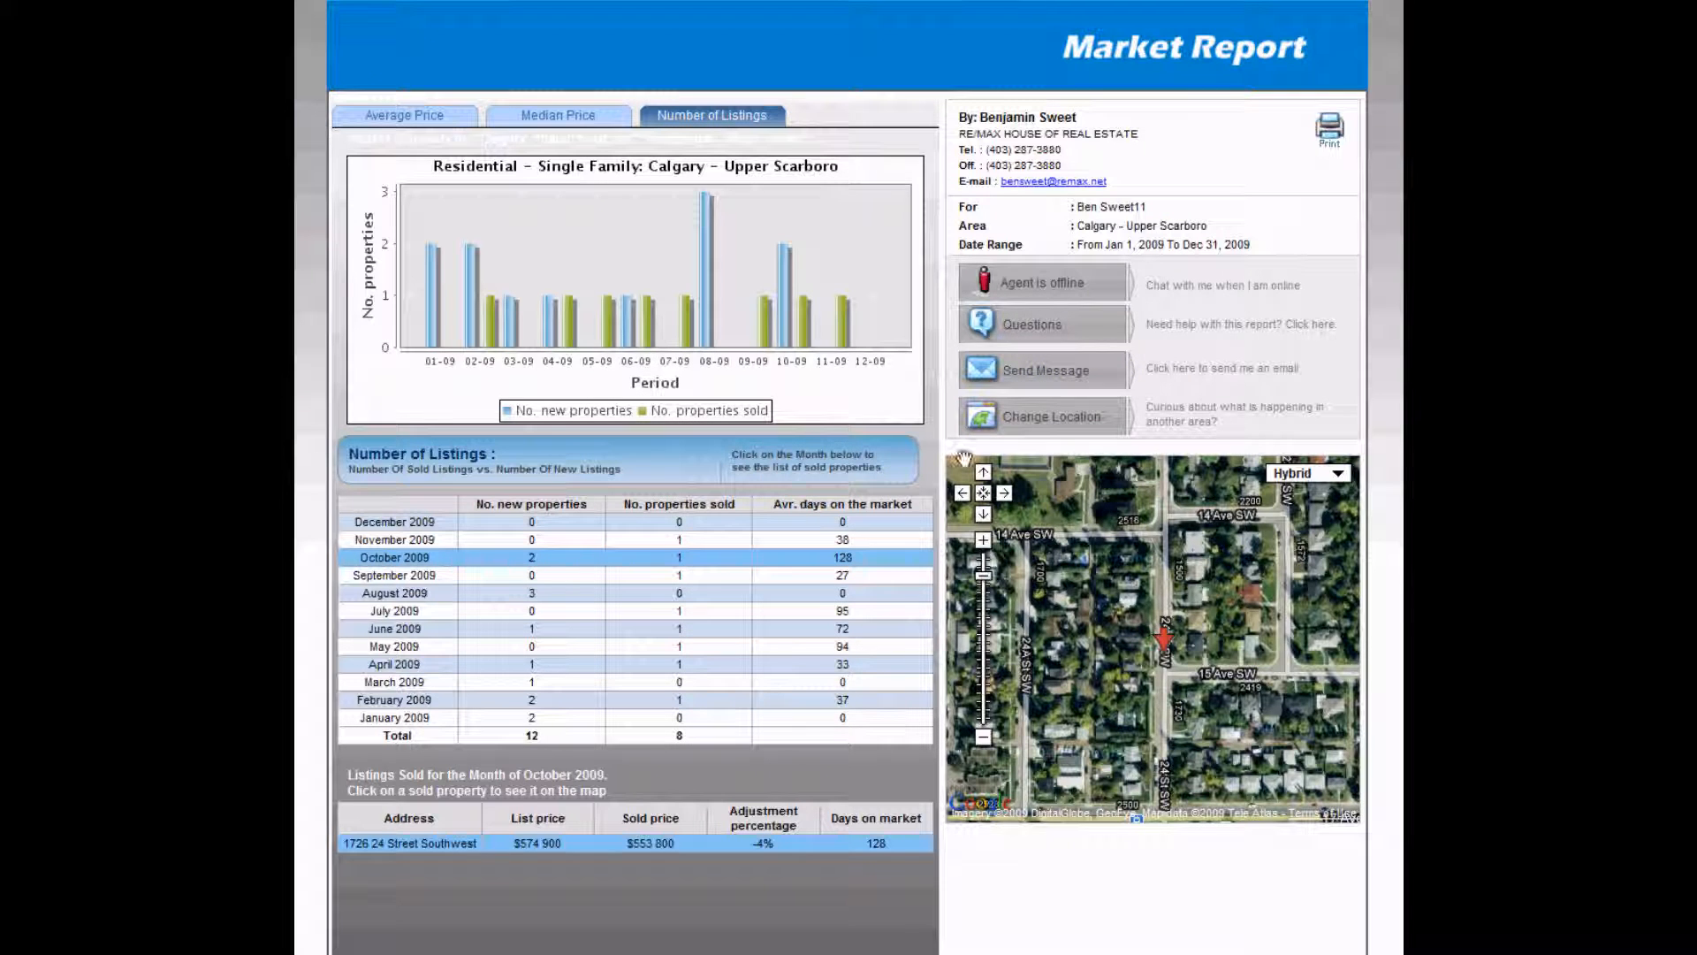
left_click(1046, 415)
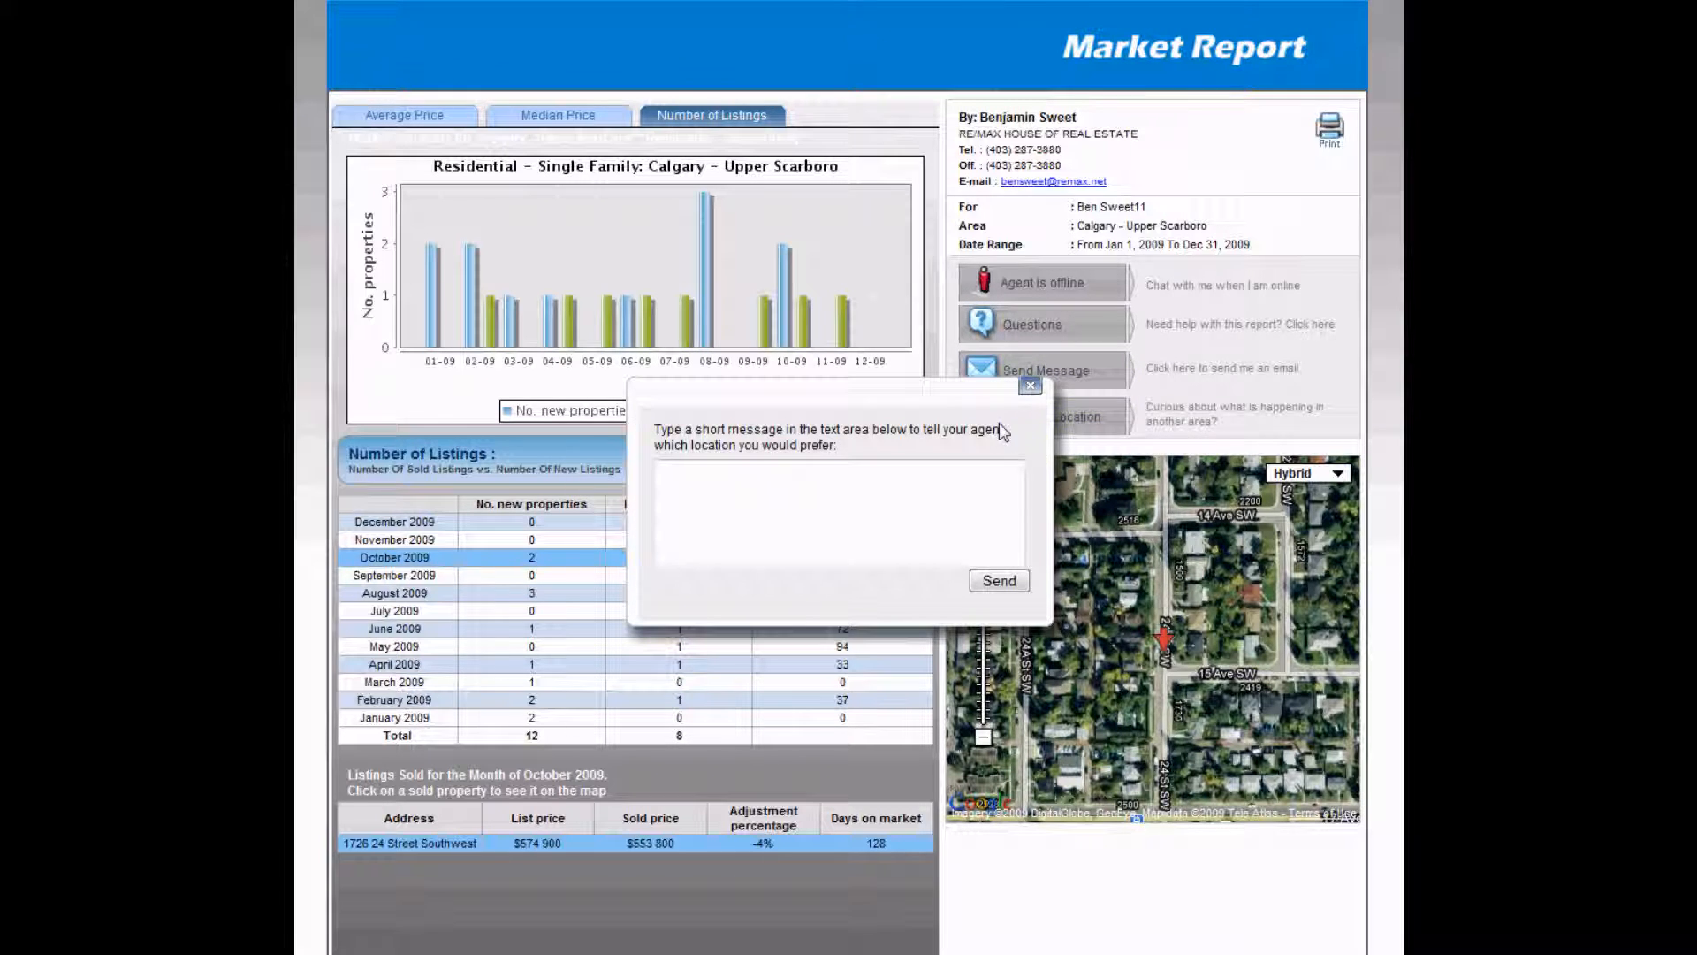
mouse_move(886, 408)
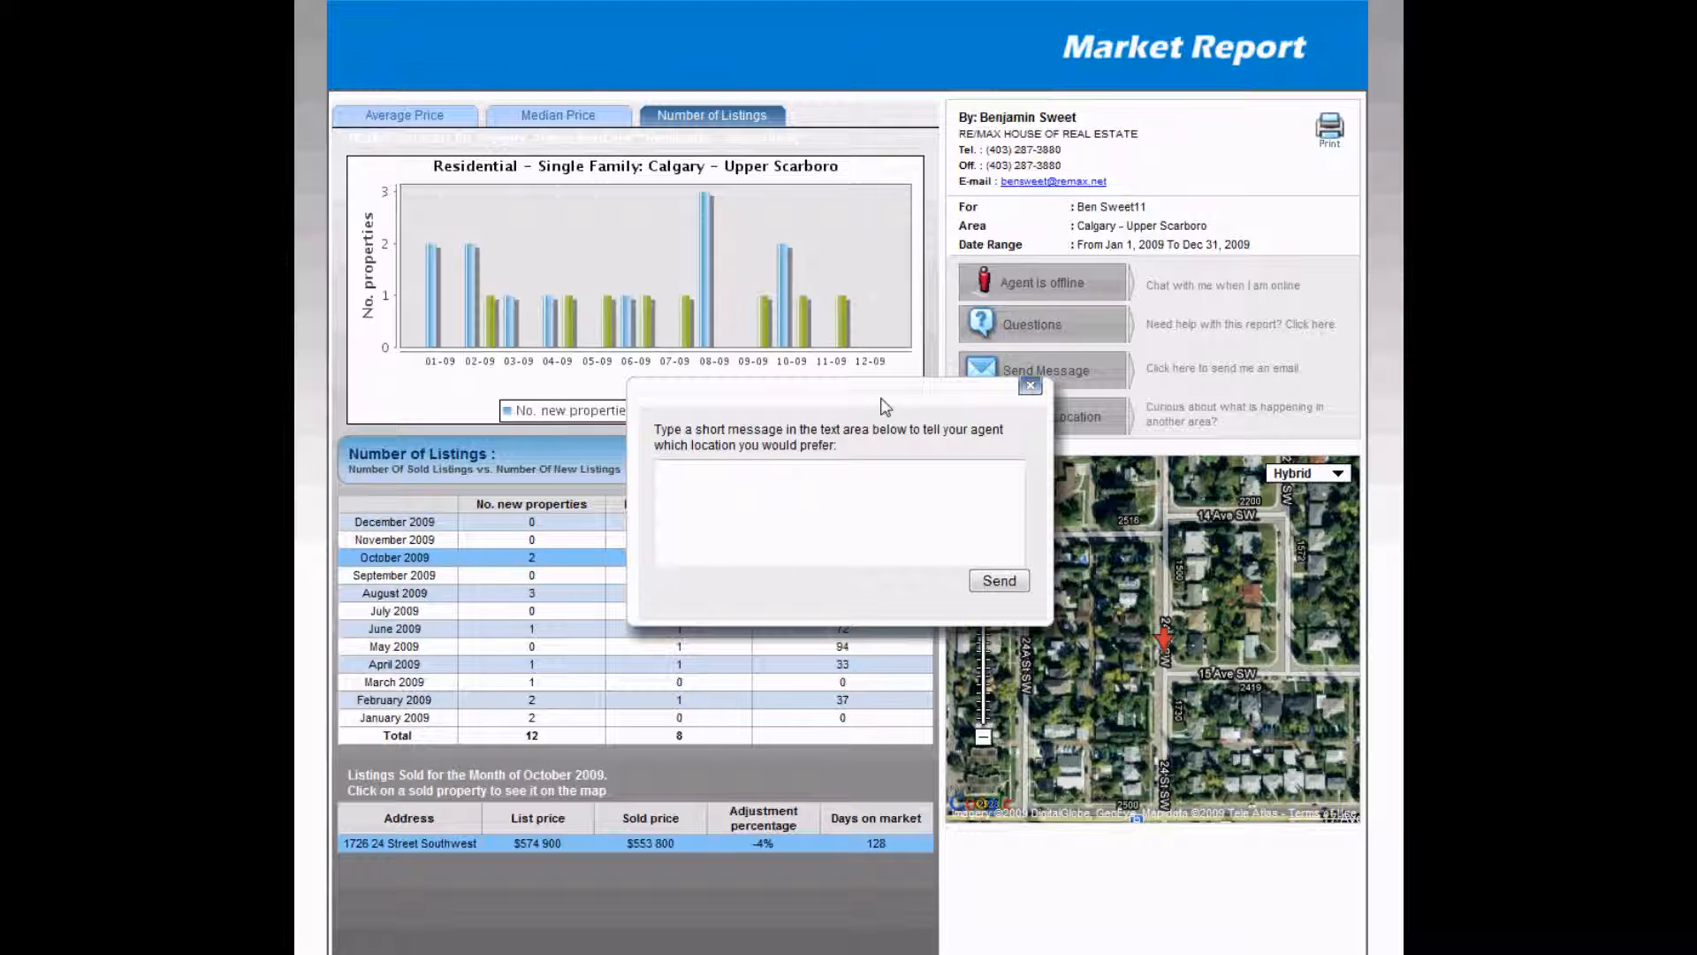
left_click(839, 515)
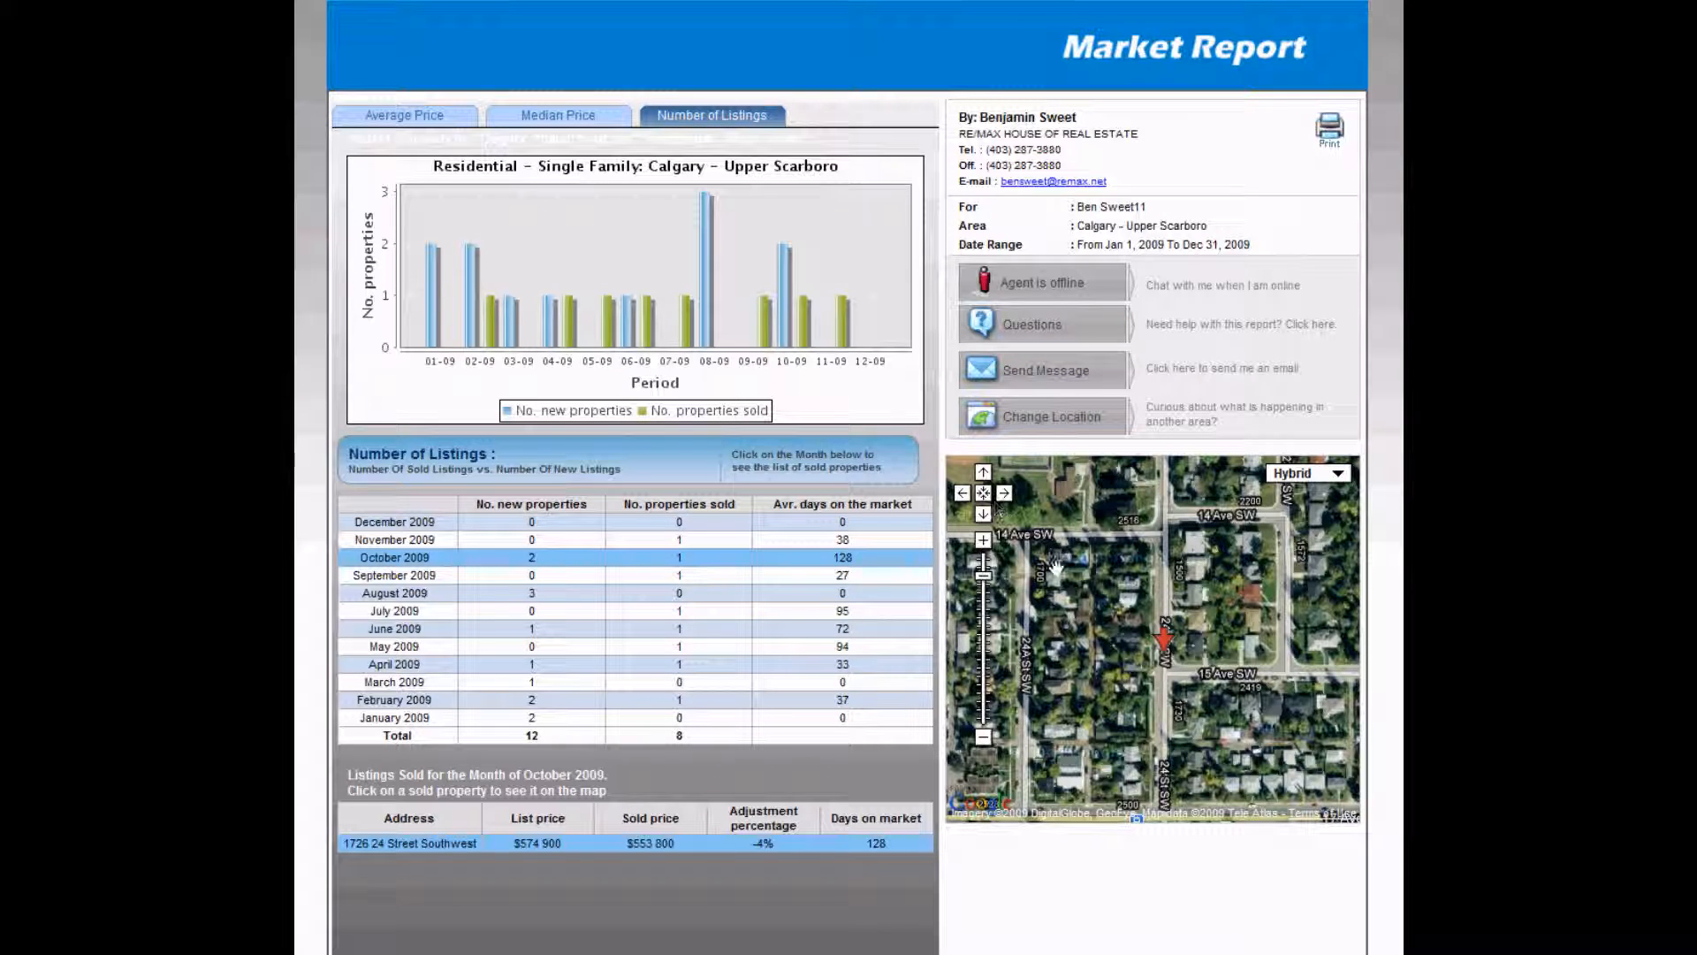
mouse_move(666, 785)
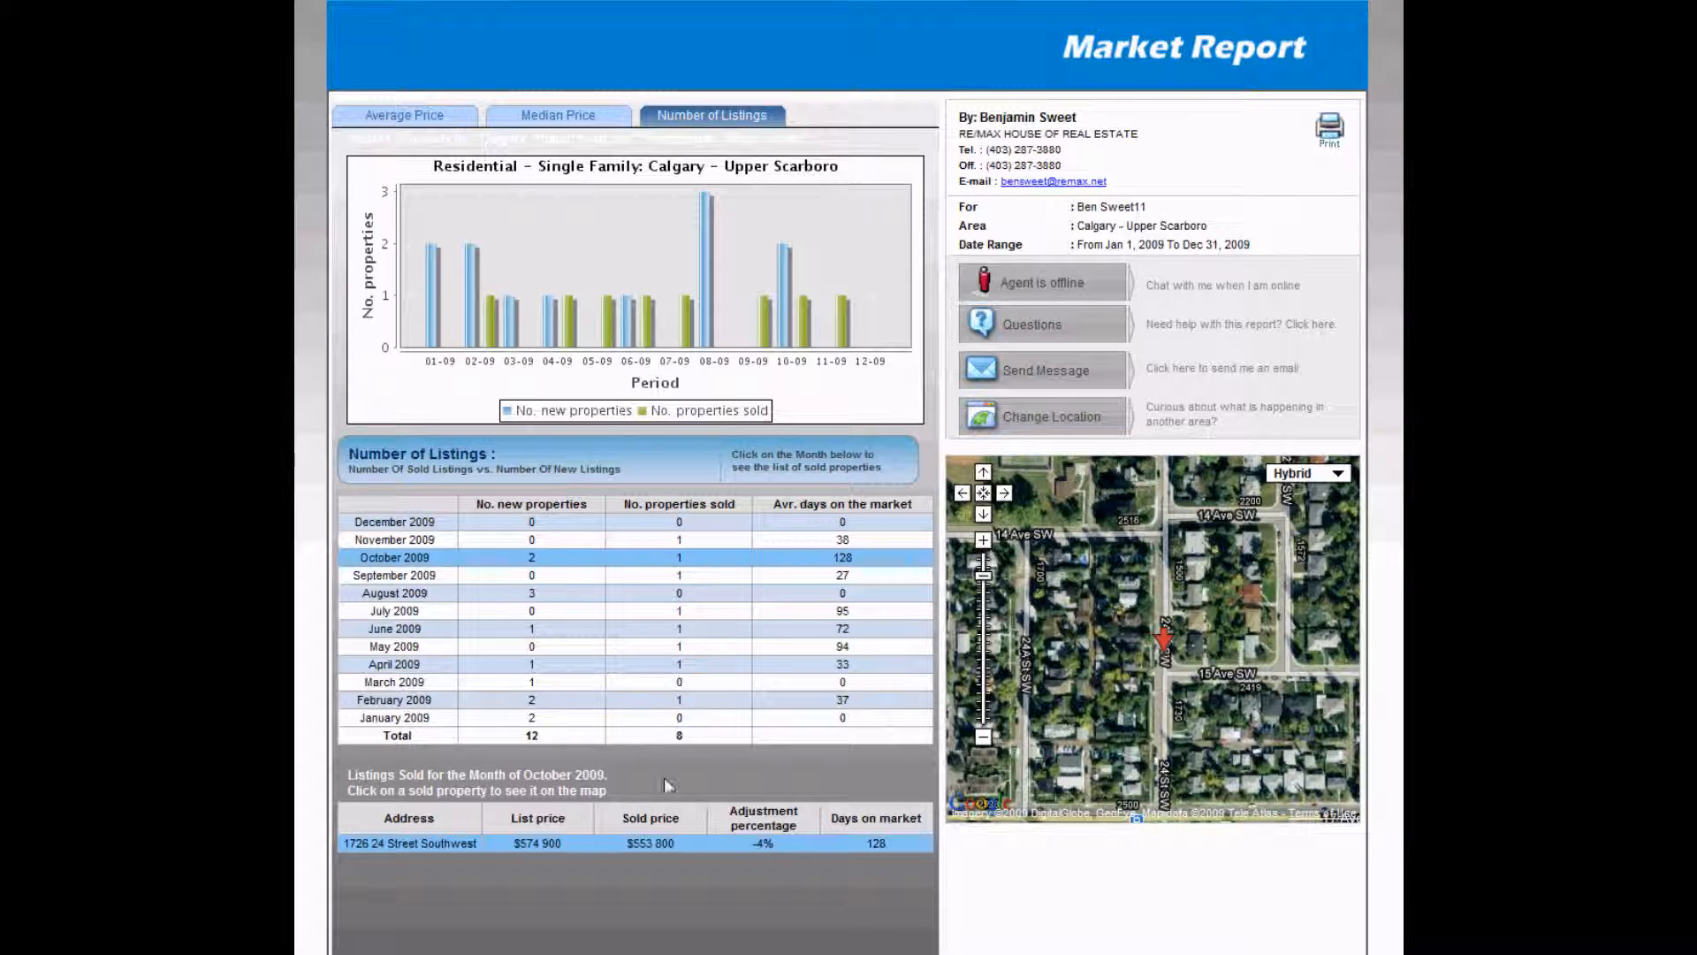